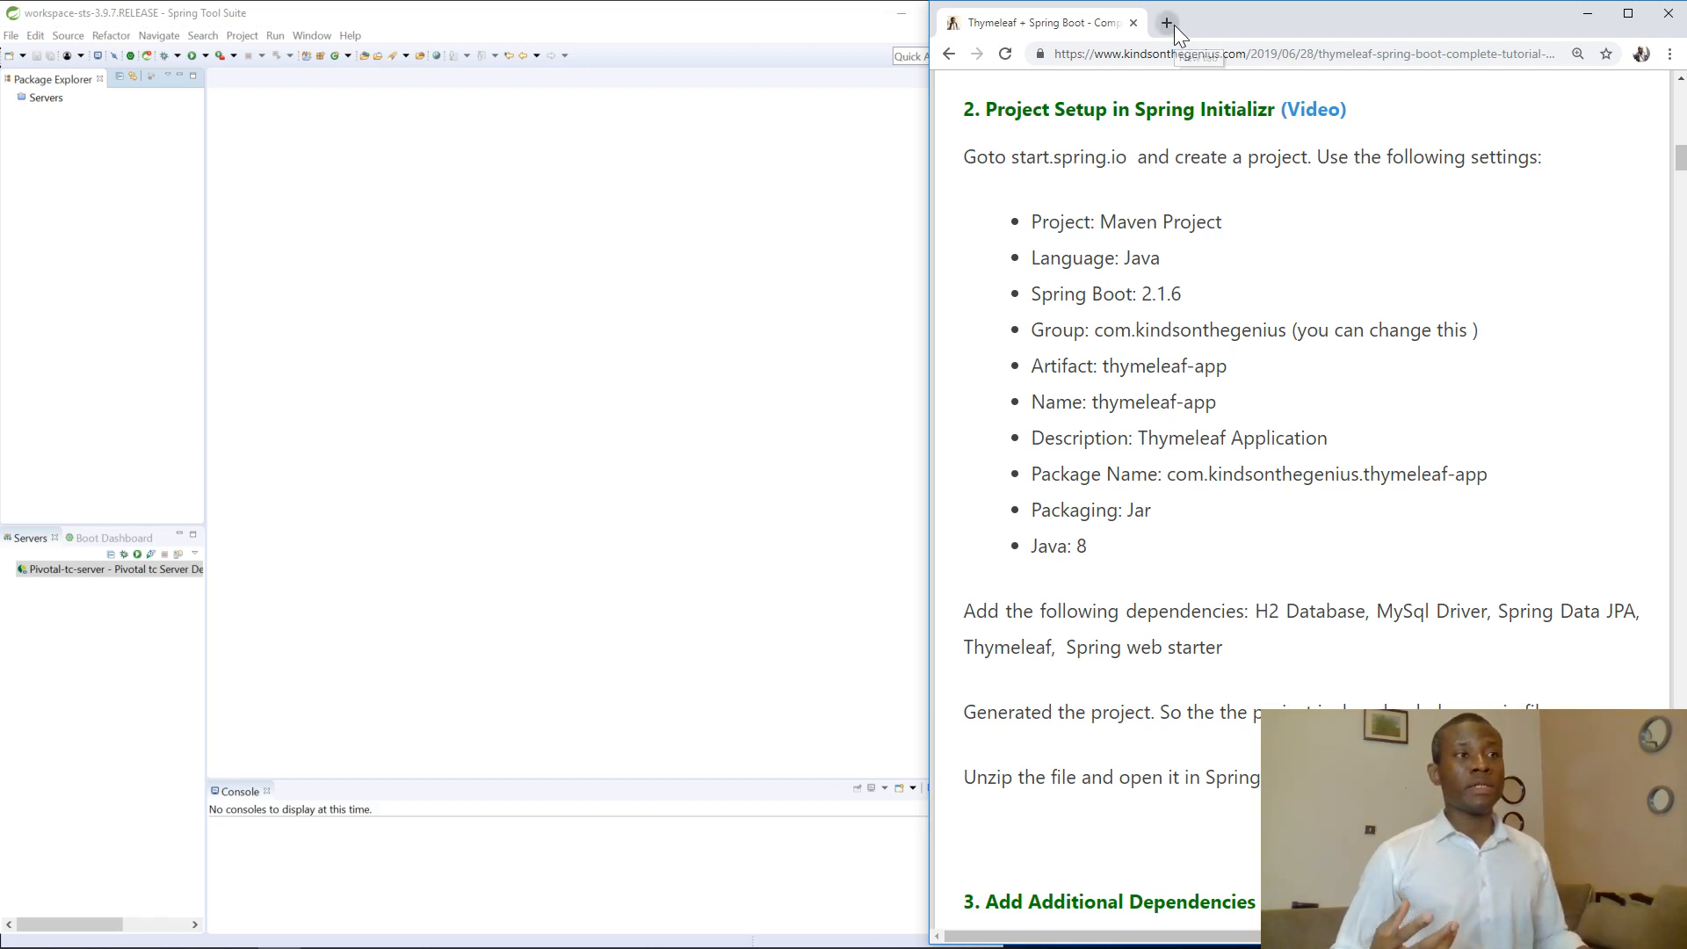
Go to start.spring.io, the Spring Initializr site, in a fresh browser tab
click(1167, 21)
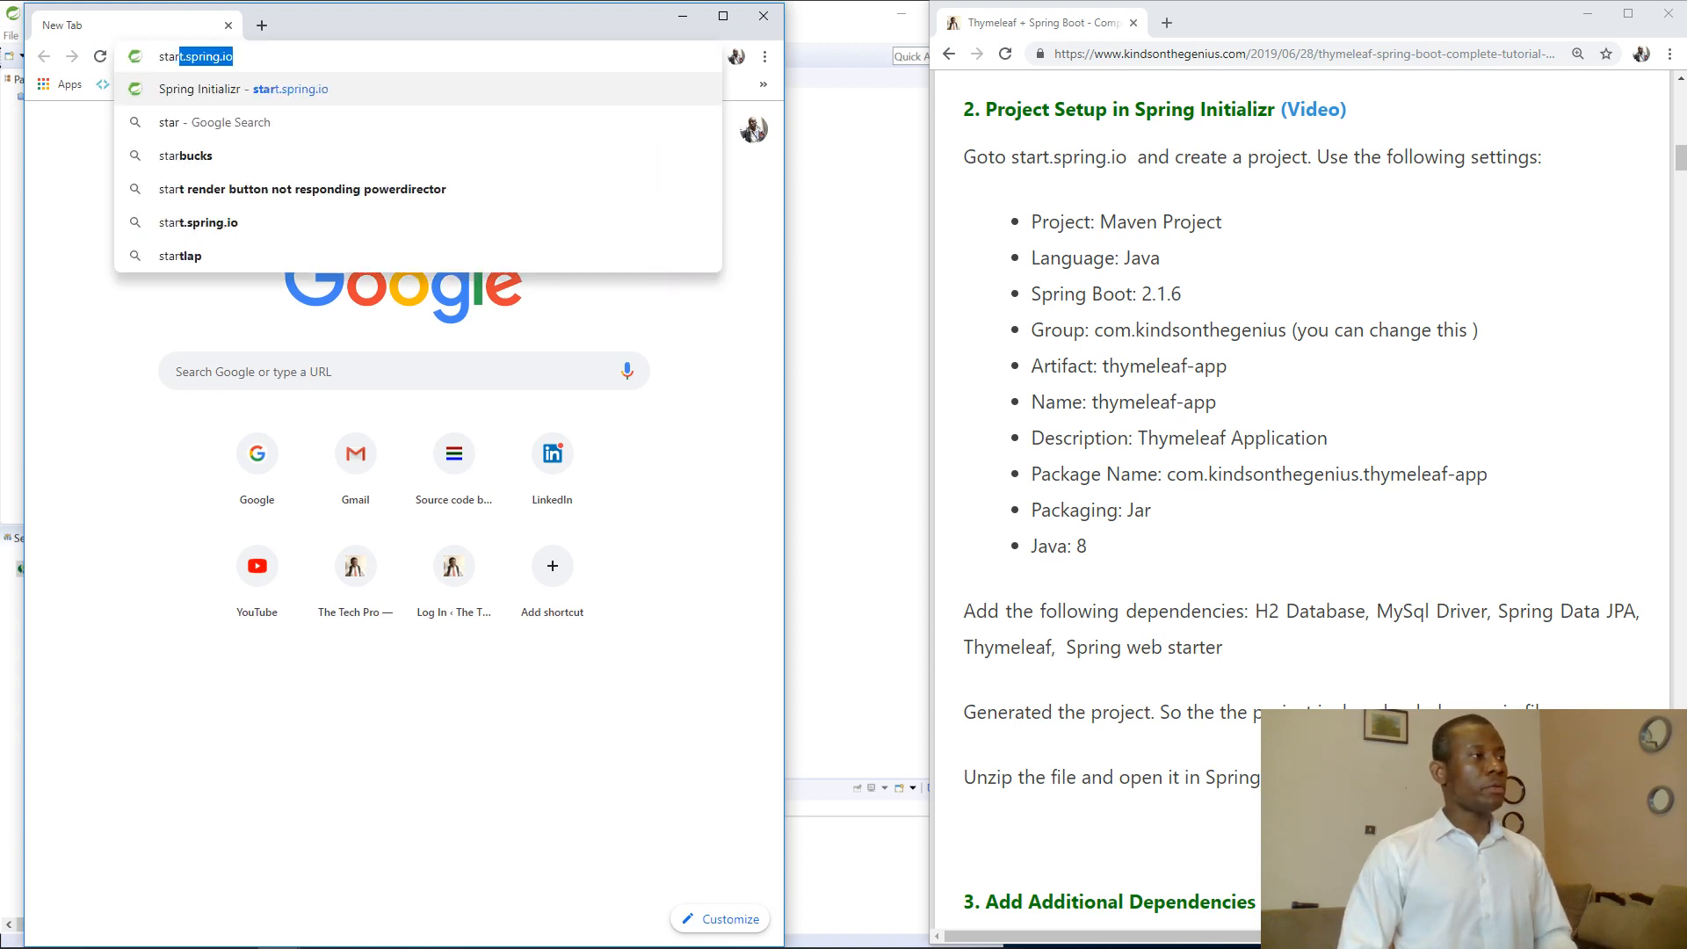
text(start.spring.io)
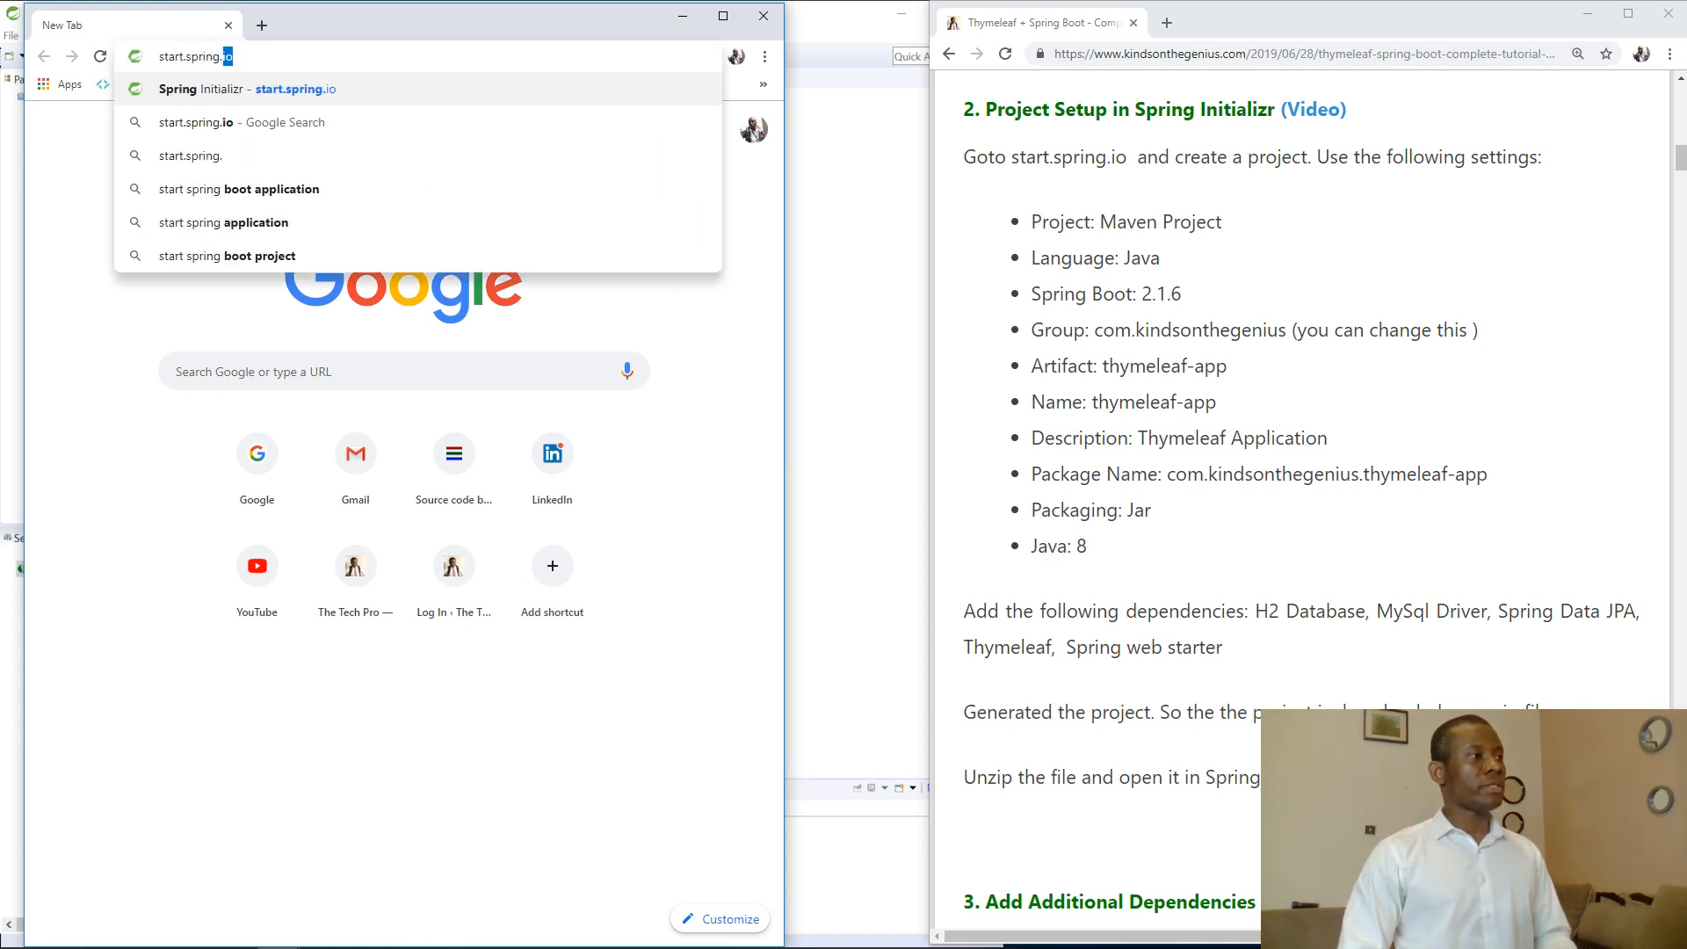
click(266, 88)
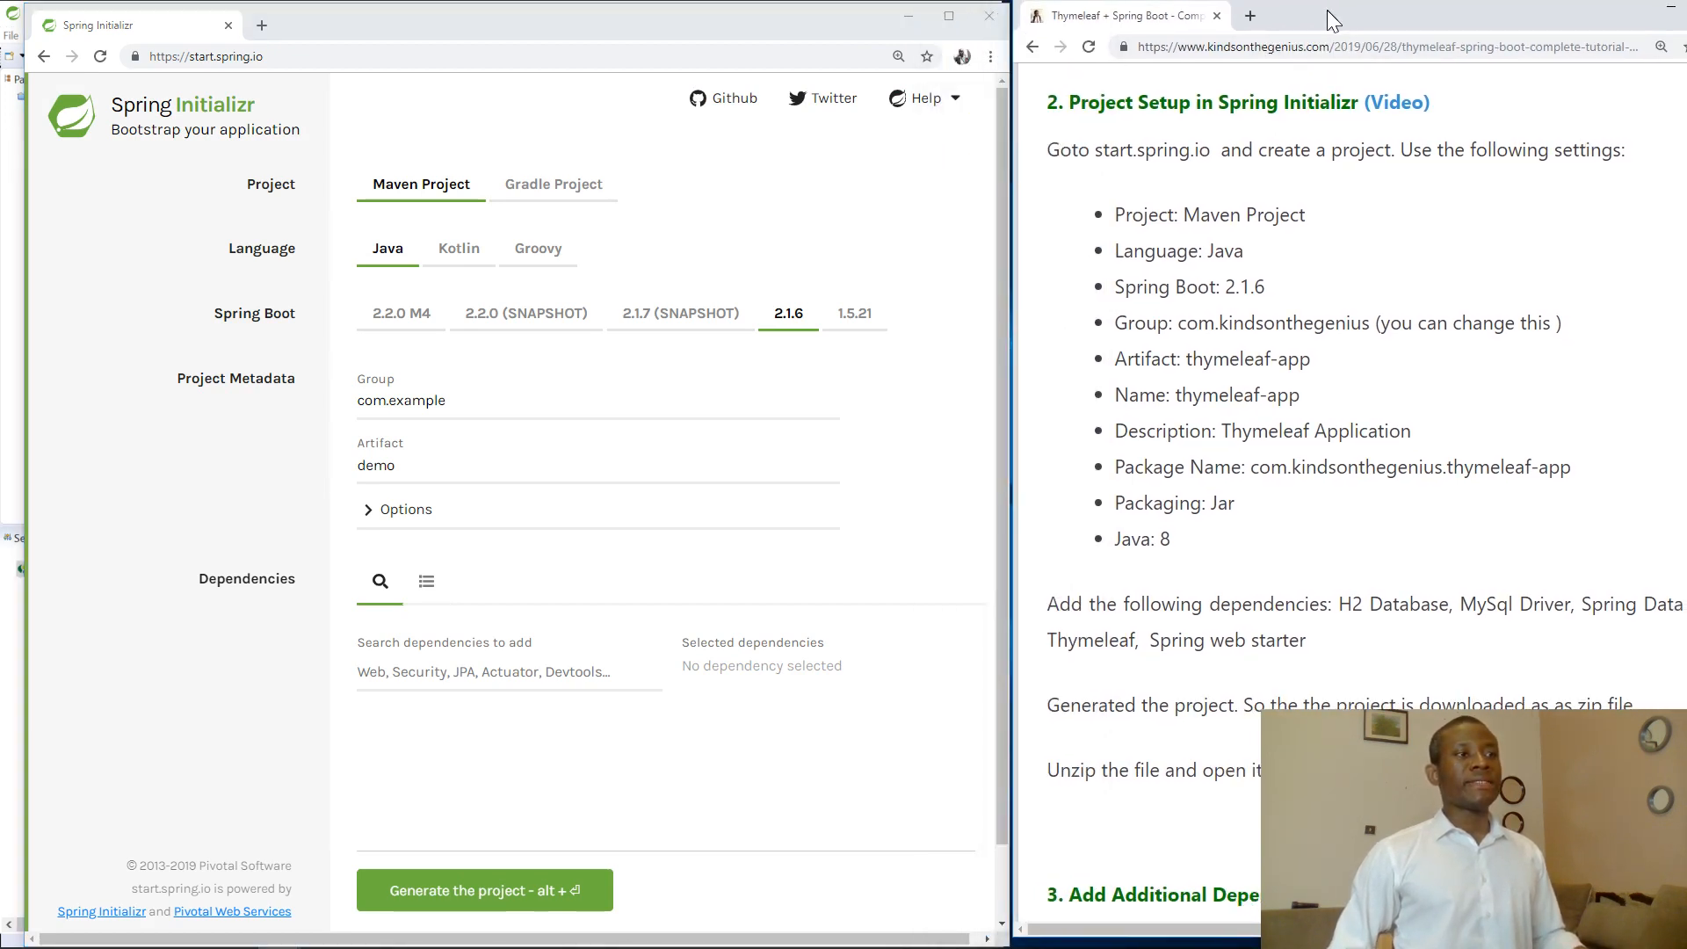
Keep Maven, Java and Spring Boot 2.1.6 and set the group to com.kindsonthegenius
scroll(down, 3)
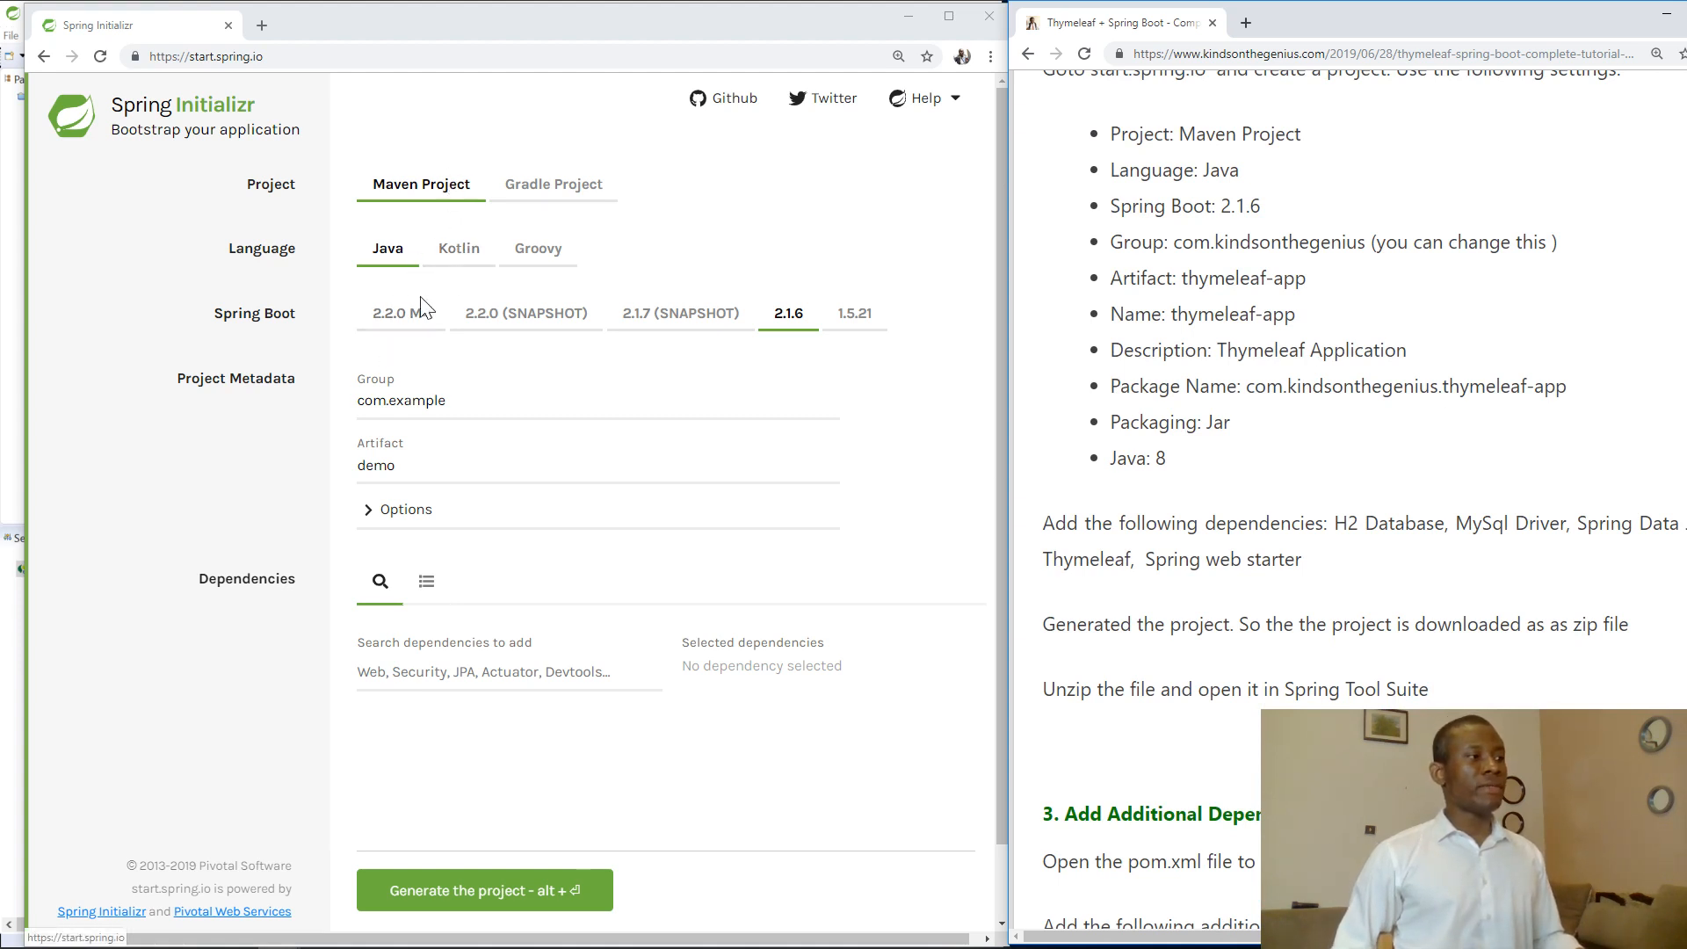
mouse_move(782, 328)
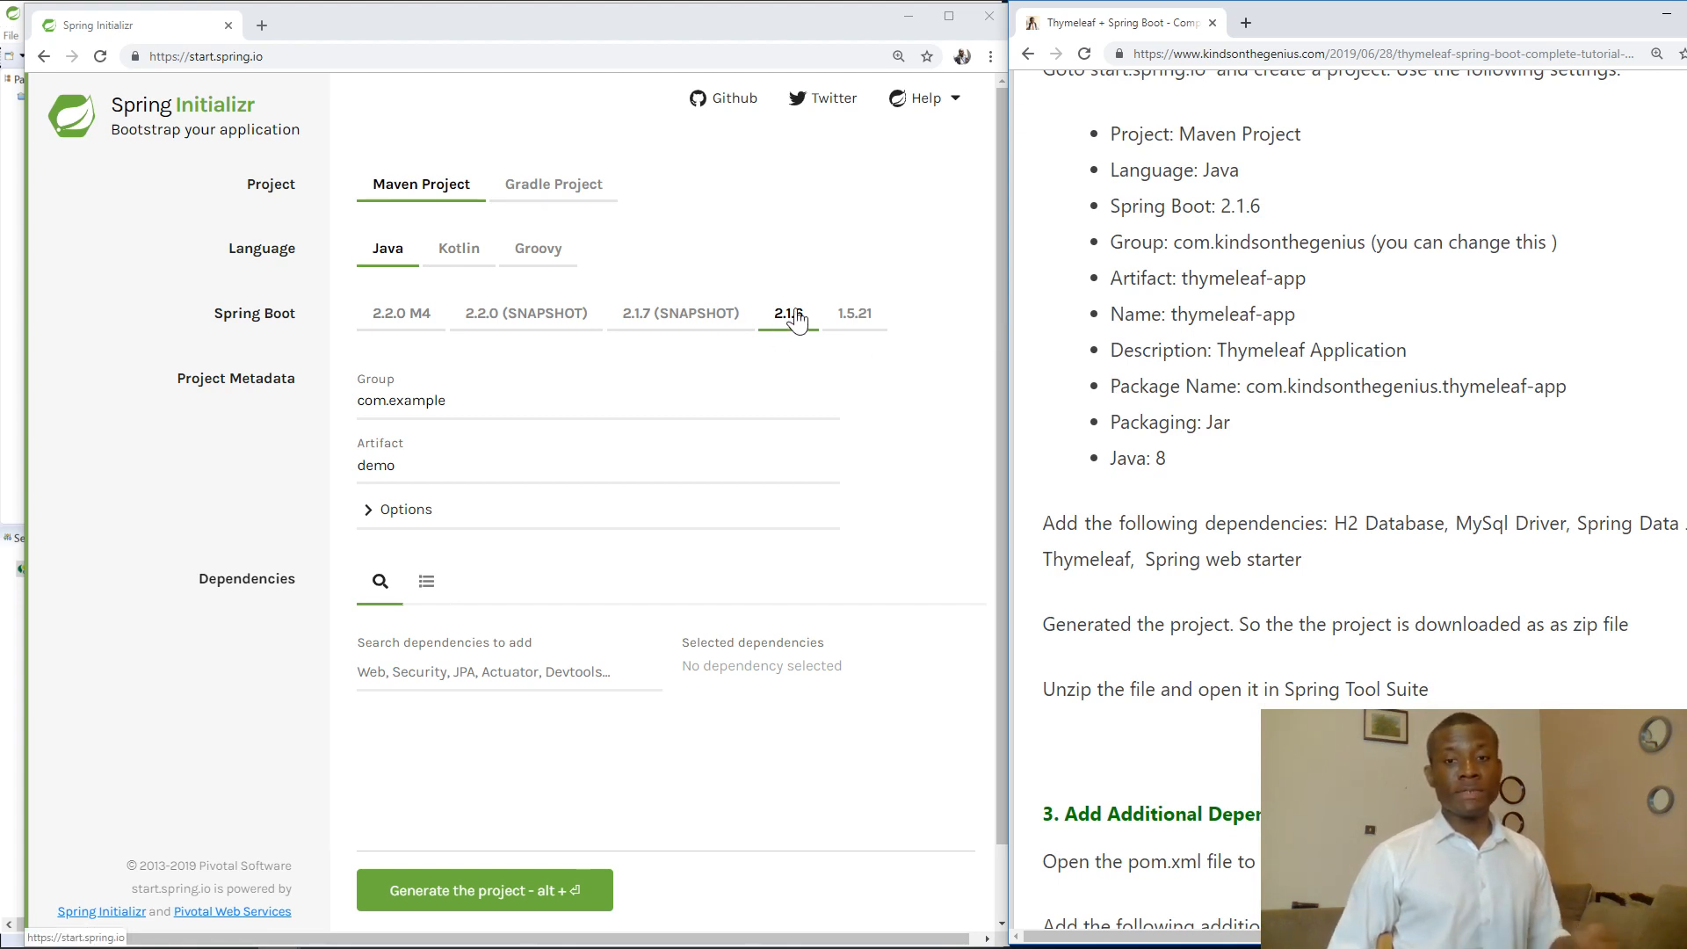
click(789, 313)
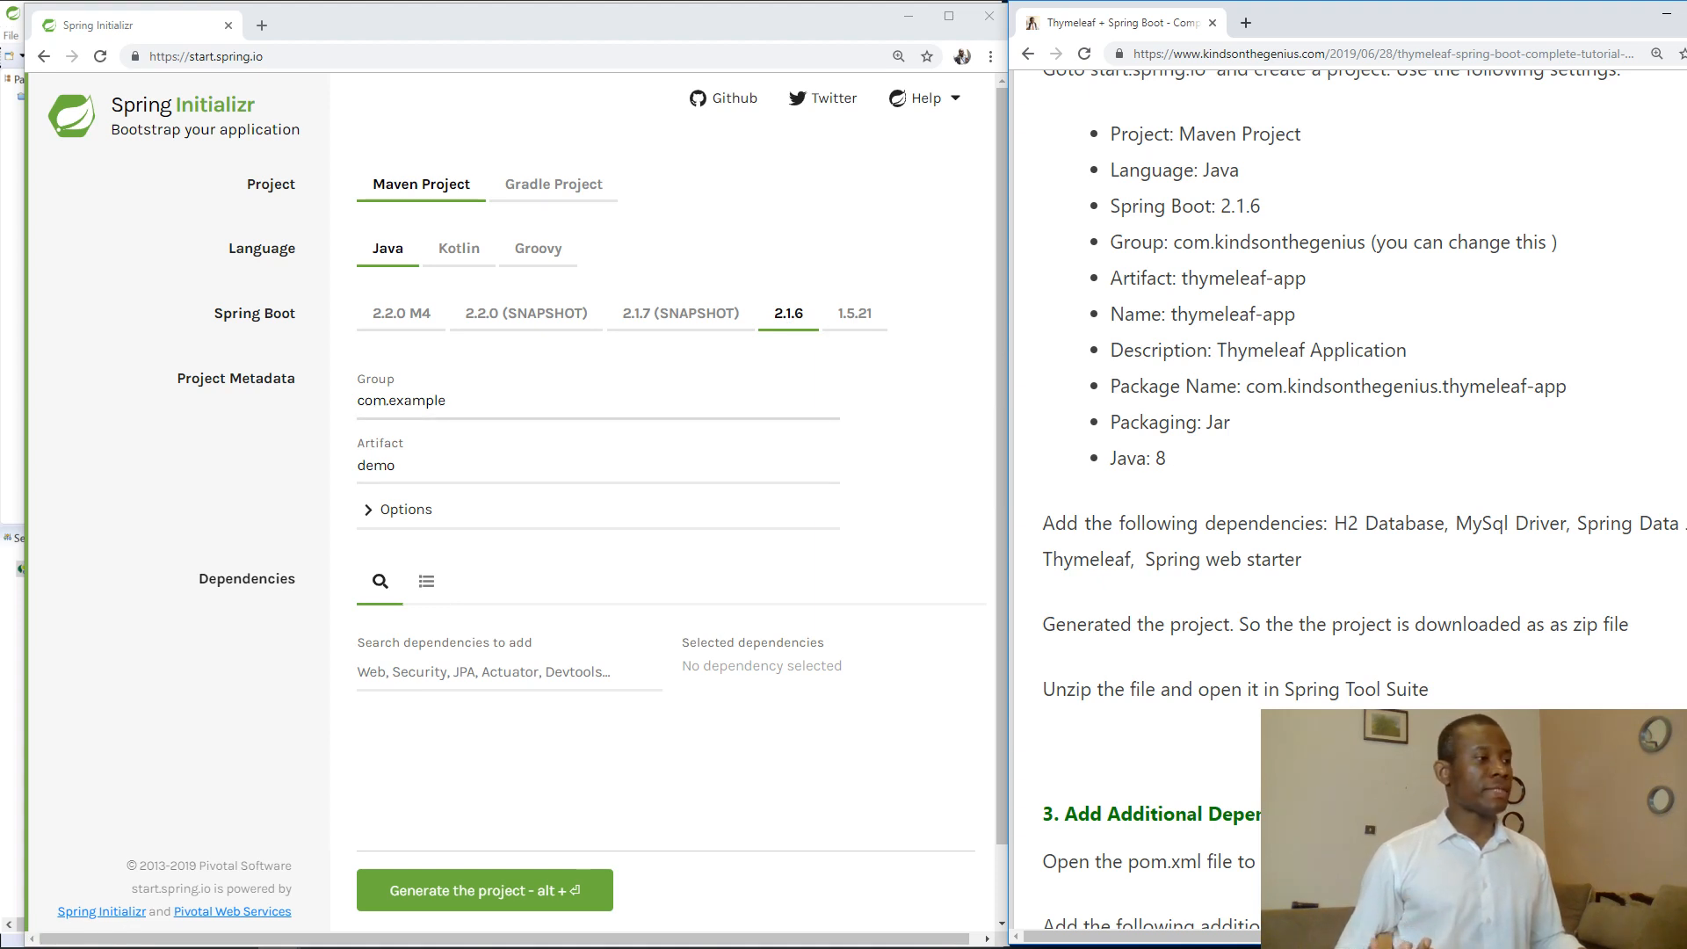
triple_click(401, 399)
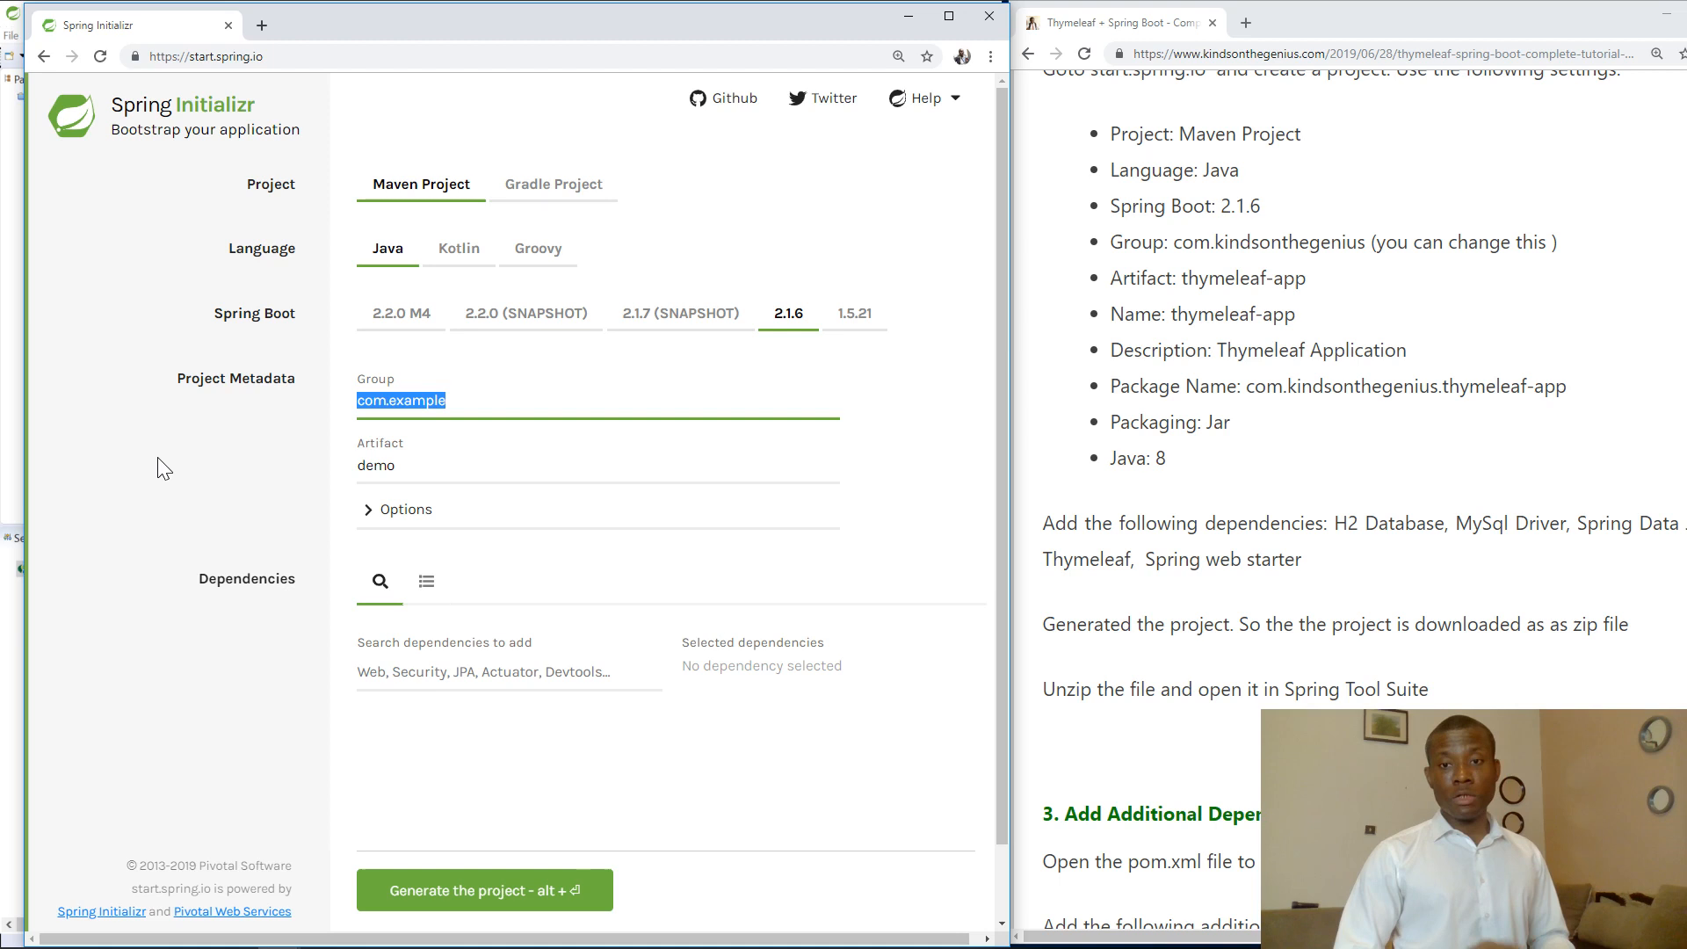
text(comki)
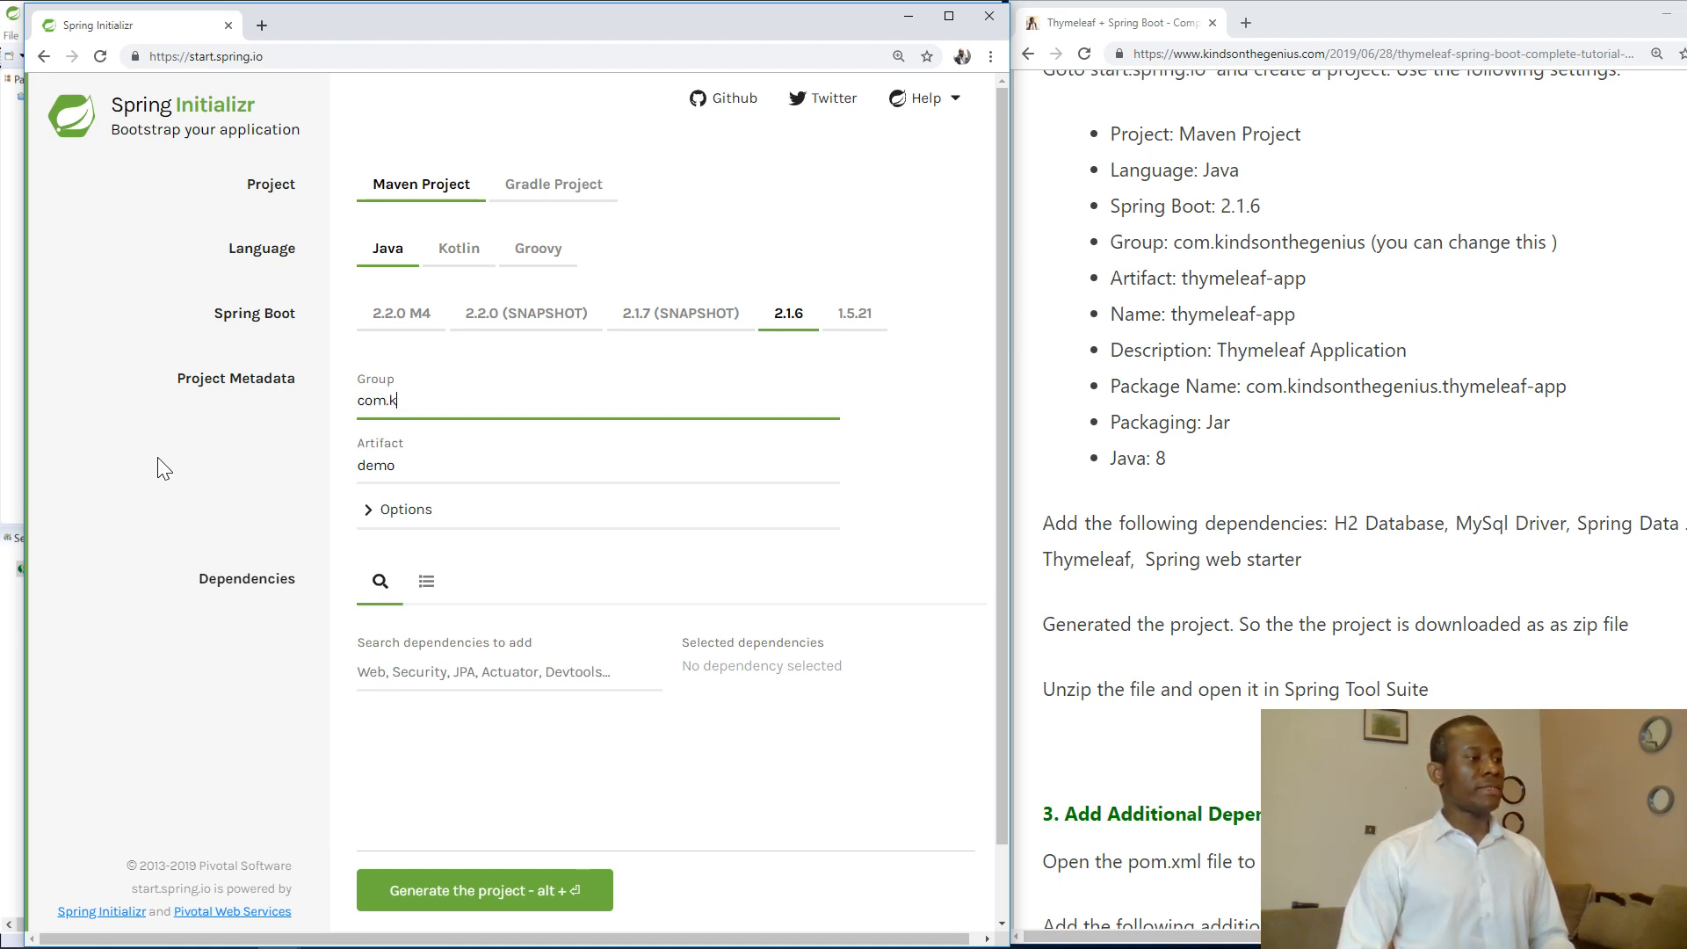
text(indsontheg)
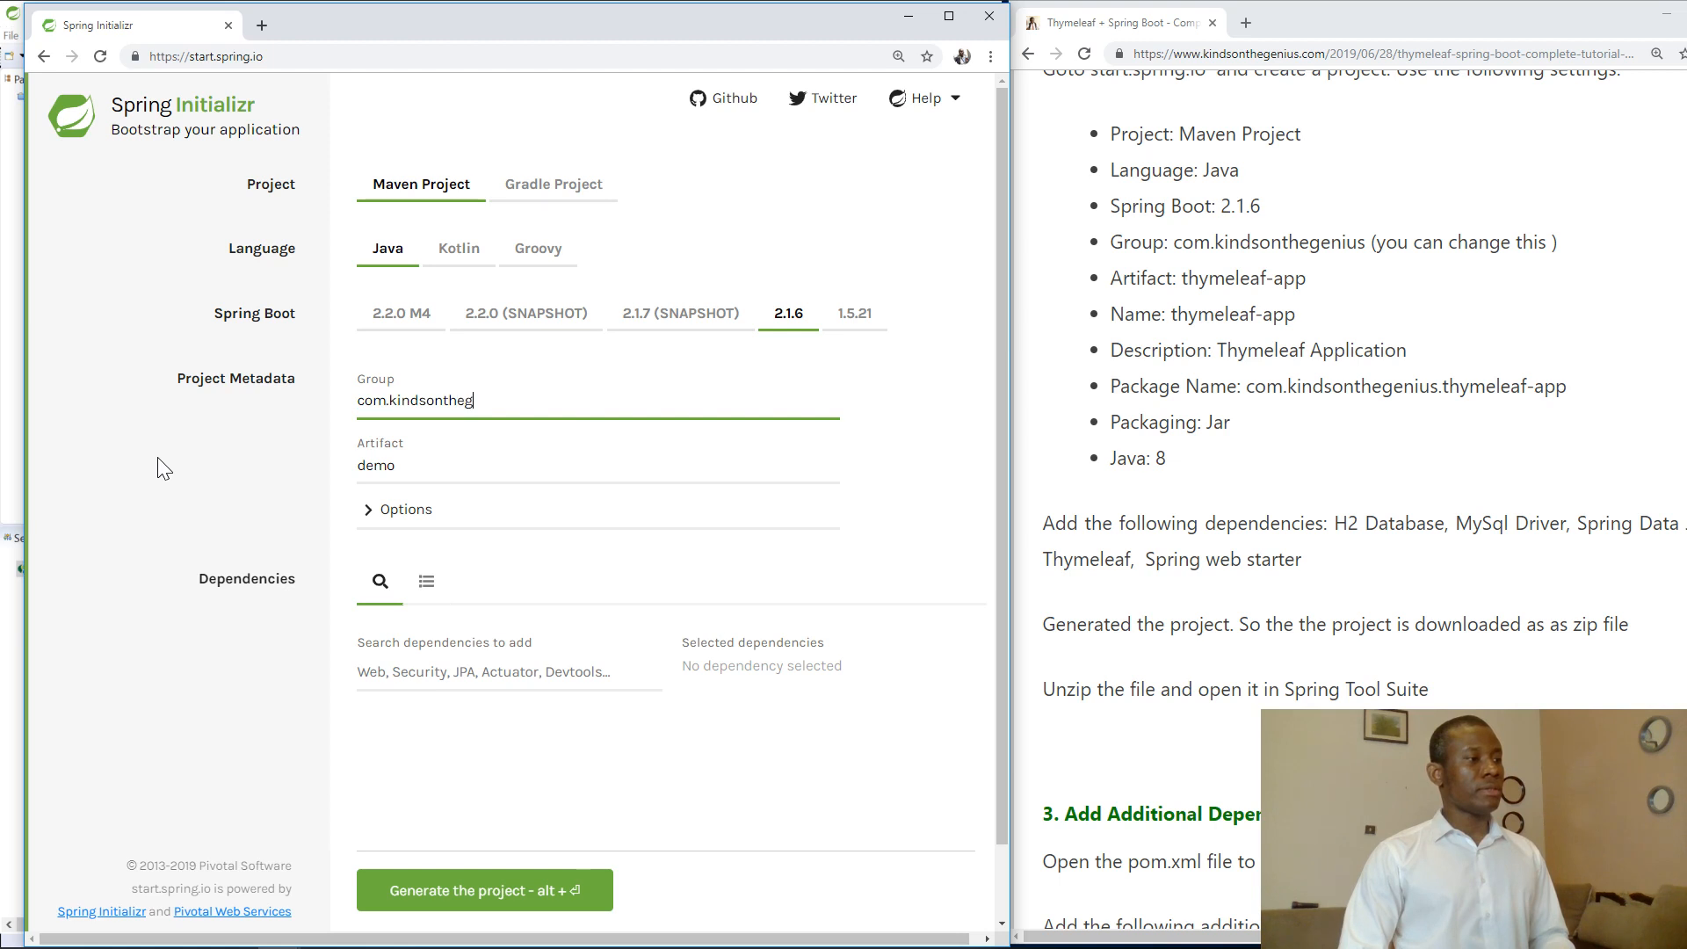
text(enius)
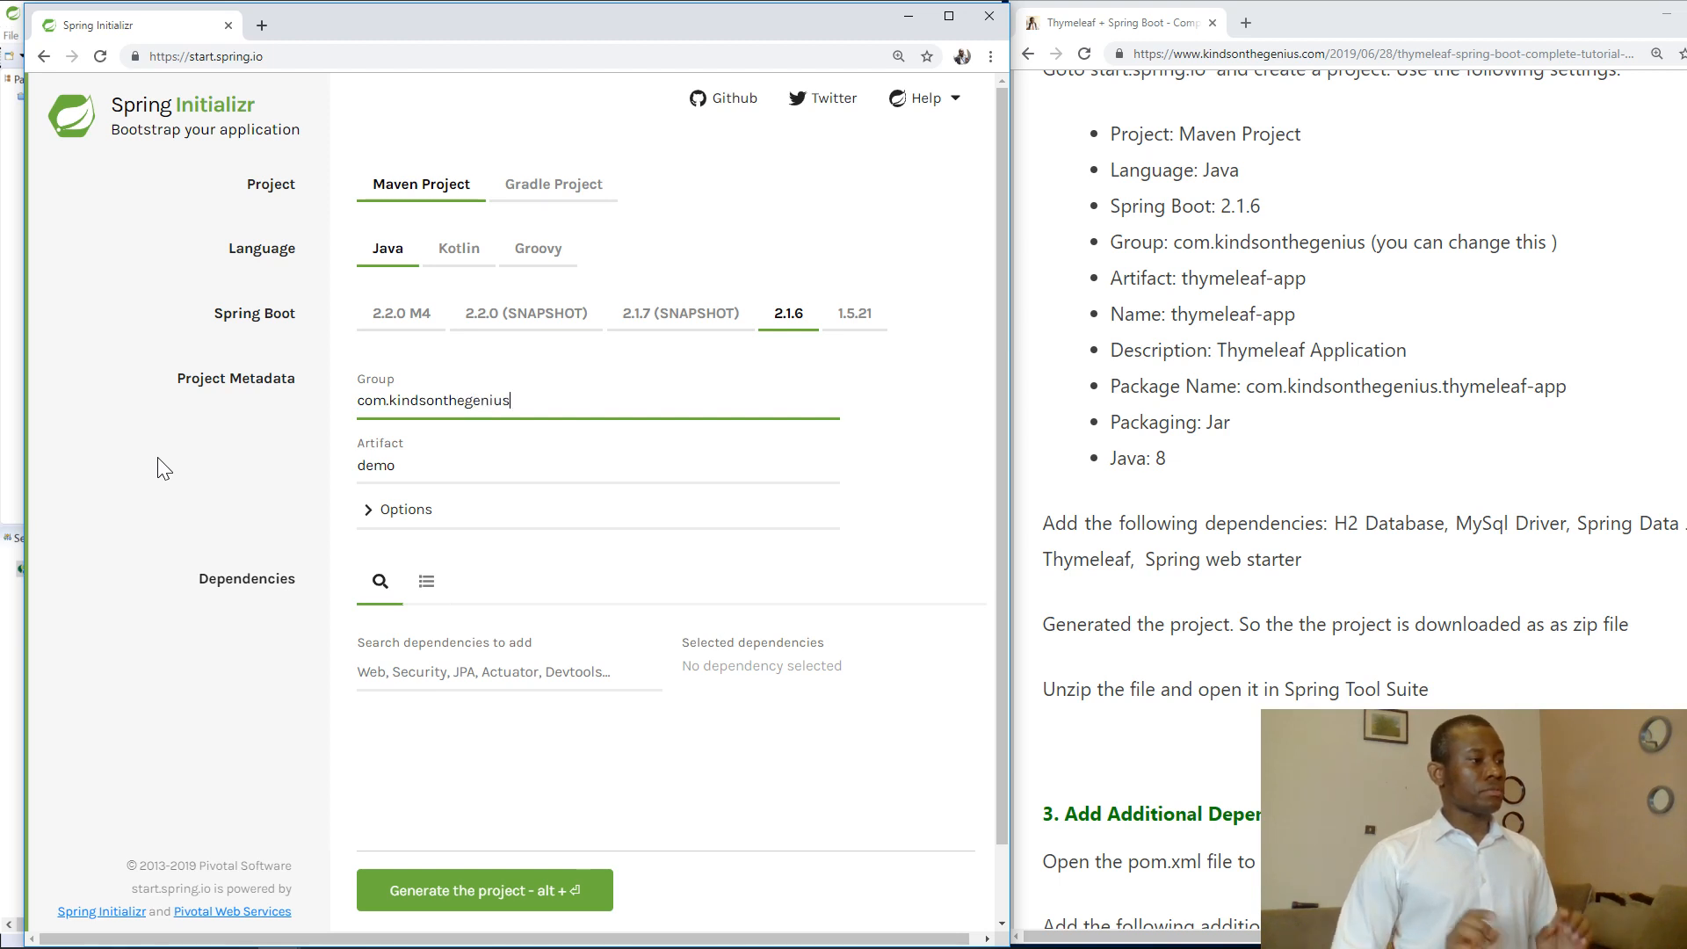
Set the artifact to thymeleaf-app in place of the default demo
double_click(376, 464)
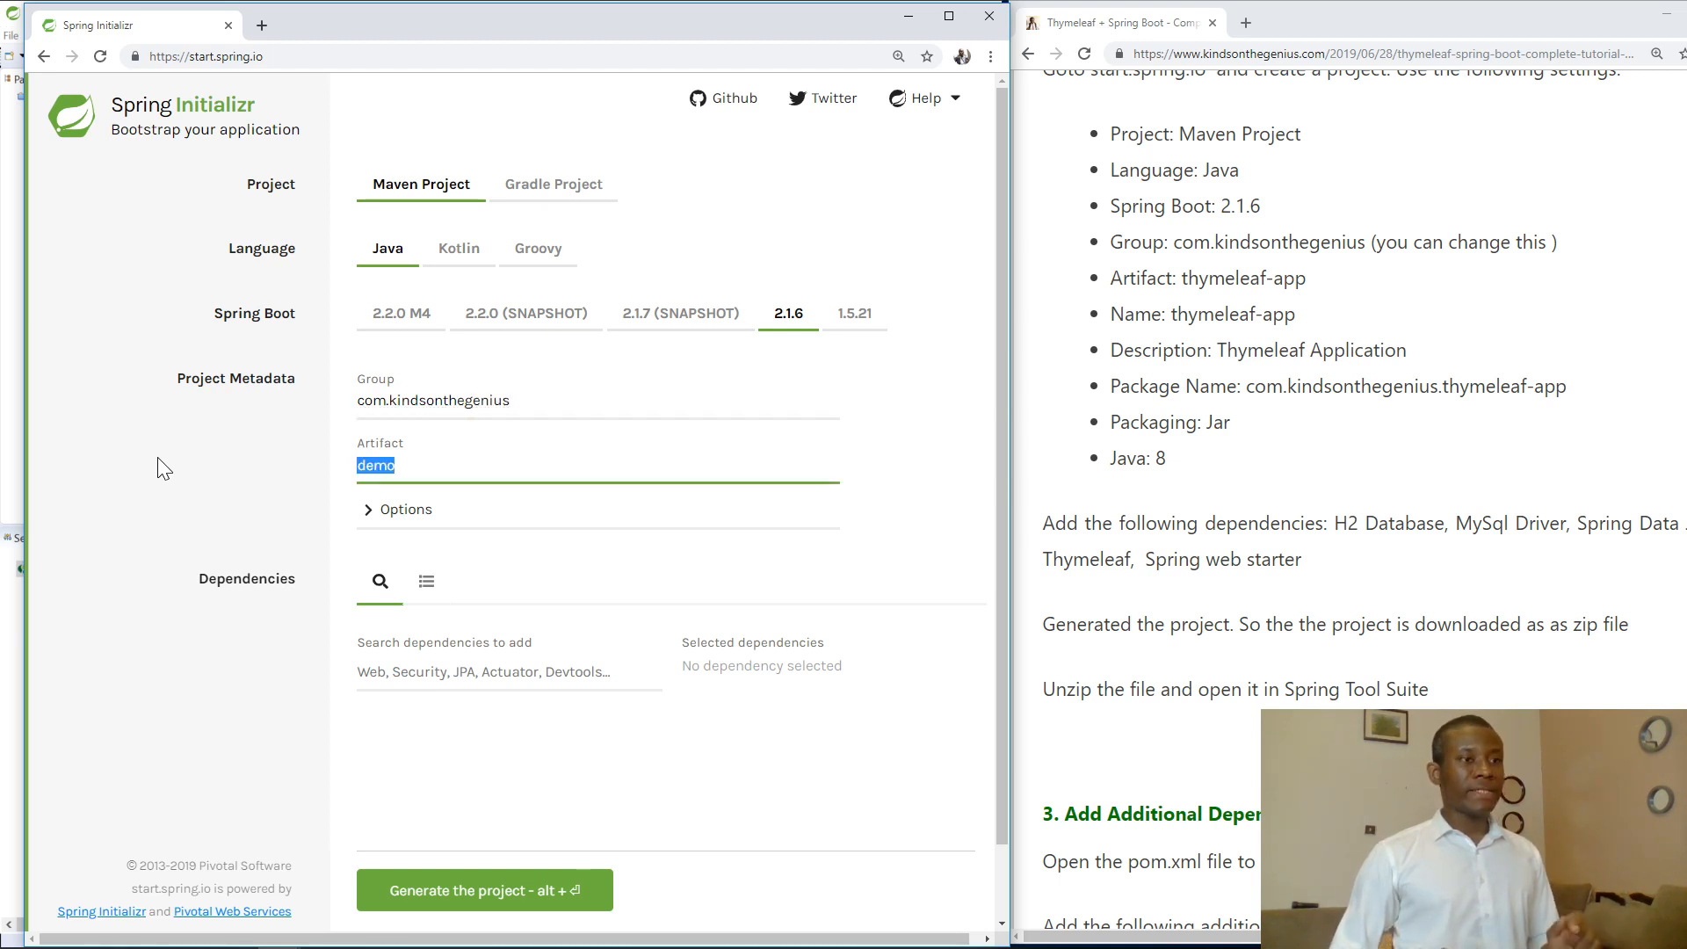
text(thy)
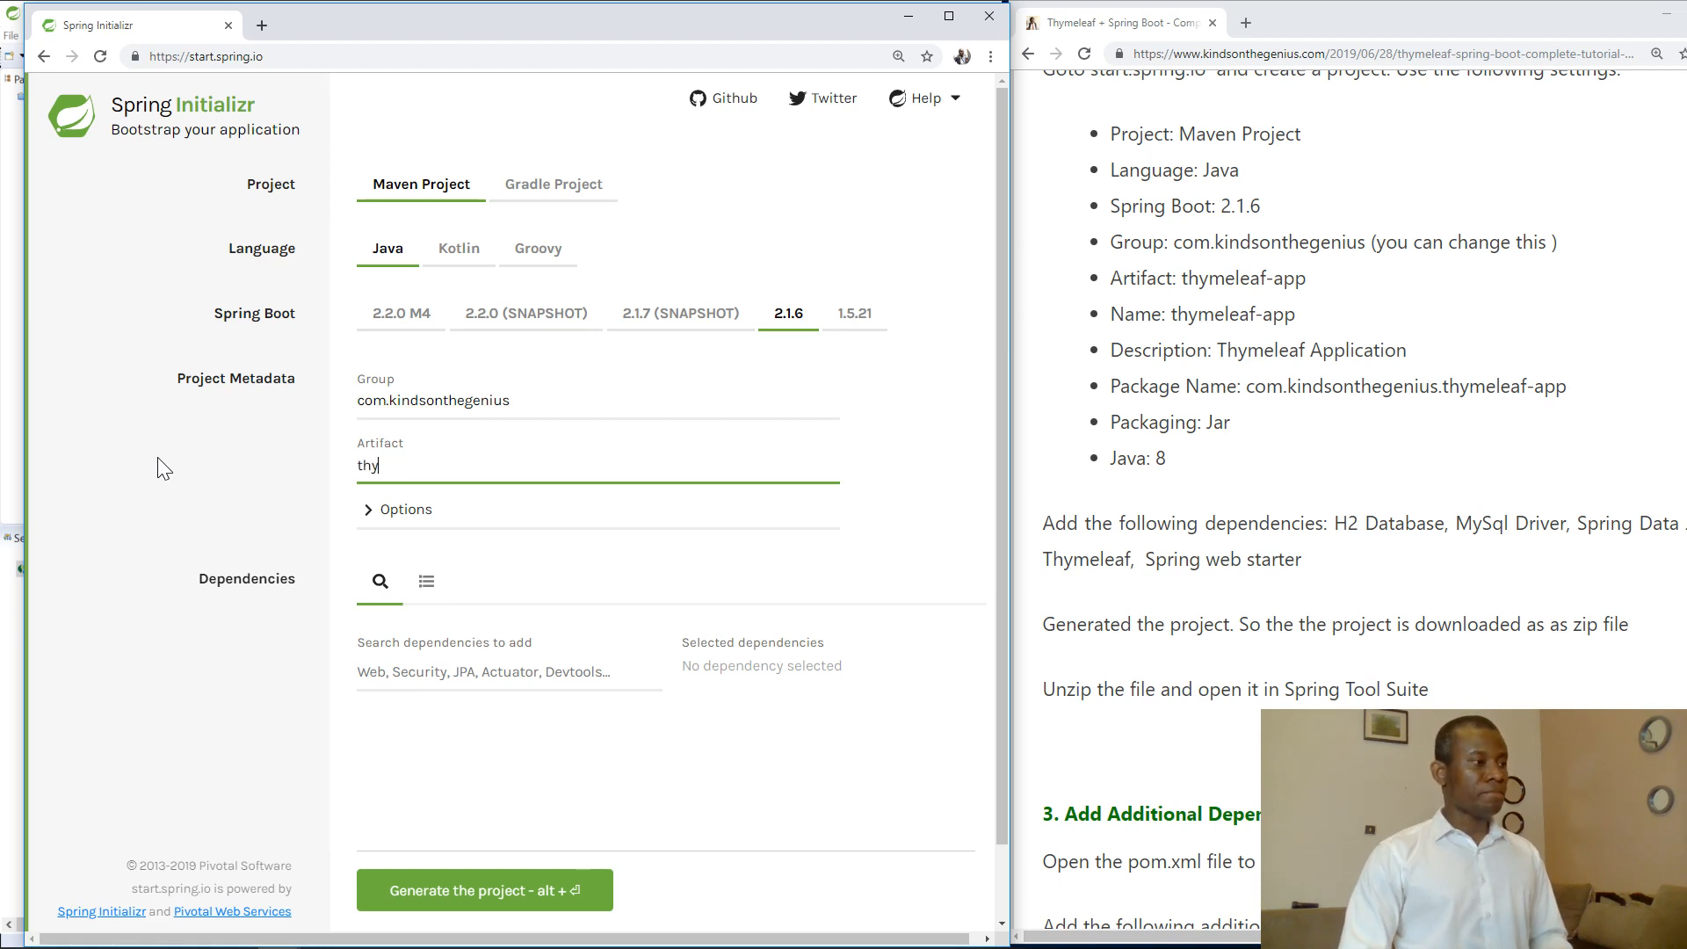
text(meleaf)
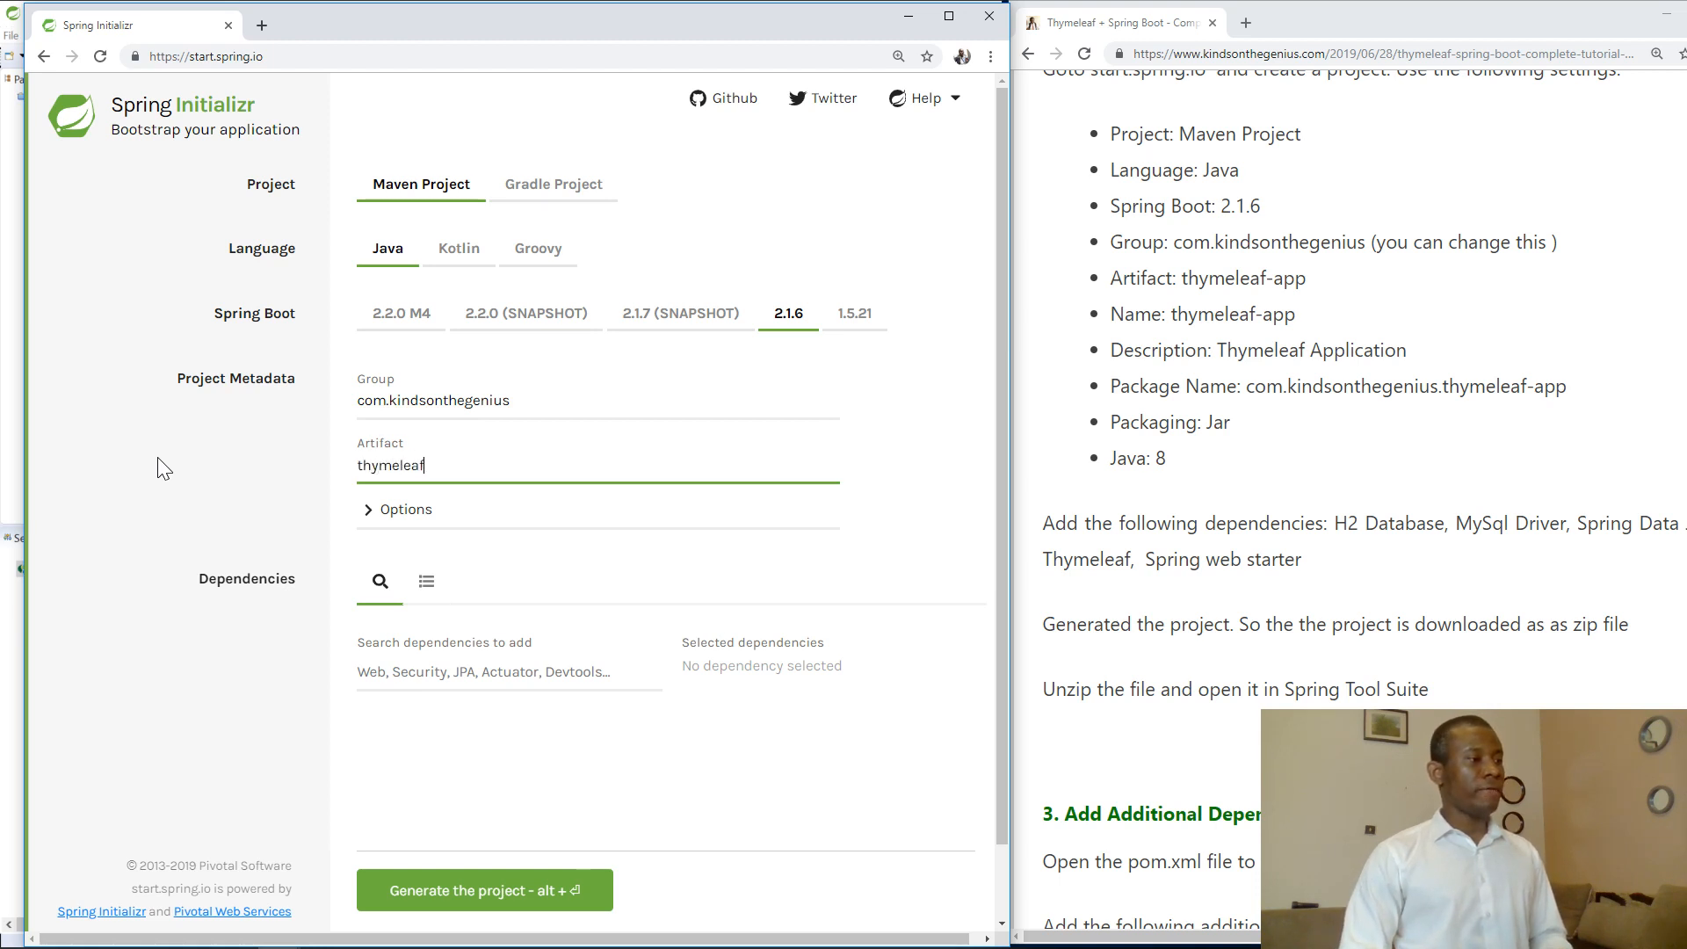
text(-app)
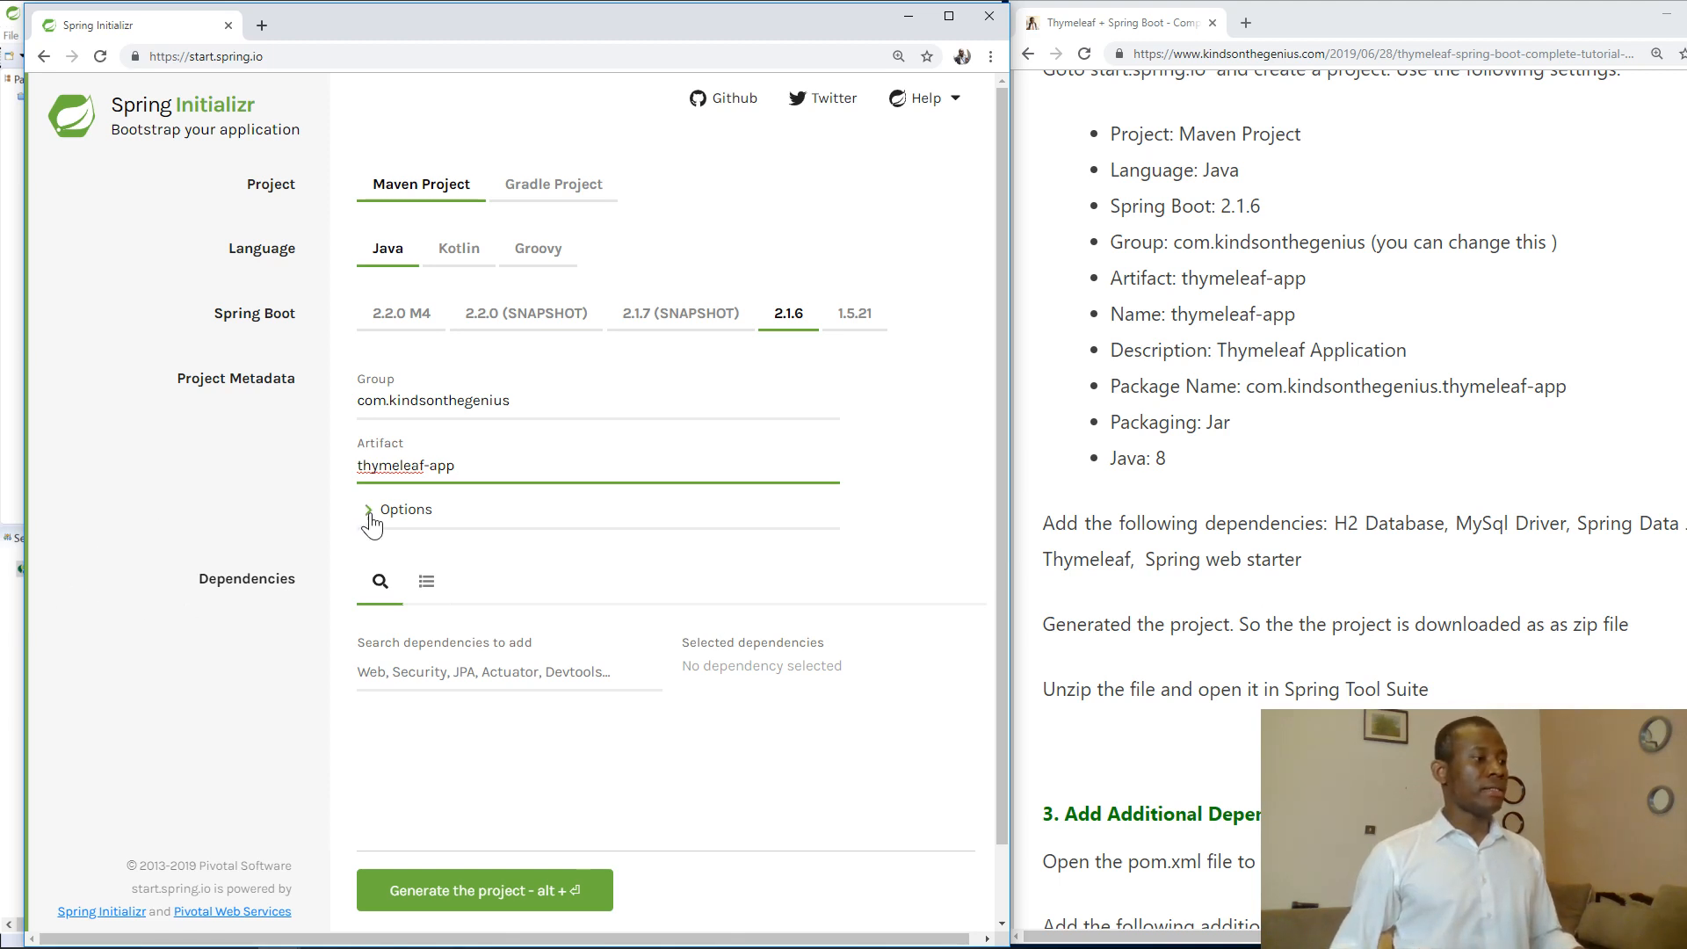
Expand Options and set the description to "Thymeleaf Application Tutorial", keeping Jar packaging and Java 8
click(367, 510)
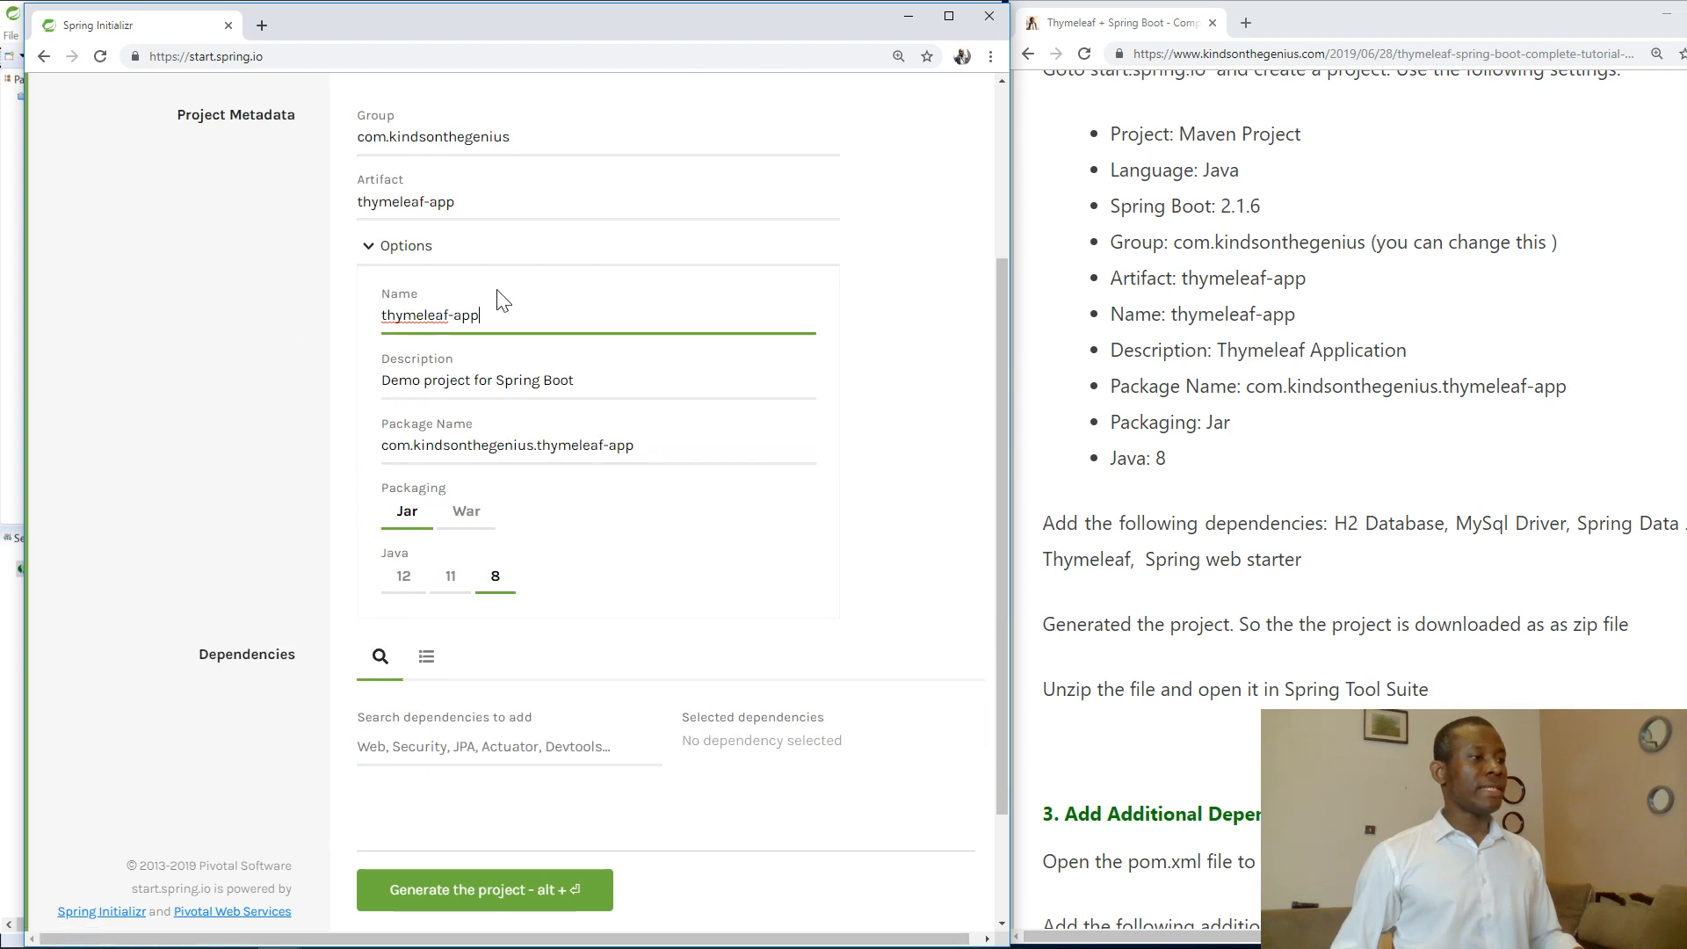
mouse_move(471, 424)
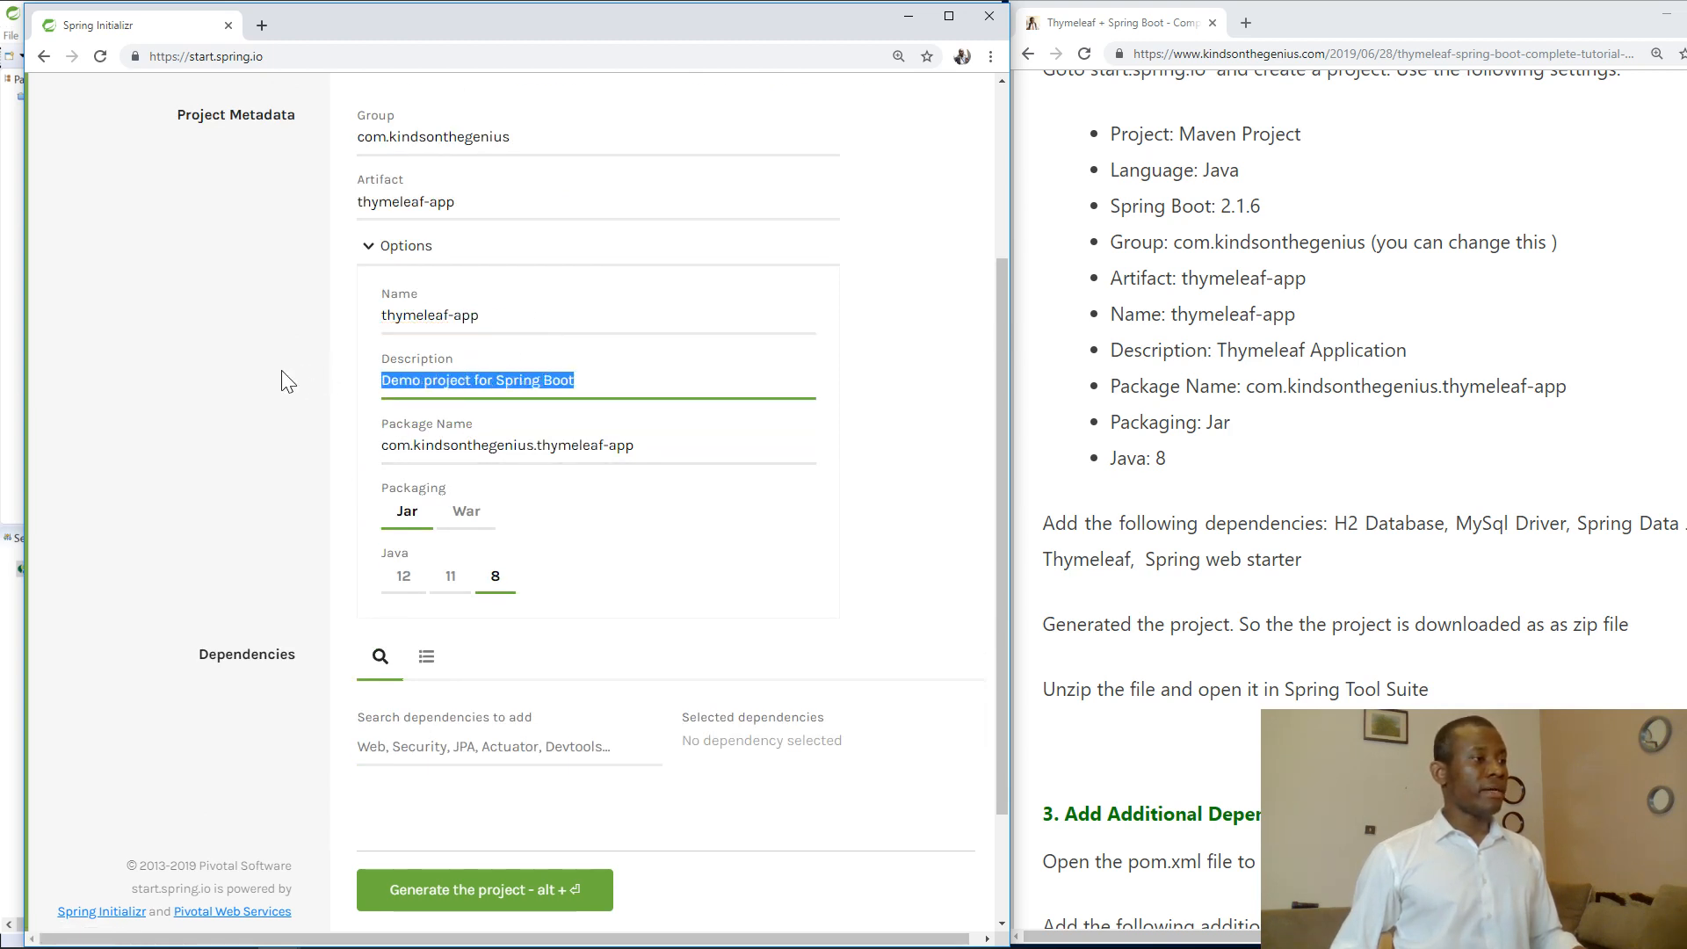
text(Thymeleaf)
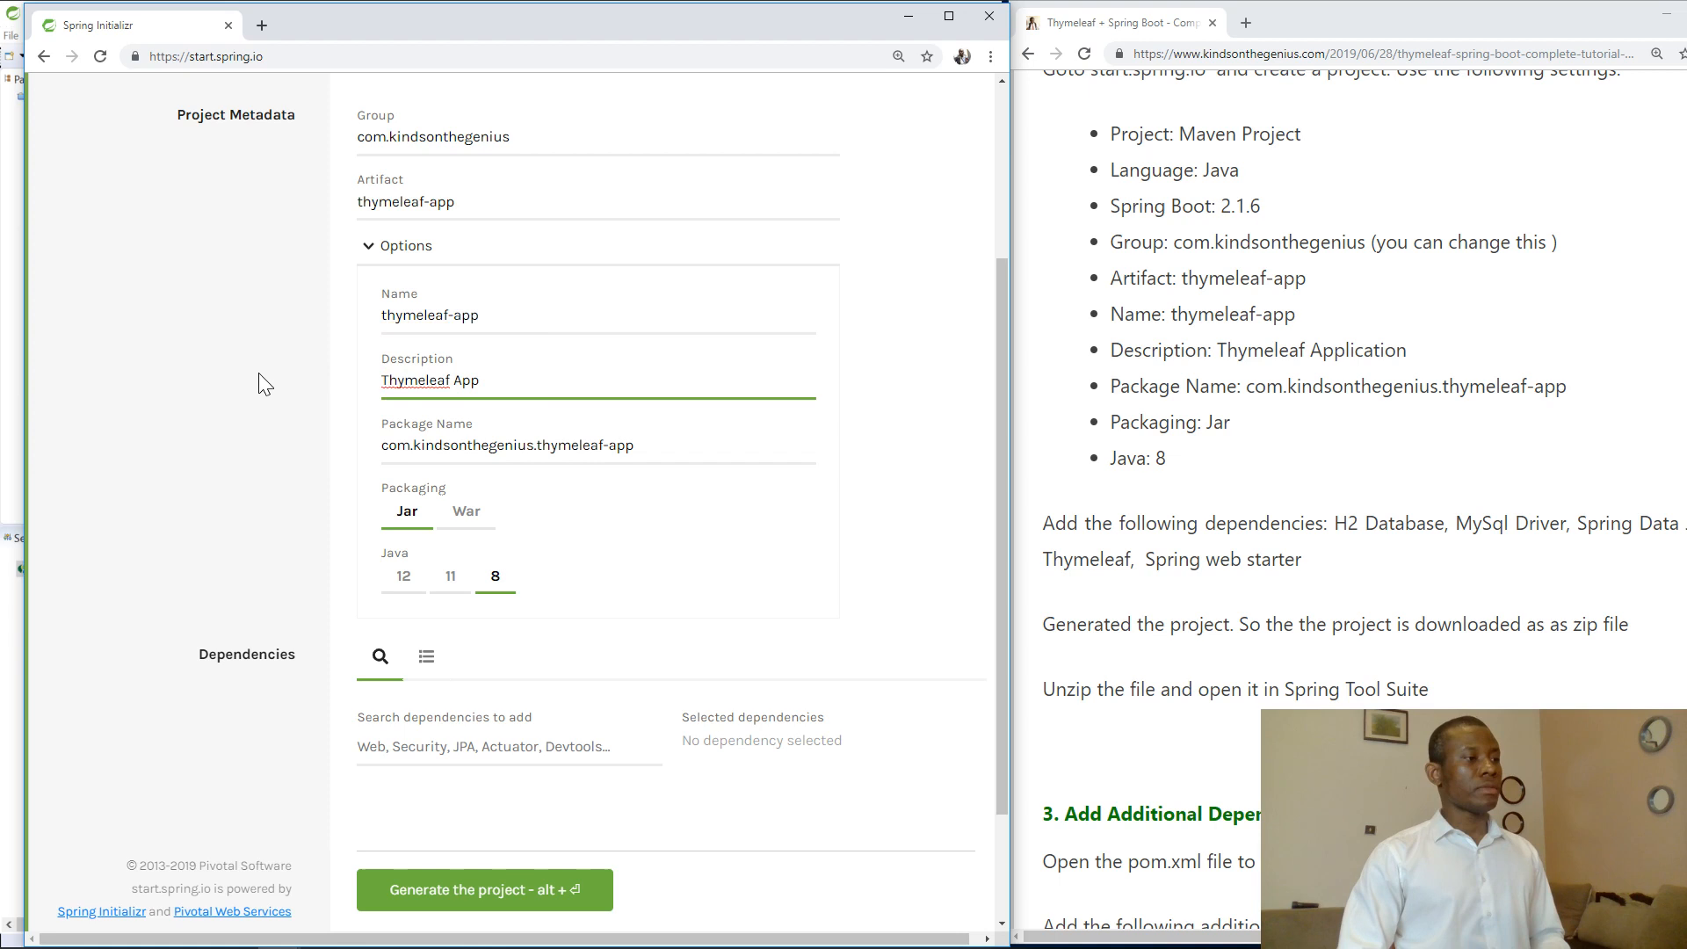
text(Application Tuto)
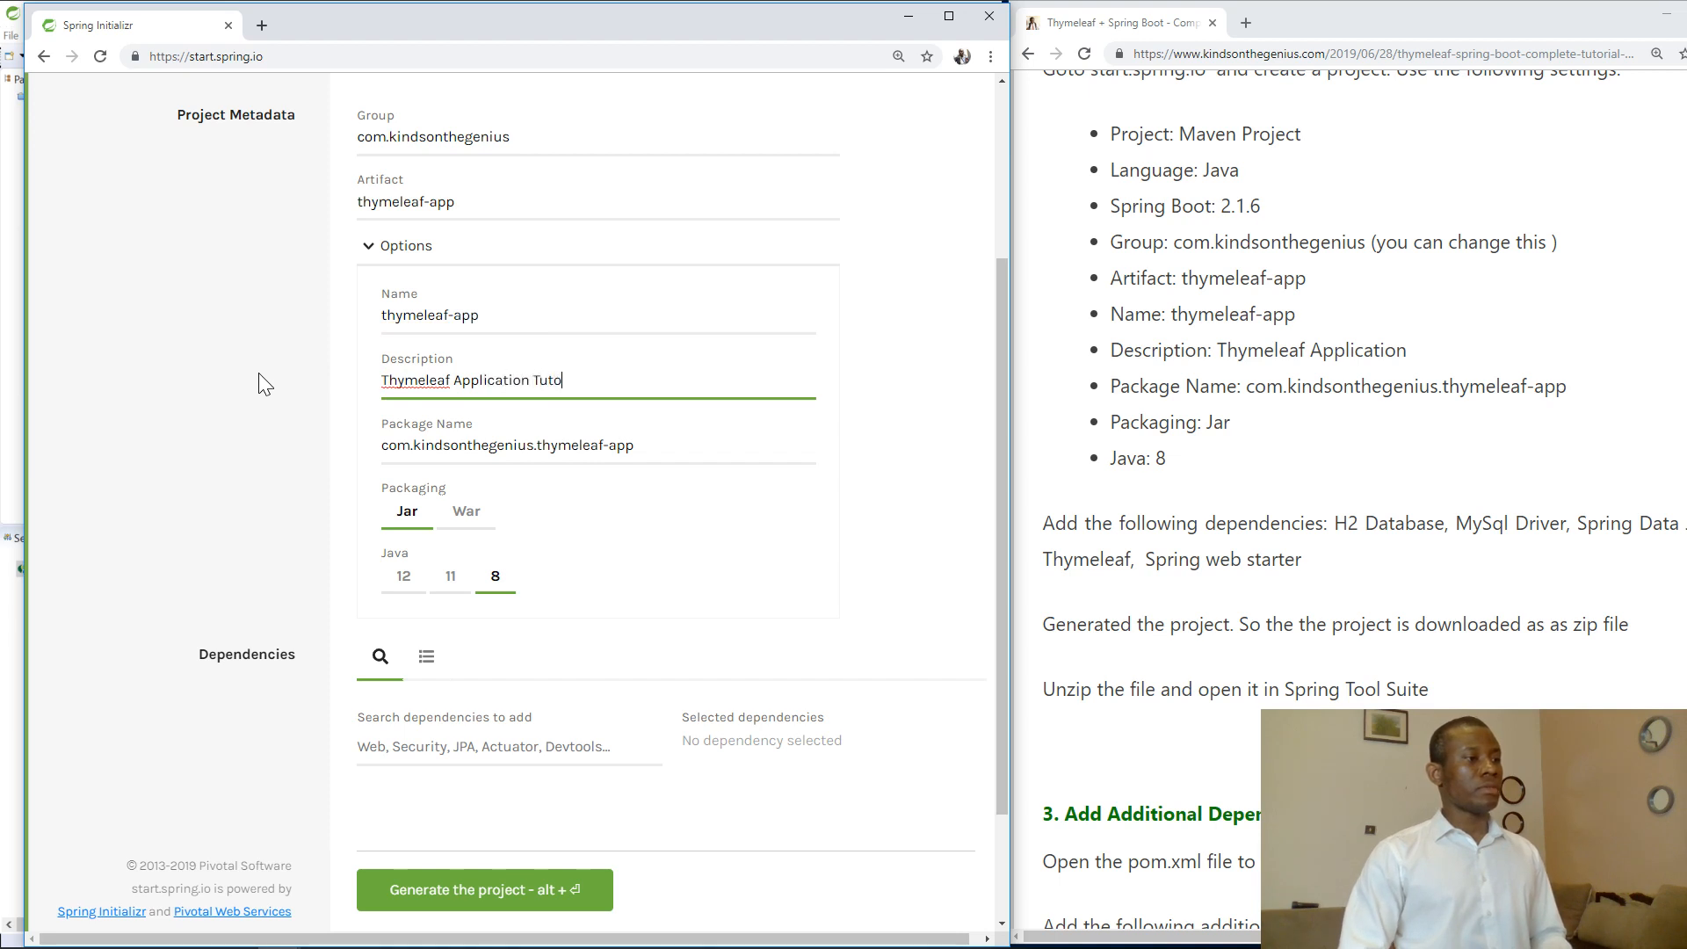
text(rial)
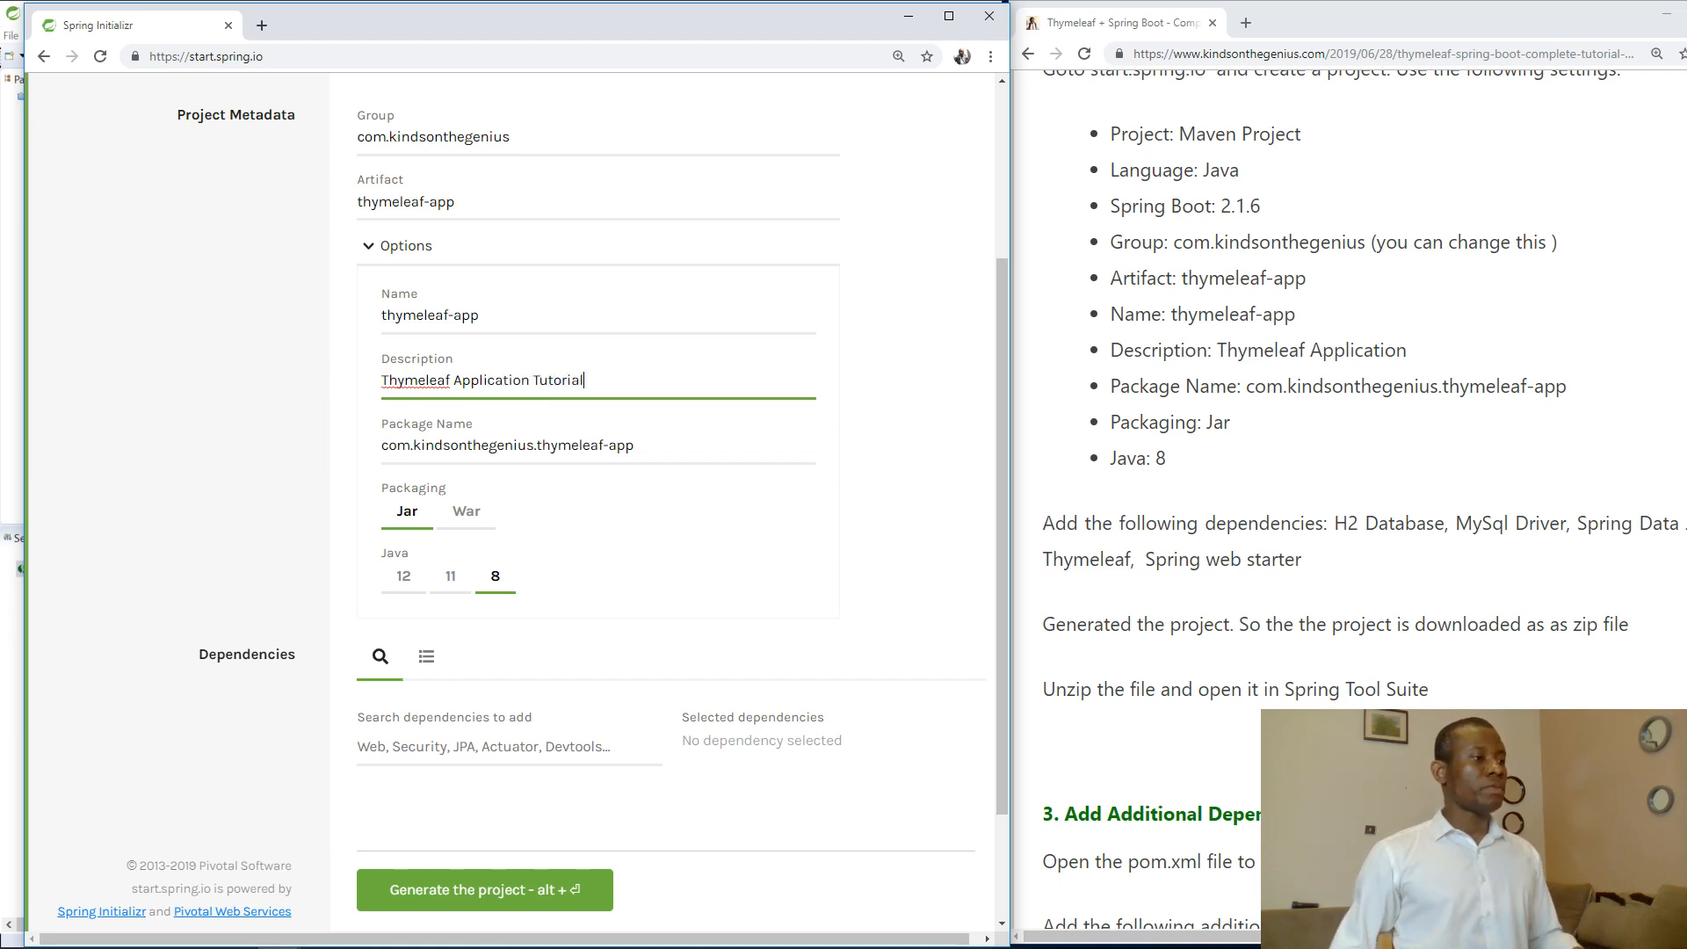
scroll(down, 3)
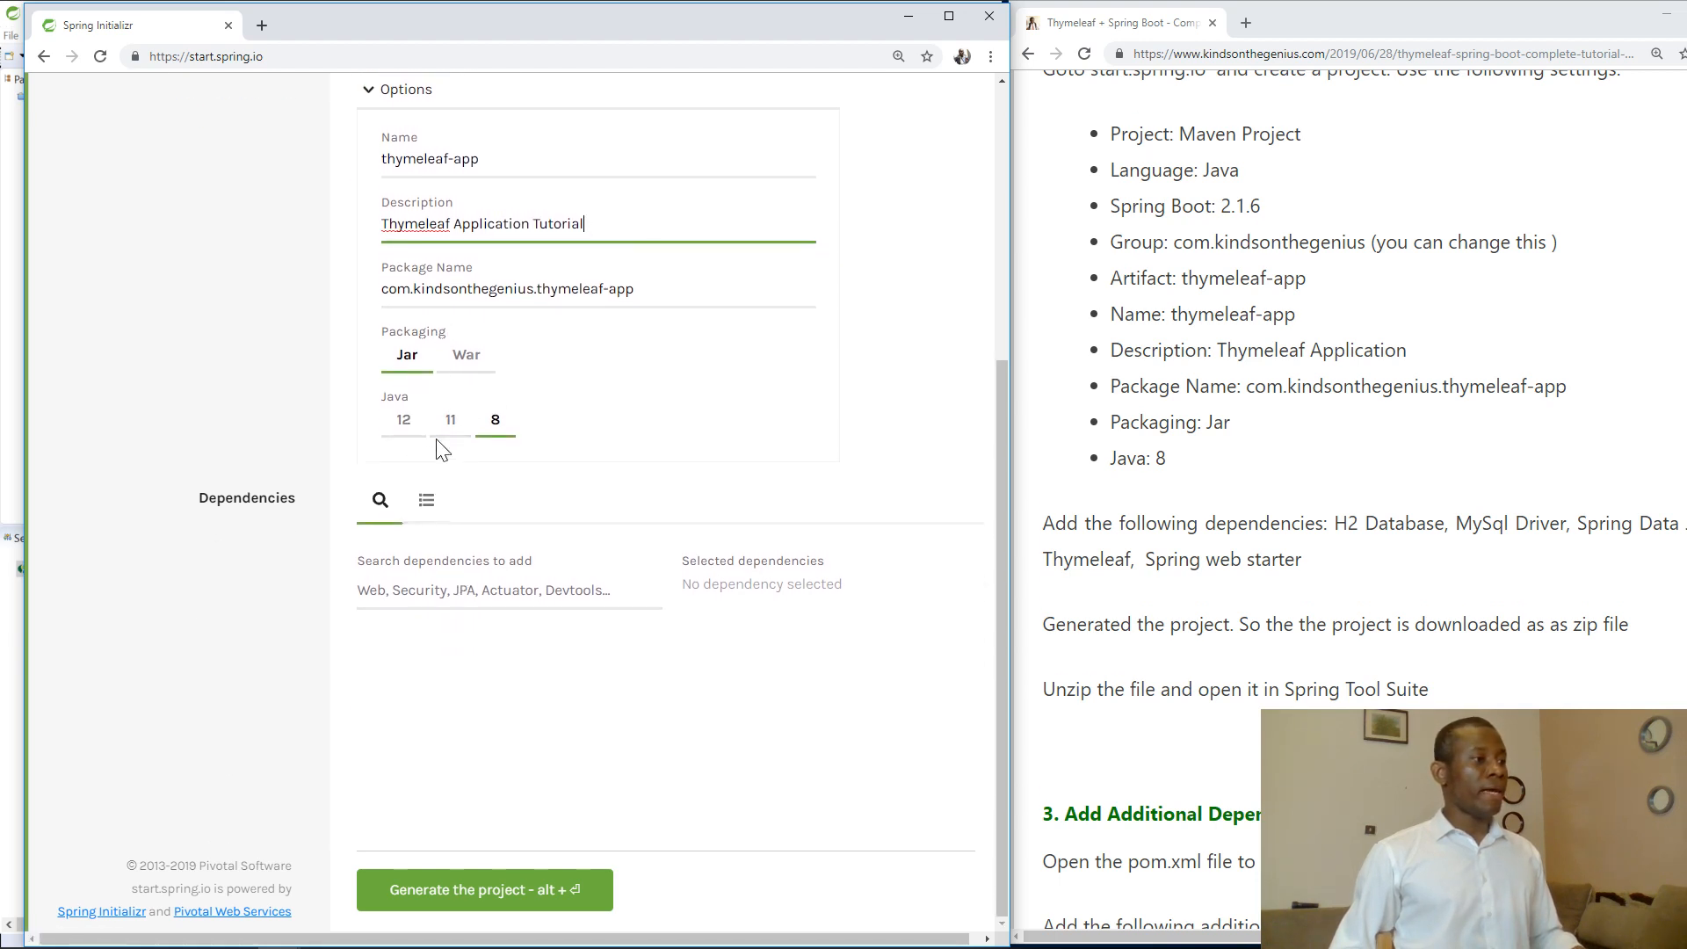
mouse_move(521, 517)
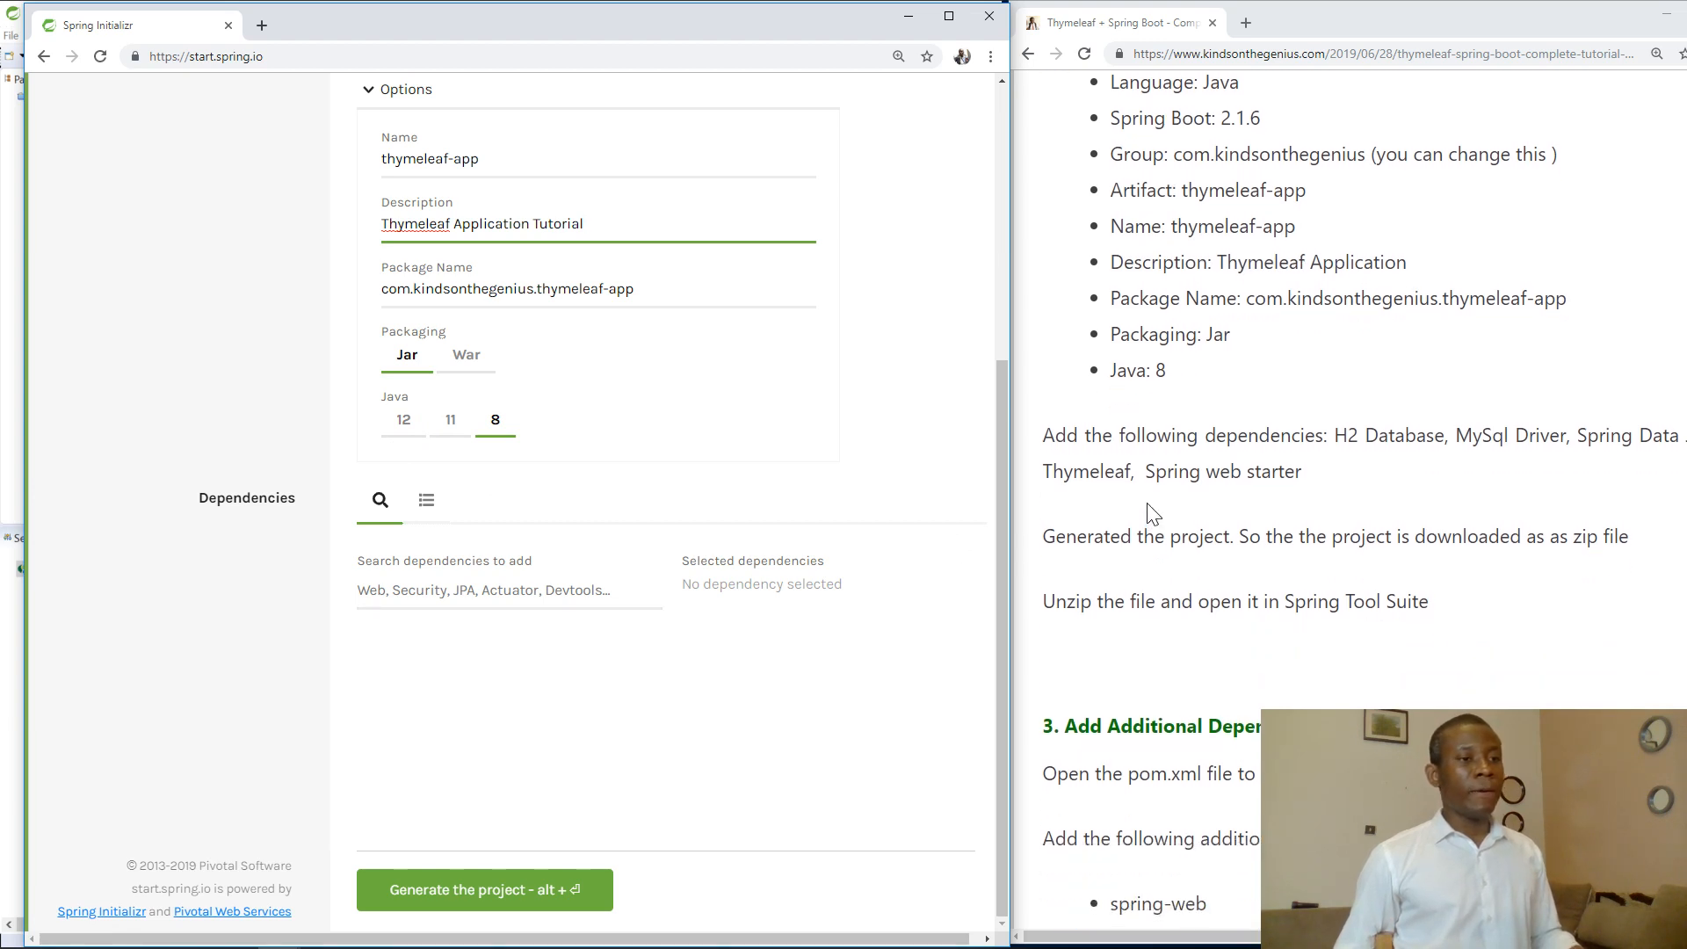
scroll(down, 3)
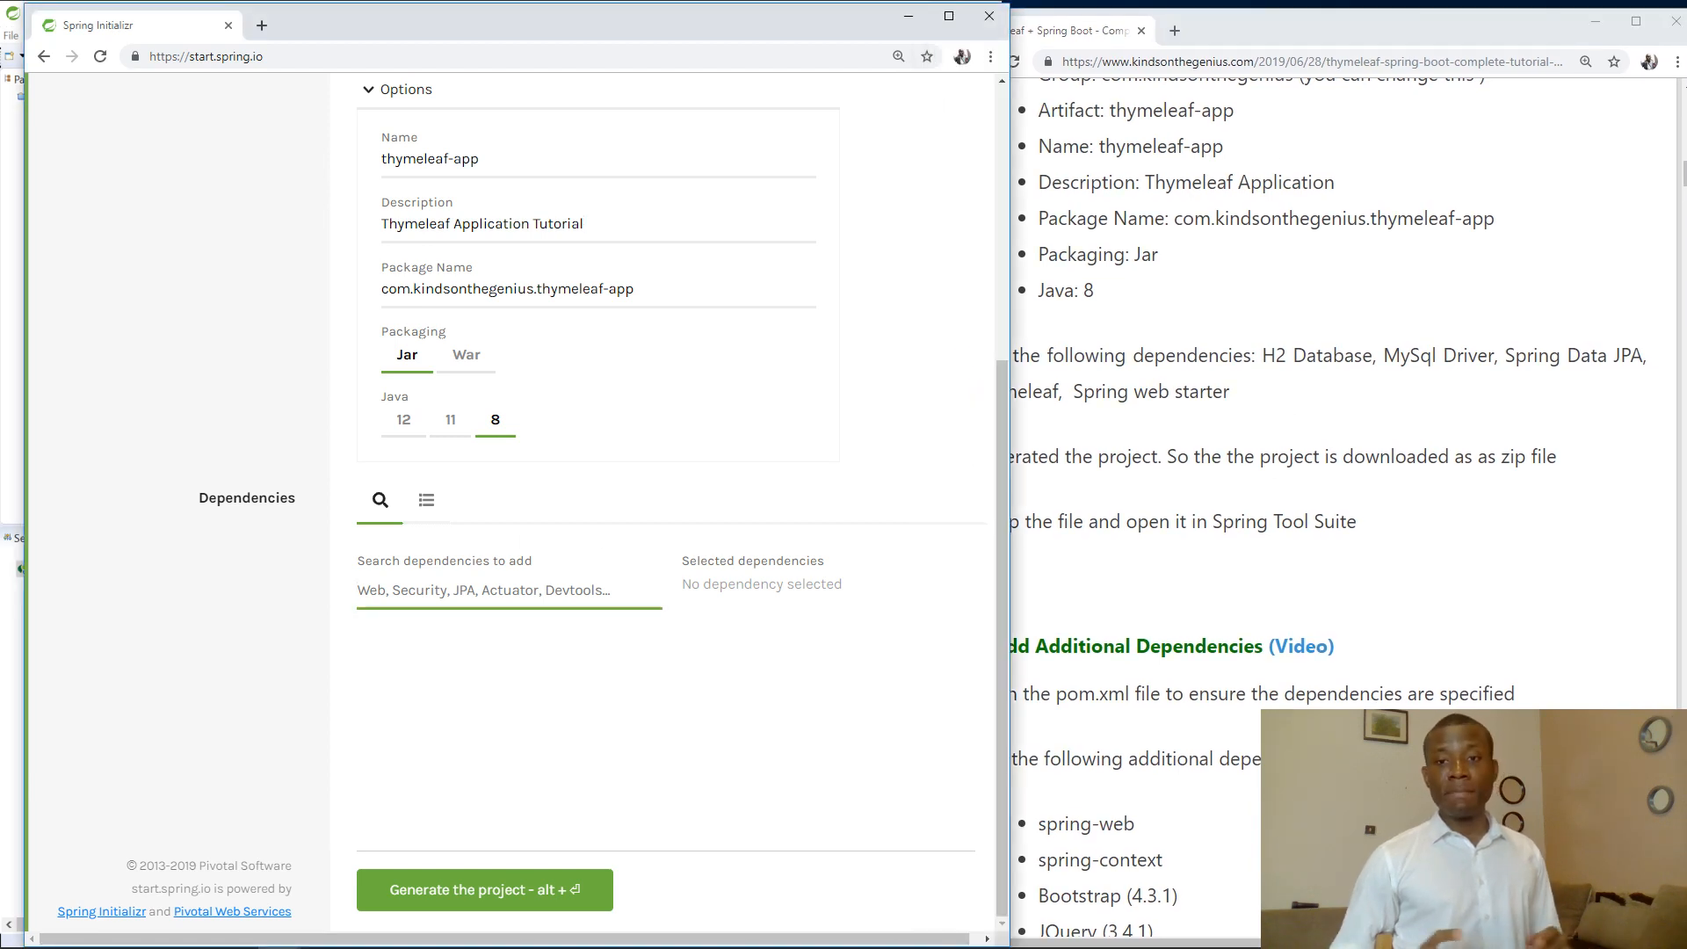
Add H2 Database, MySQL Driver, Spring Data JPA, Thymeleaf and Spring Web Starter as dependencies
text(h2)
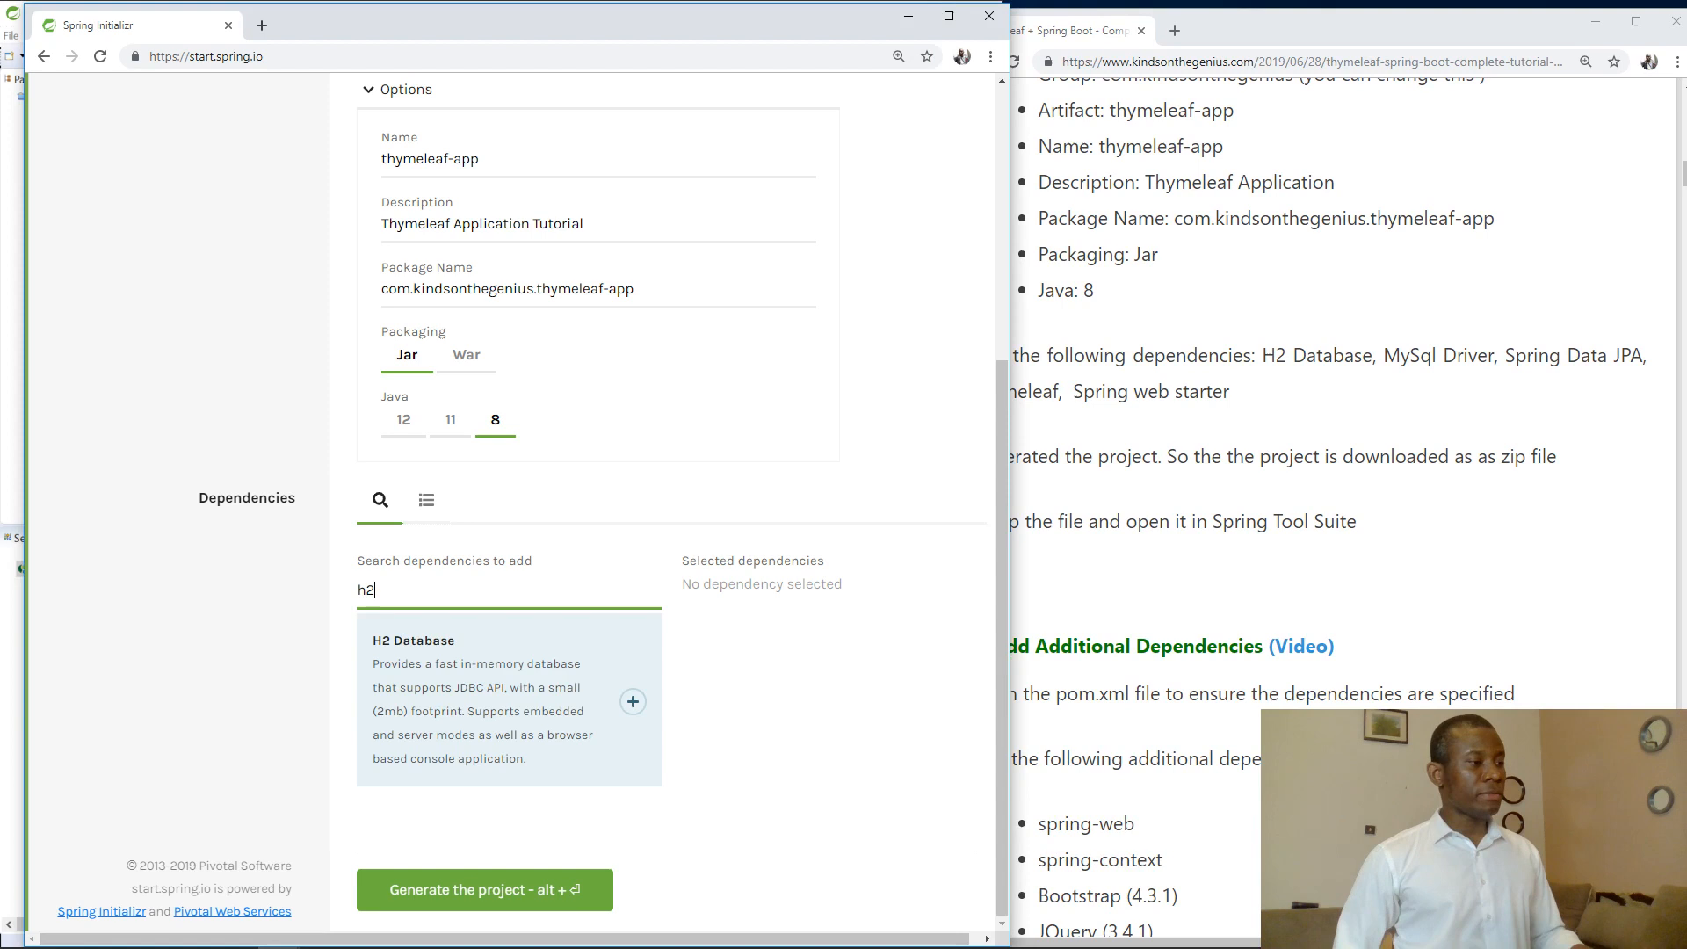
click(633, 702)
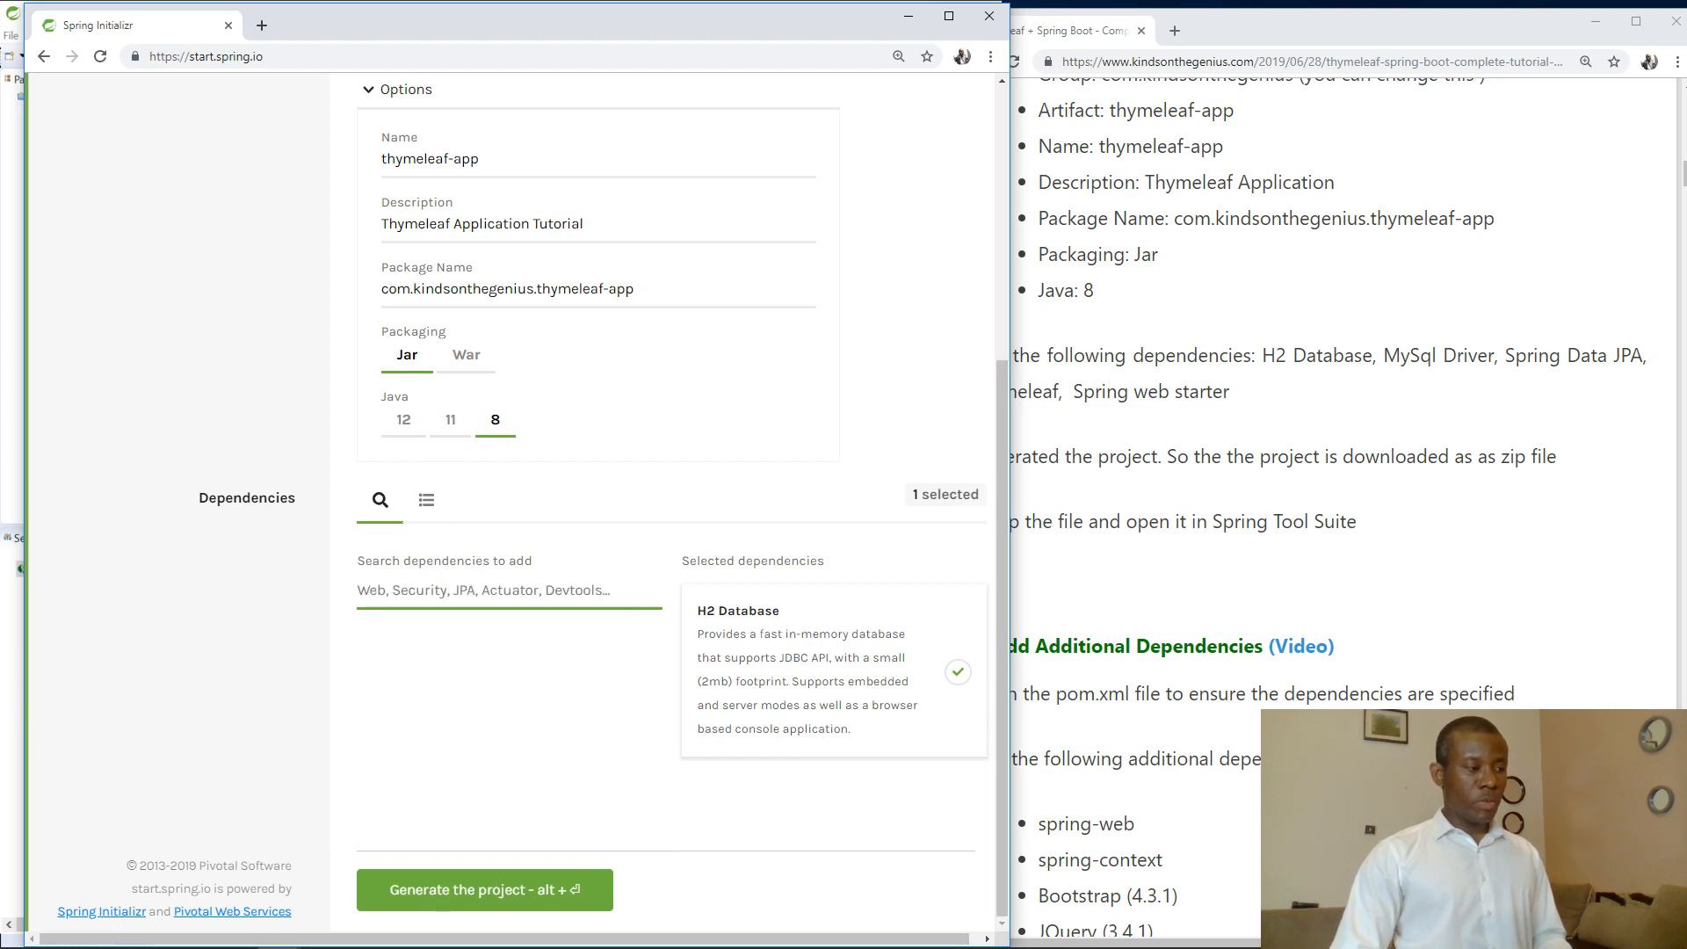
click(506, 591)
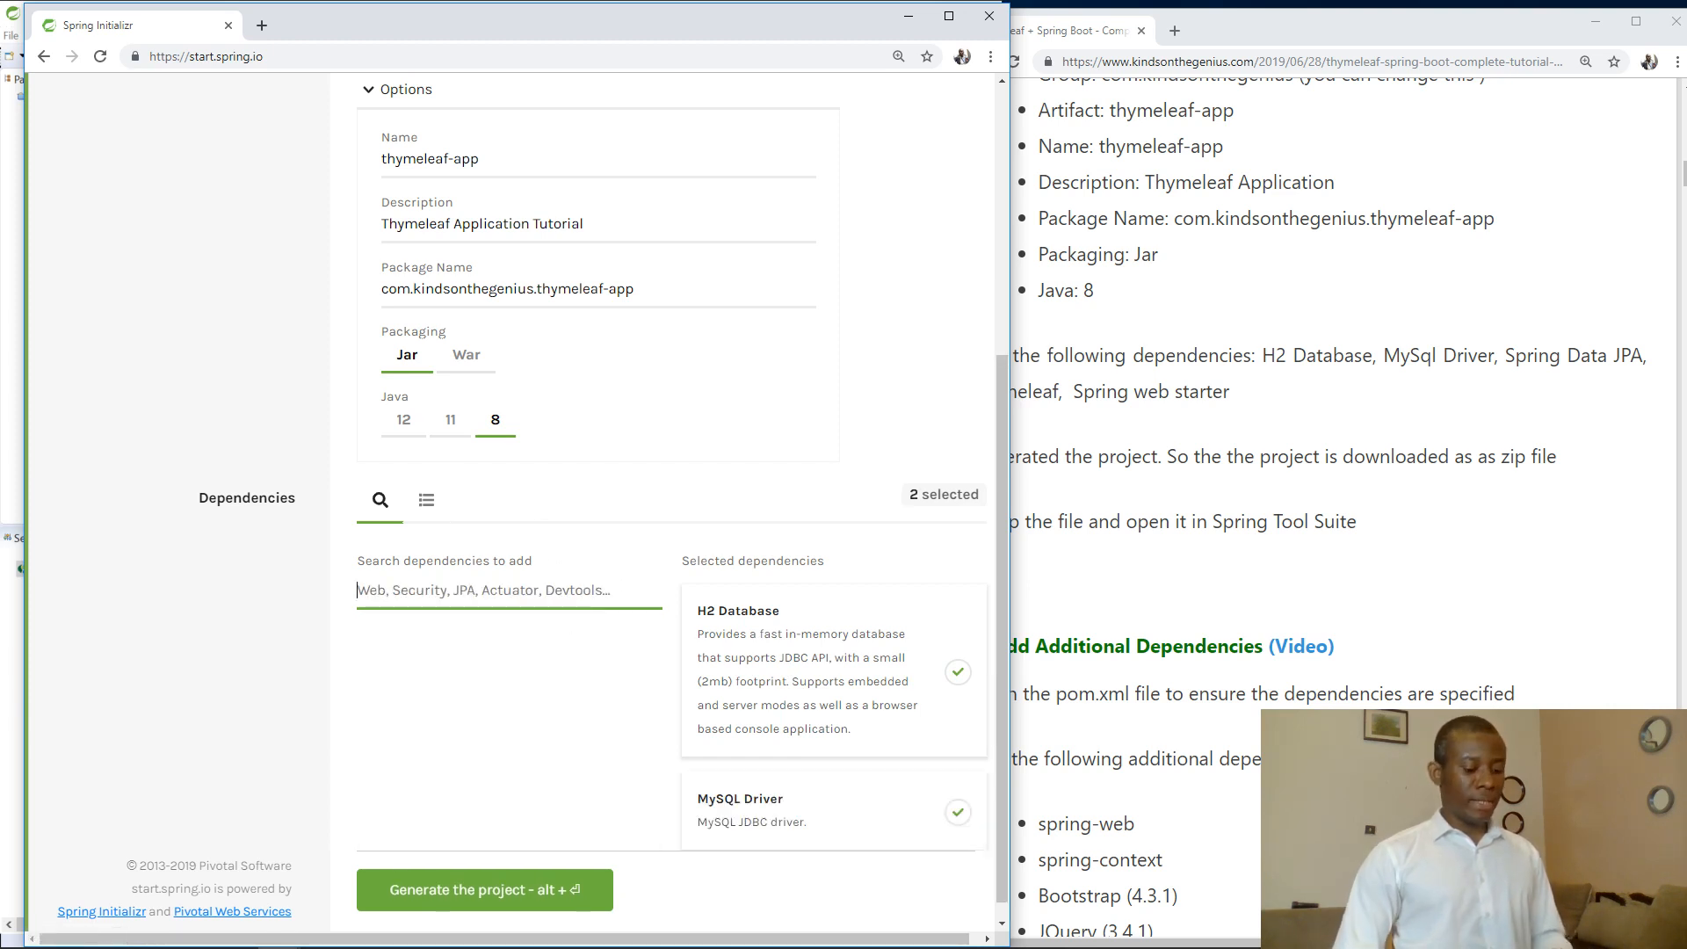
text(jpa)
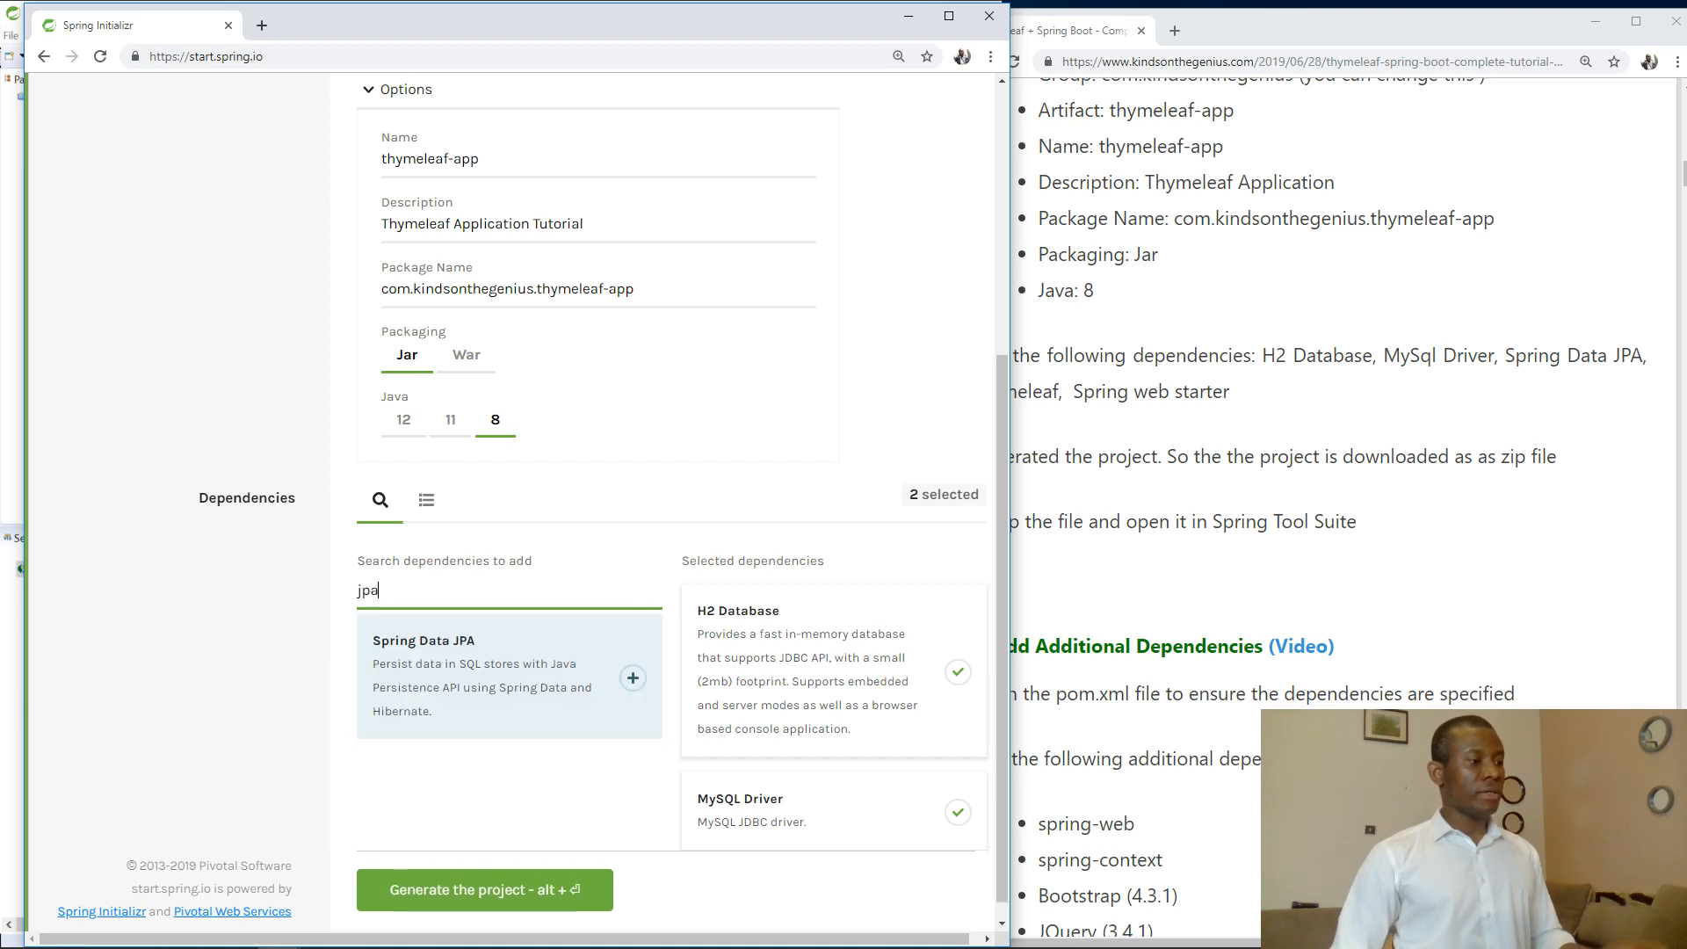
click(633, 679)
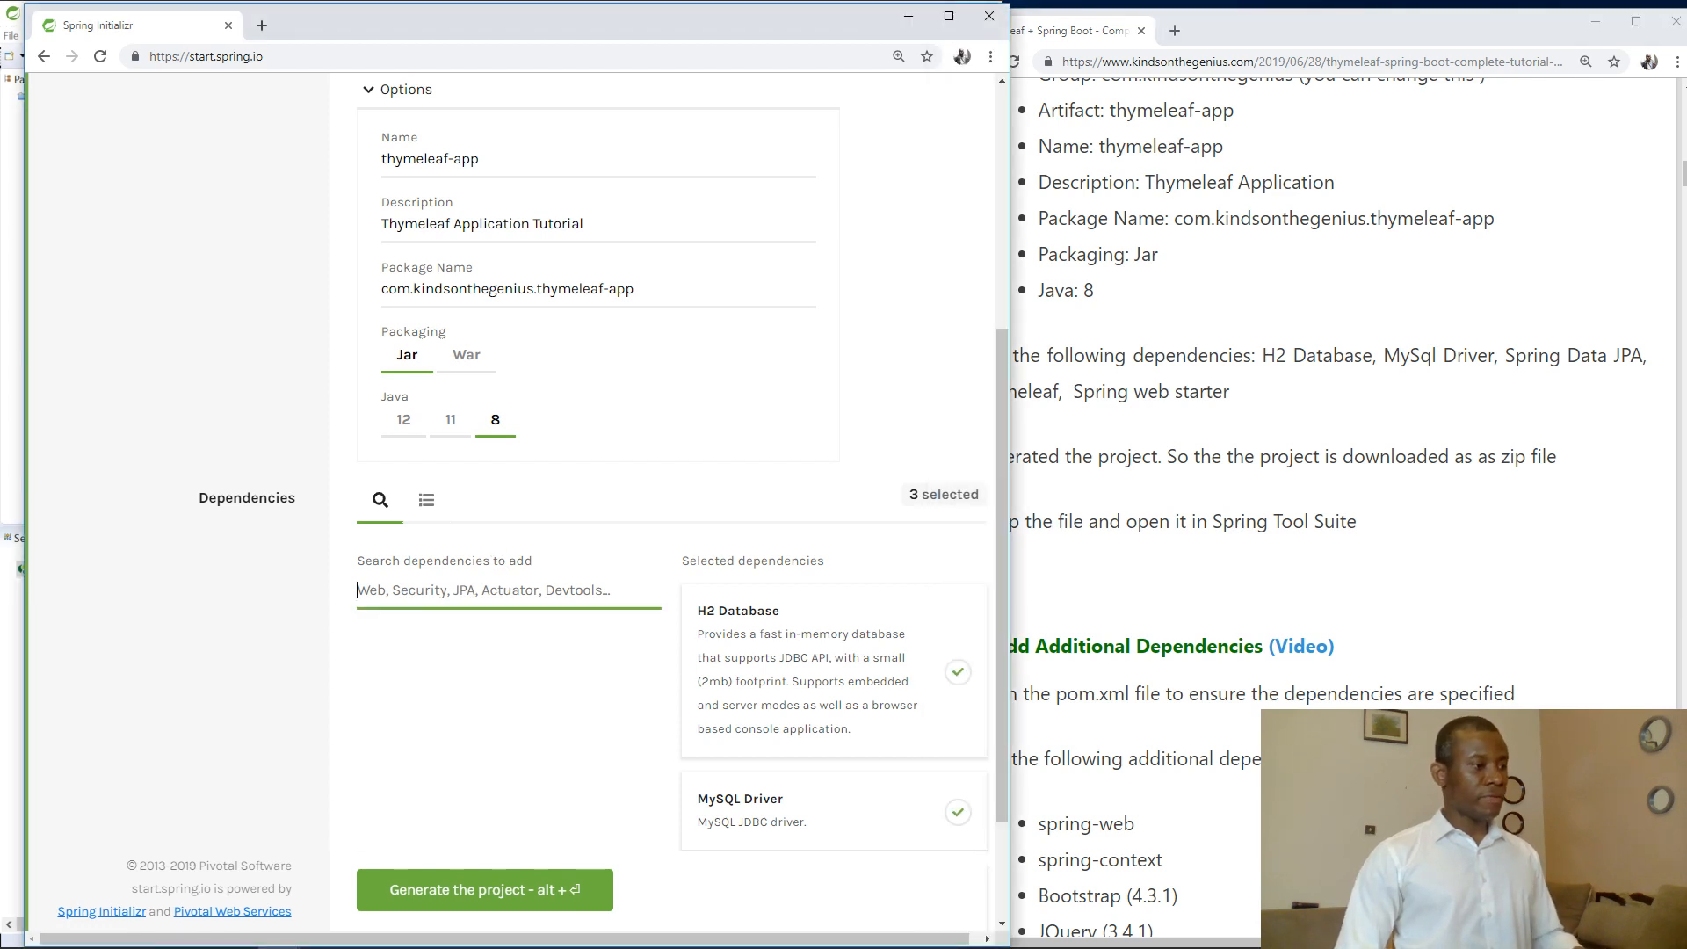
text(t)
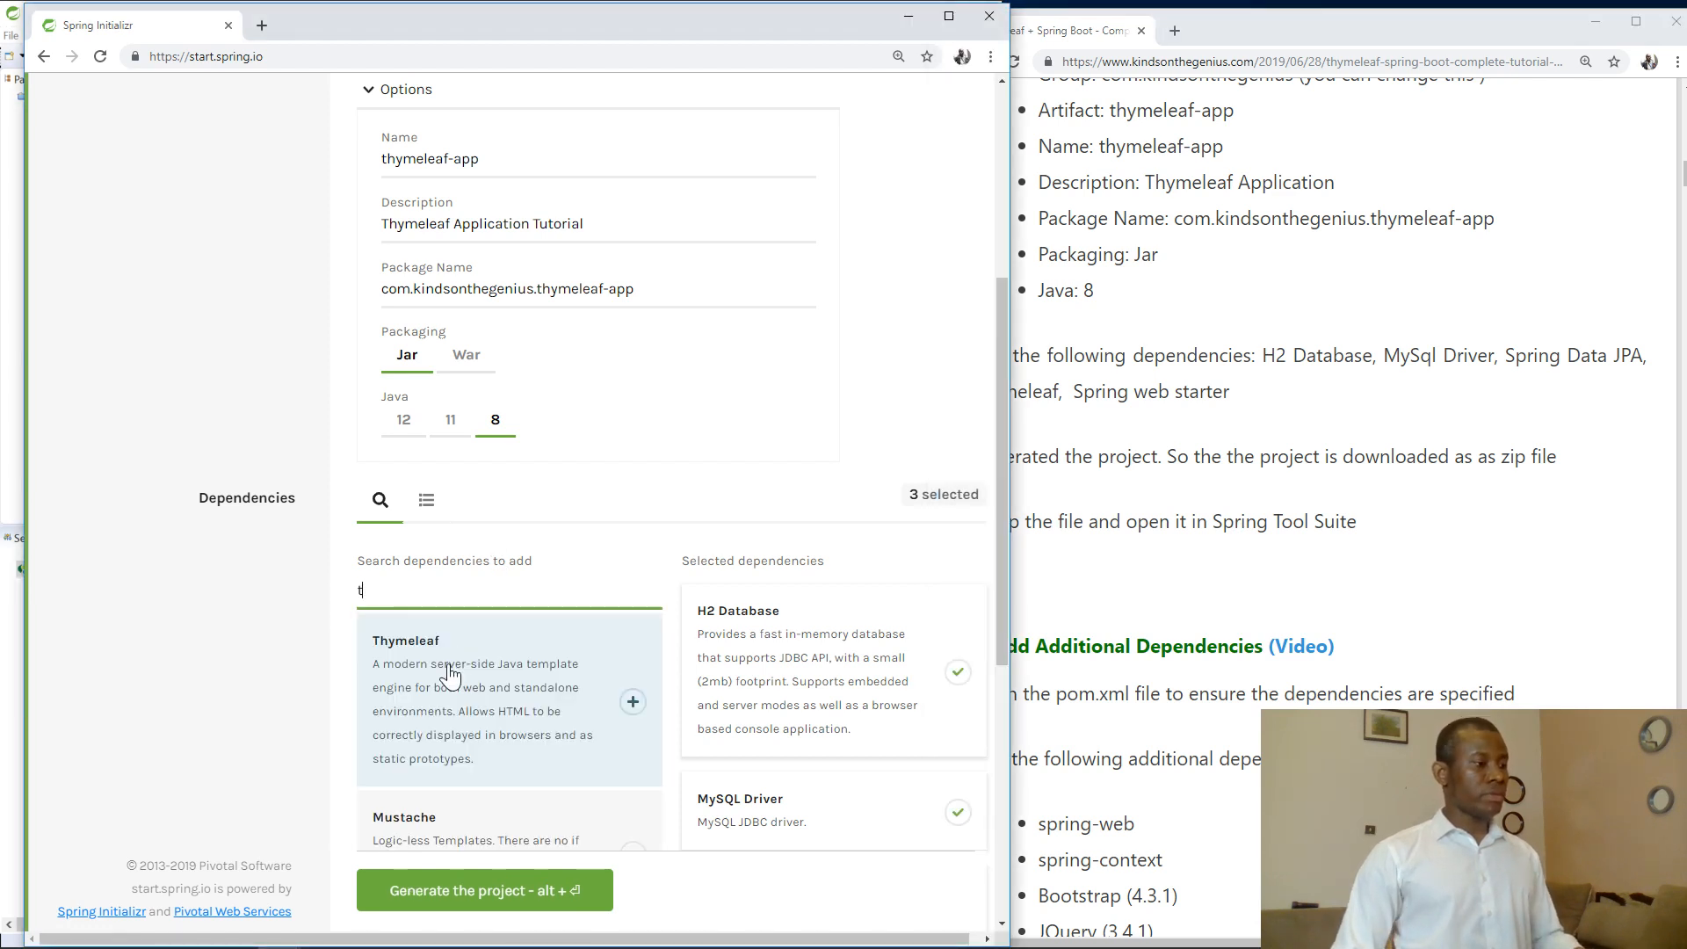
click(633, 701)
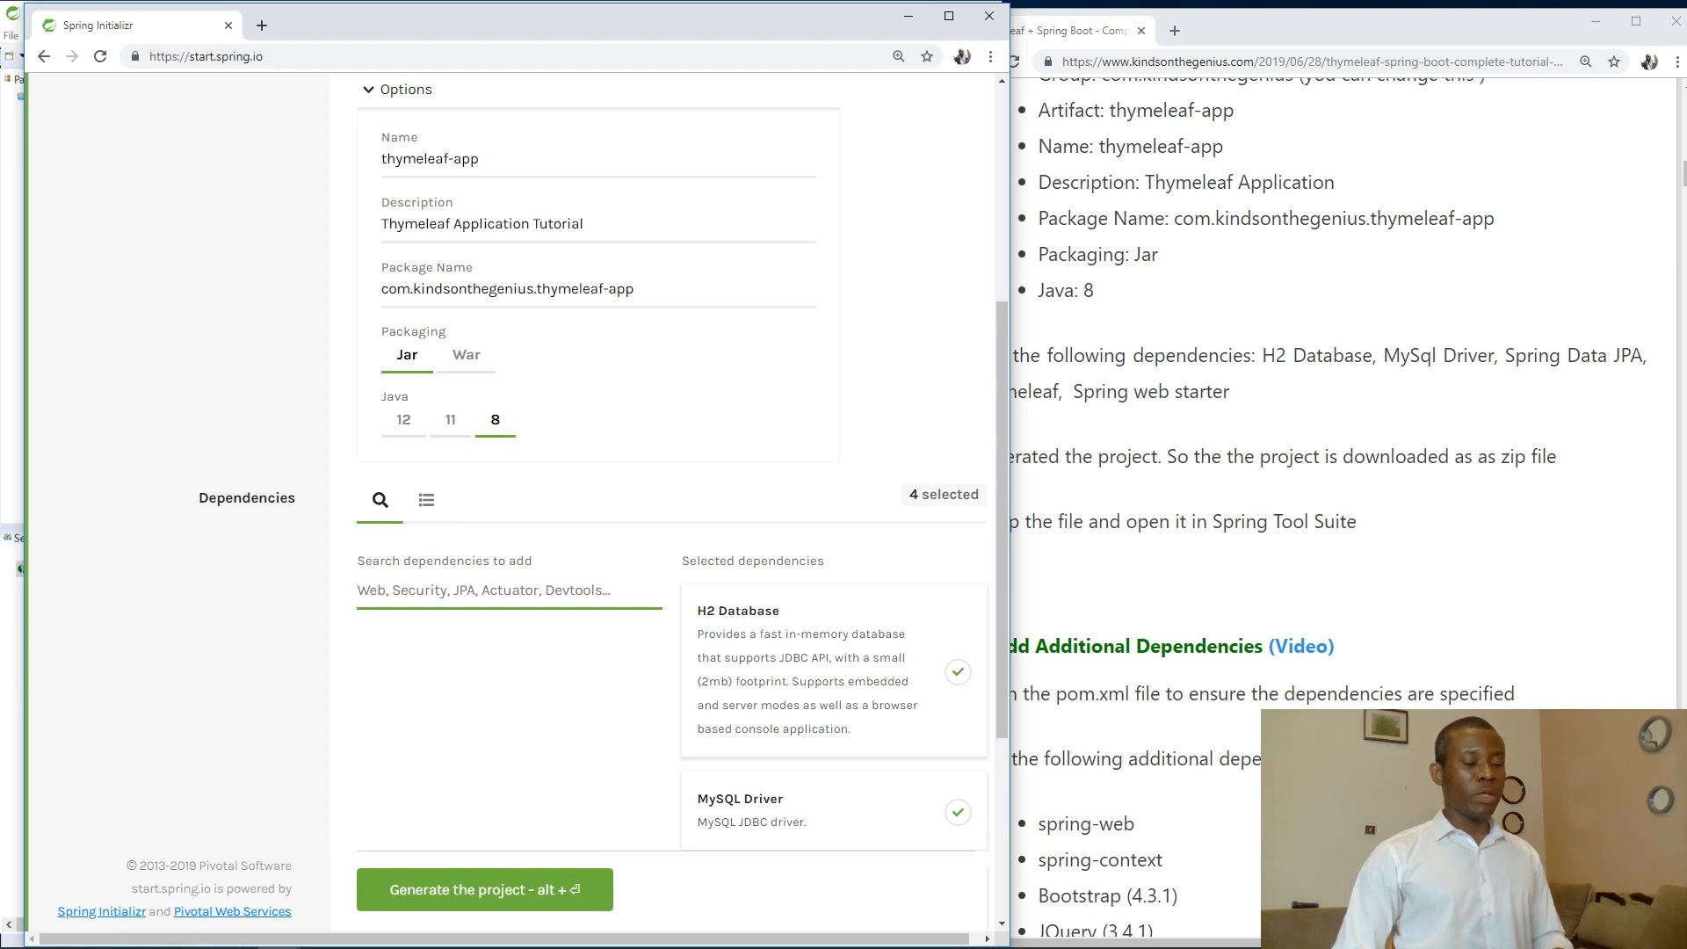
text(web)
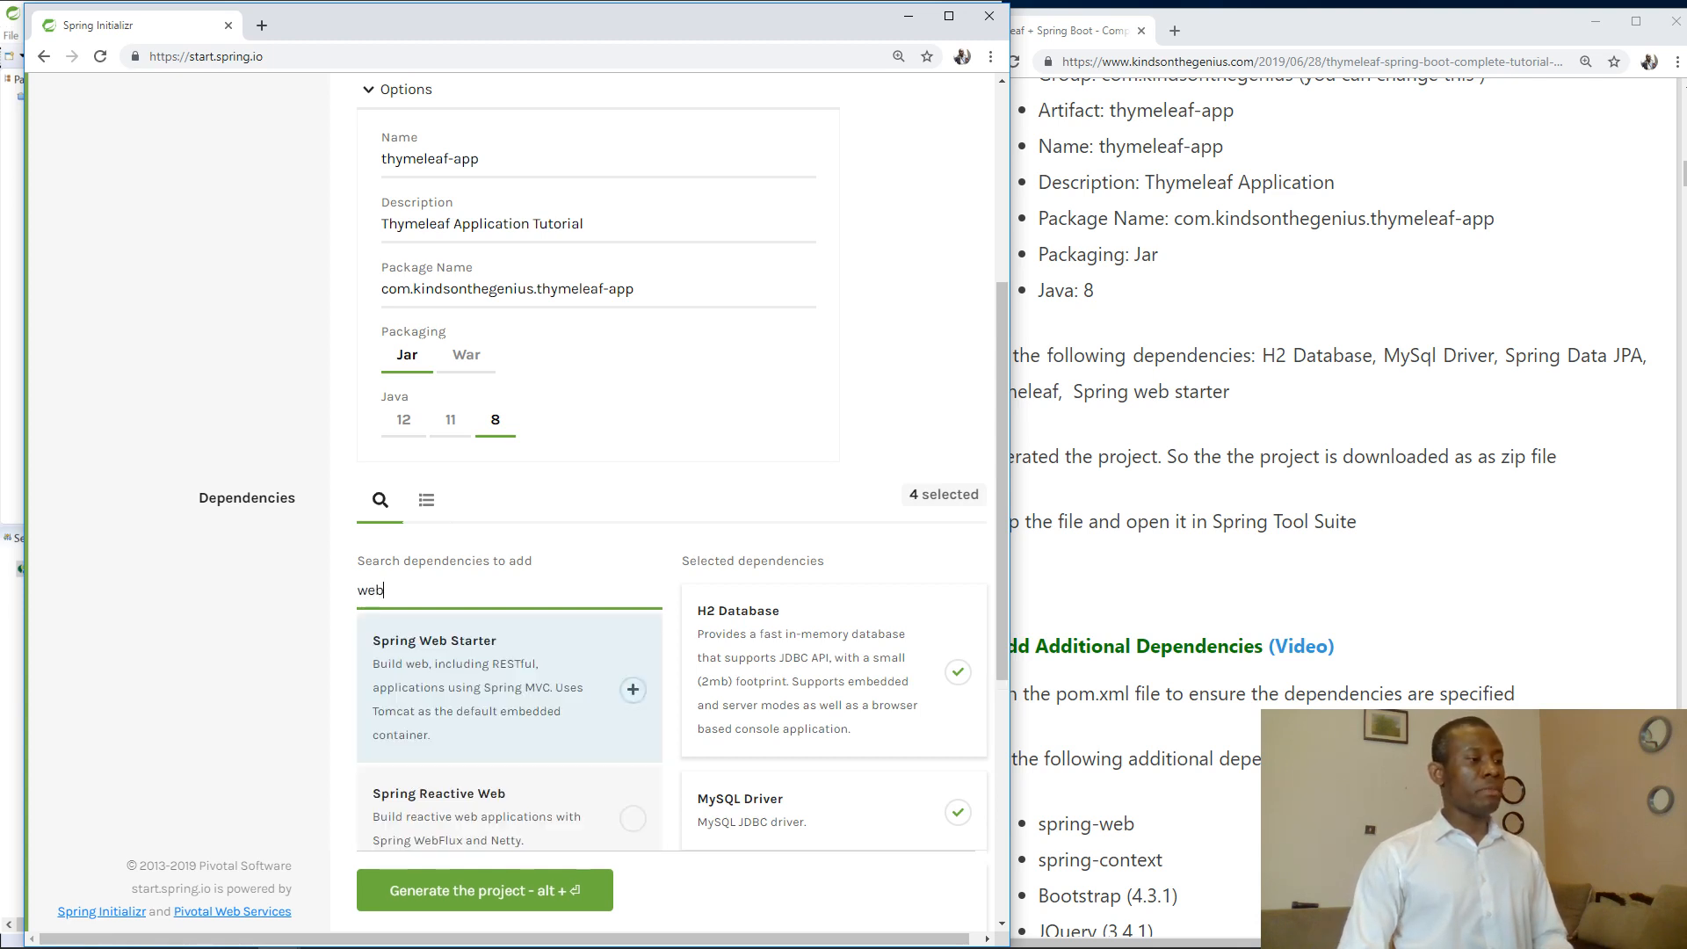
click(632, 689)
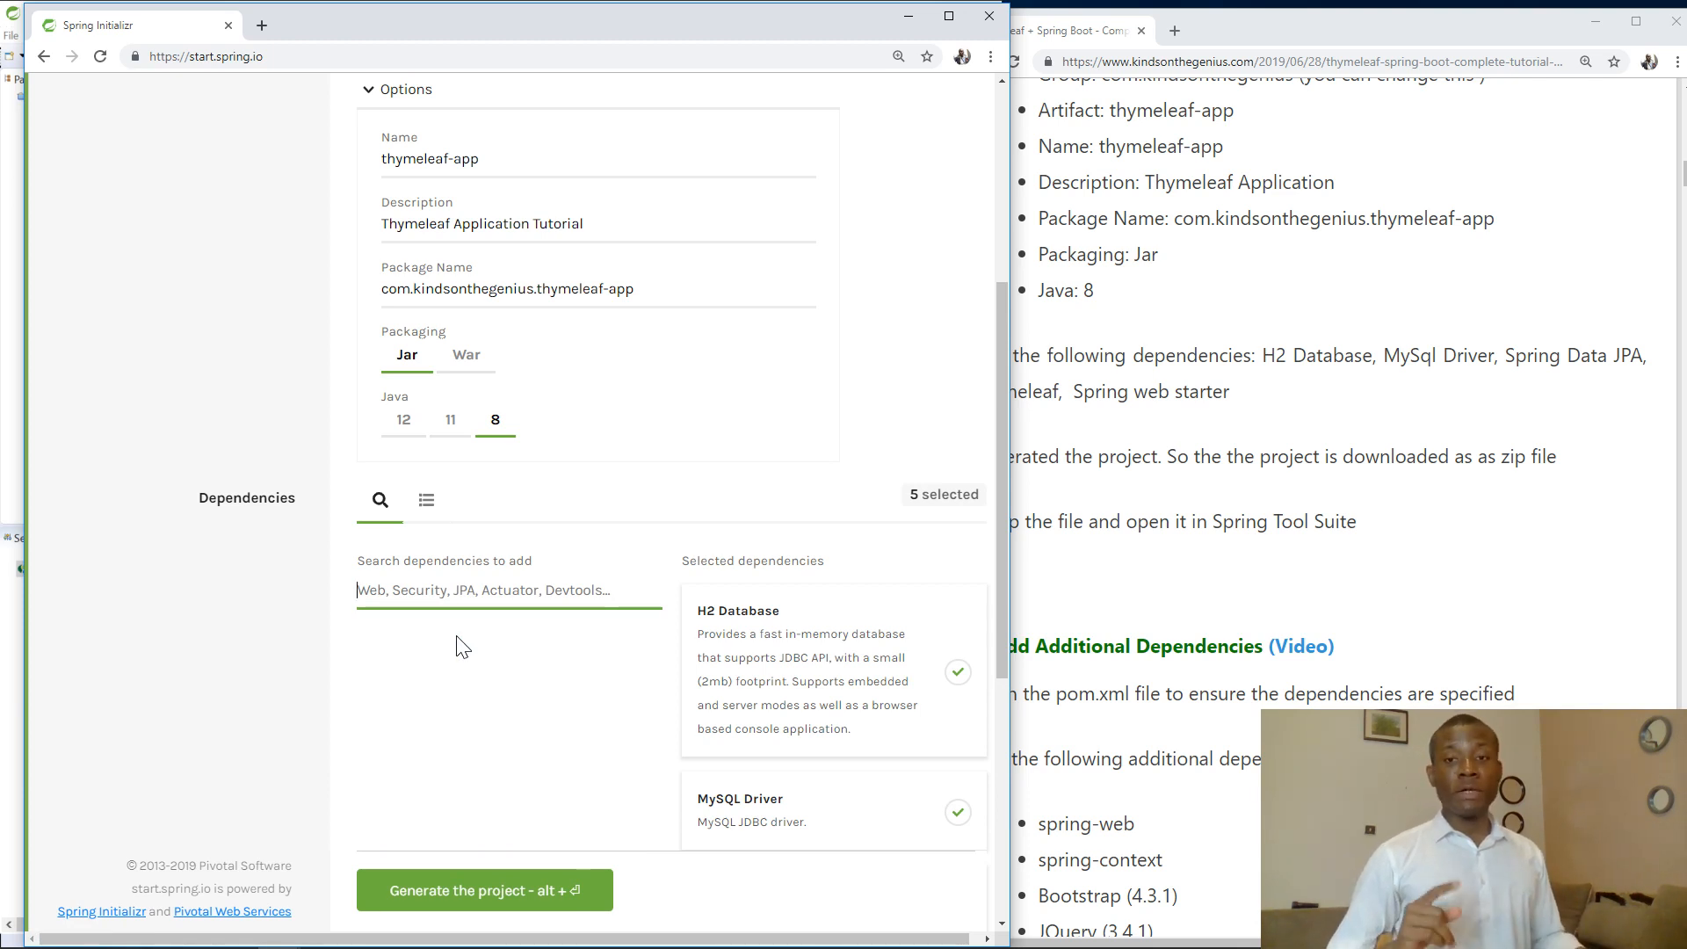
mouse_move(577, 506)
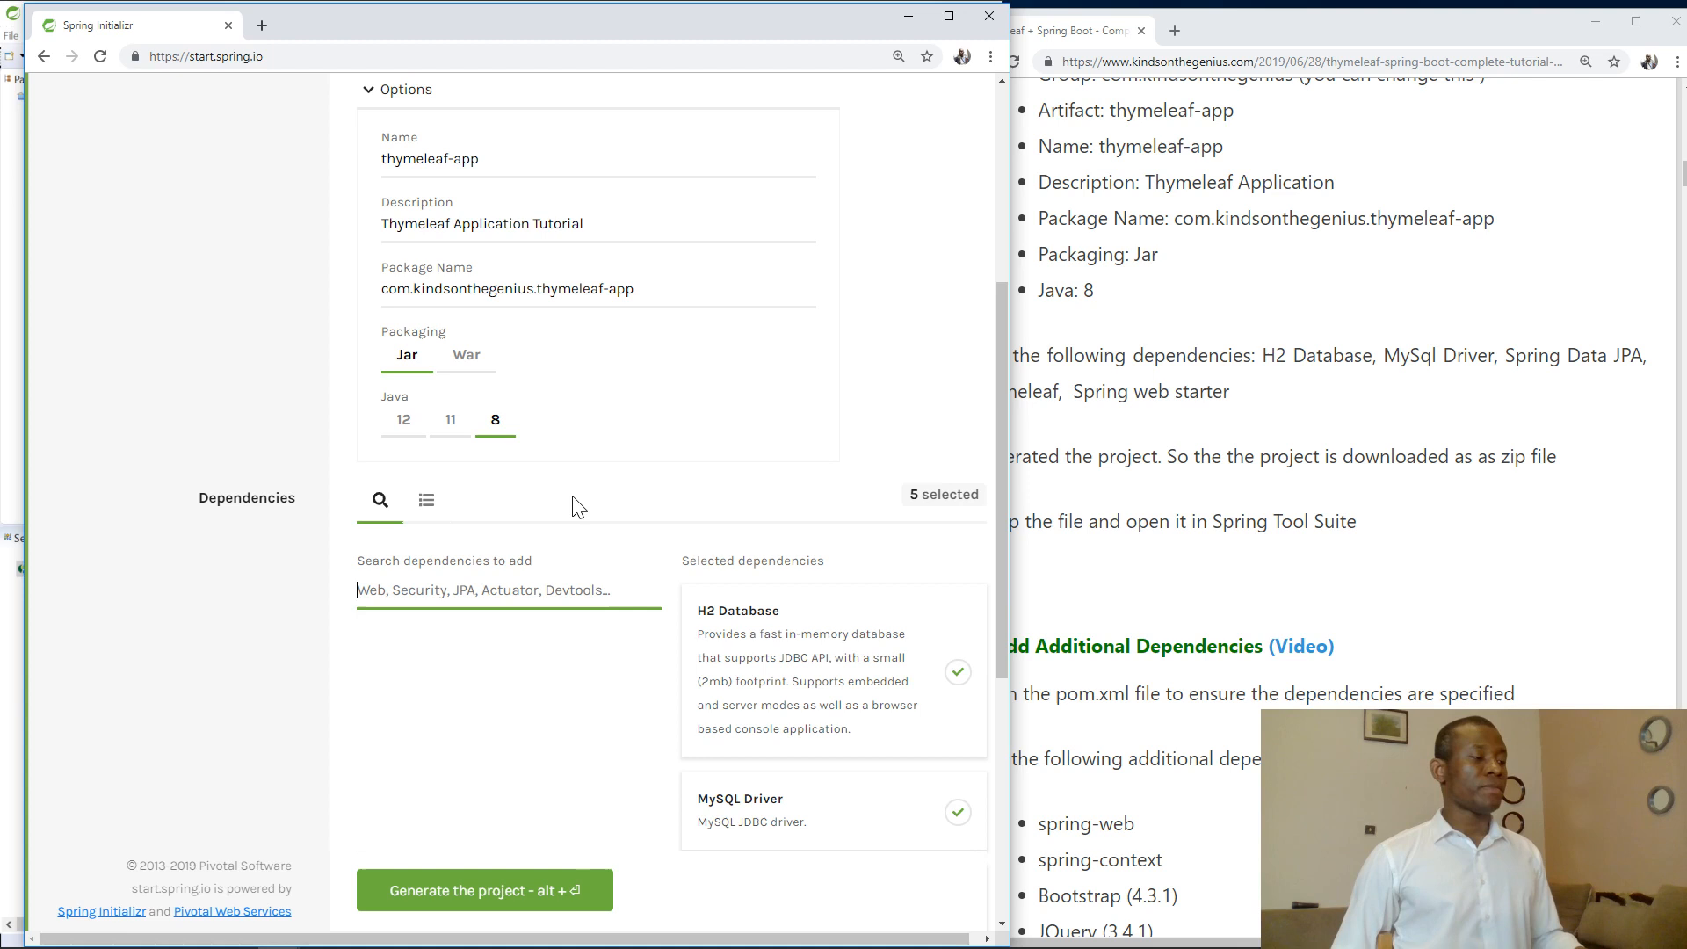
scroll(down, 3)
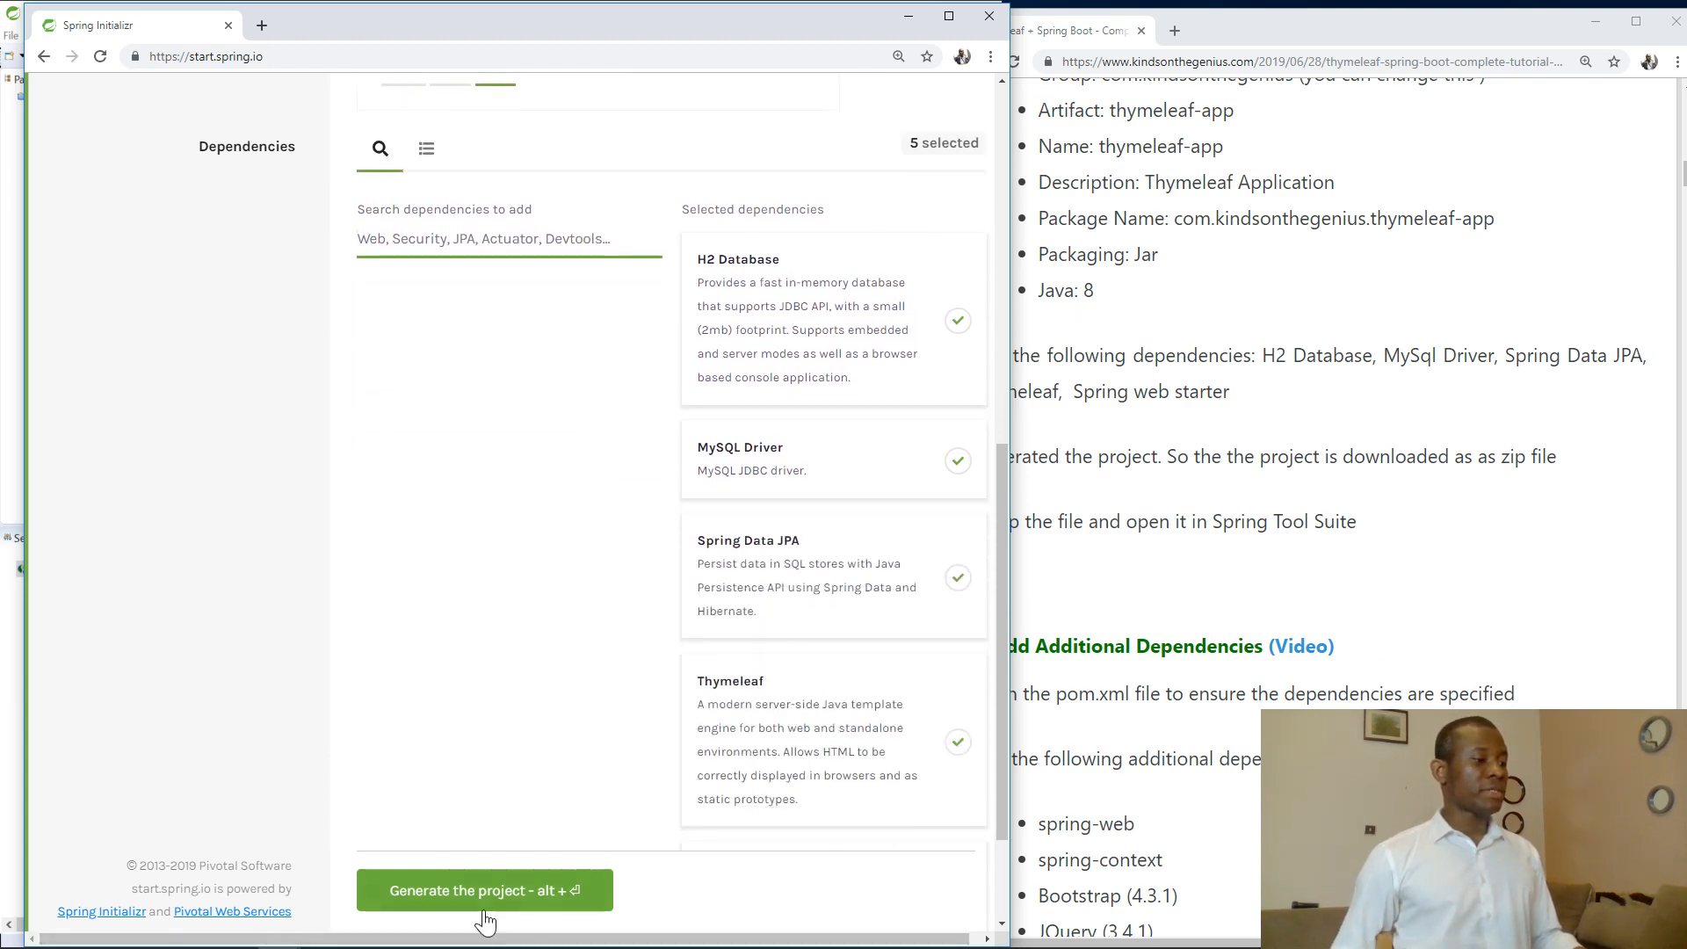
Generate and download thymeleaf-app.zip, then show it in its Downloads folder
click(483, 889)
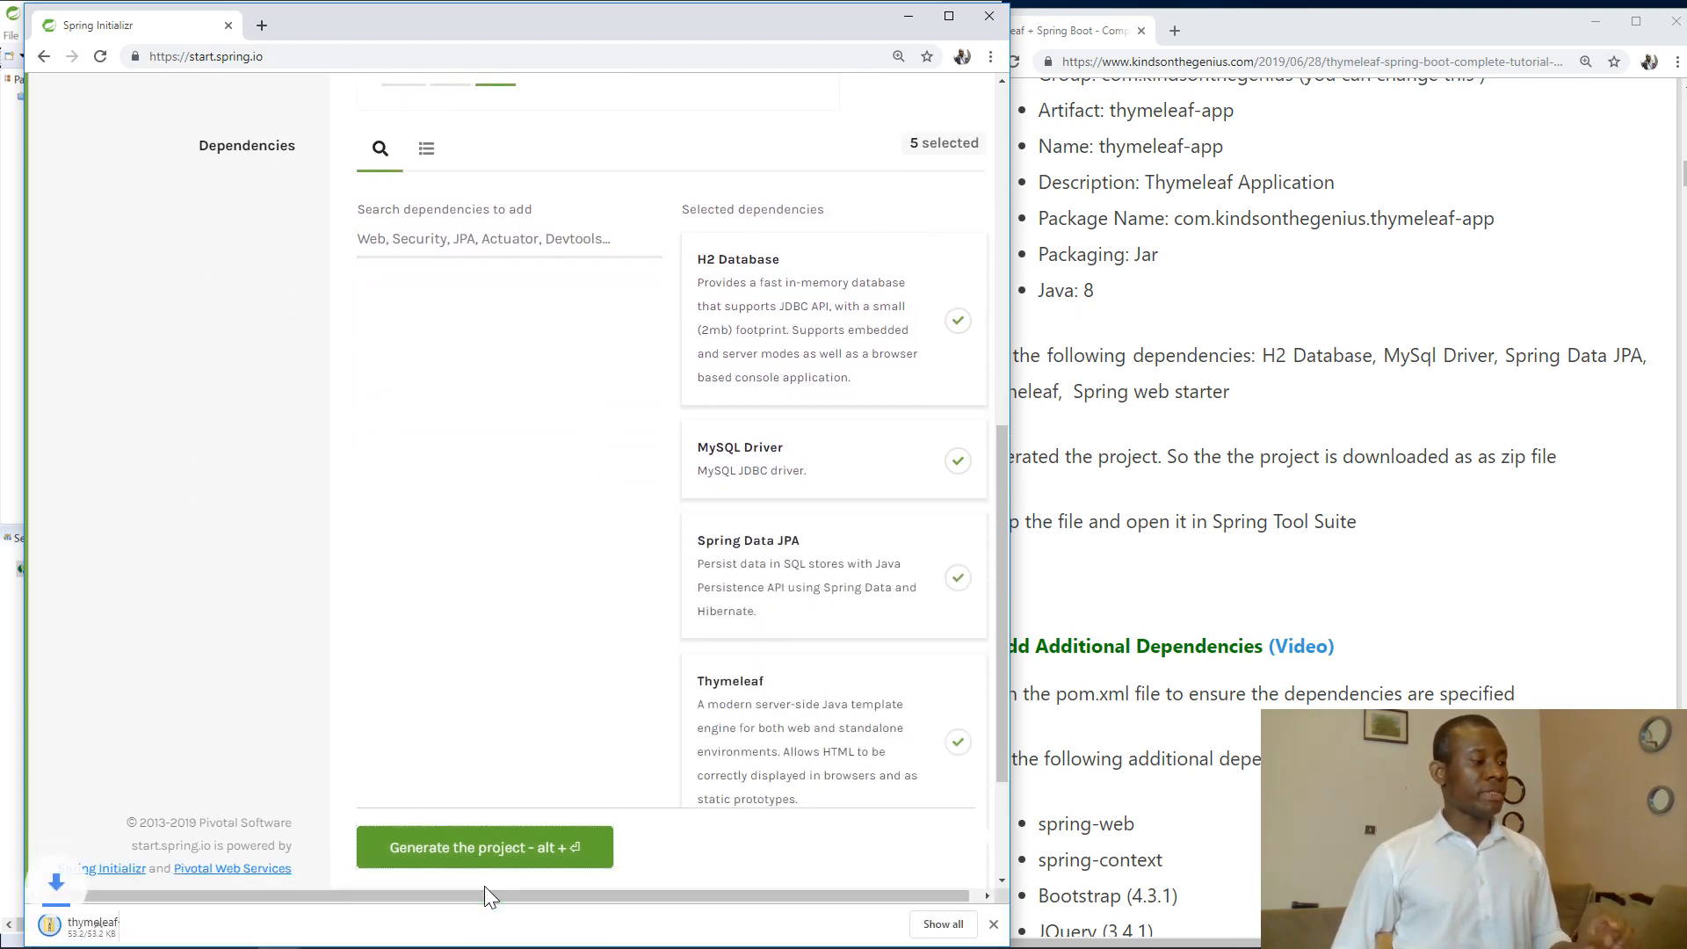
click(483, 847)
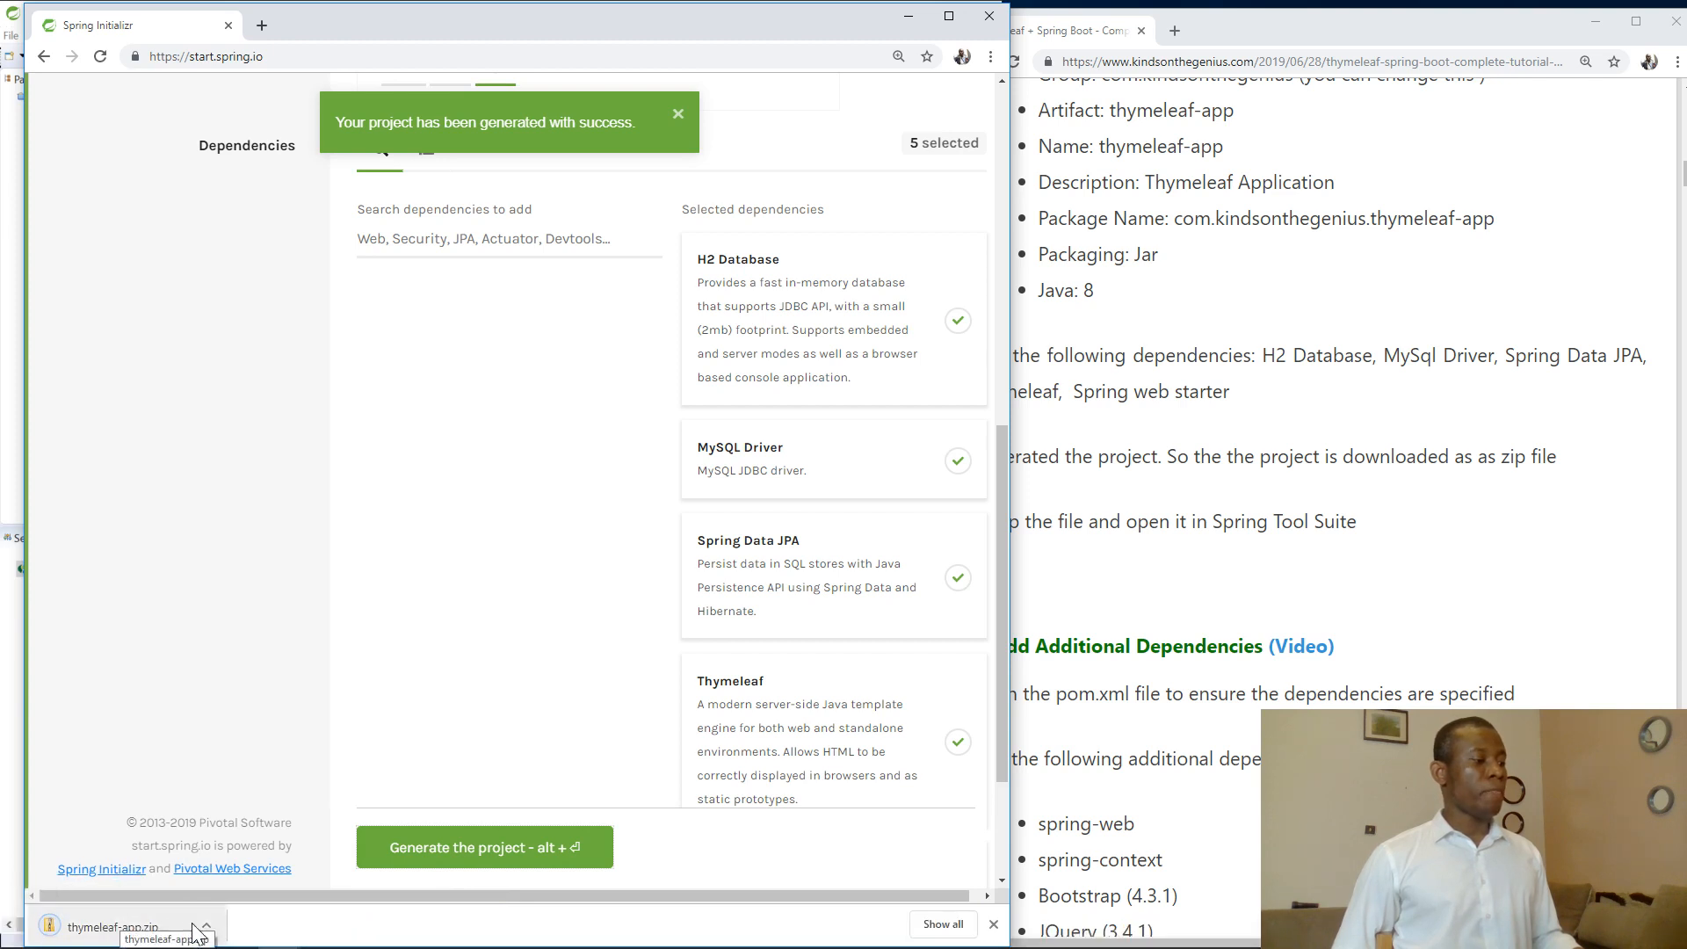
click(678, 114)
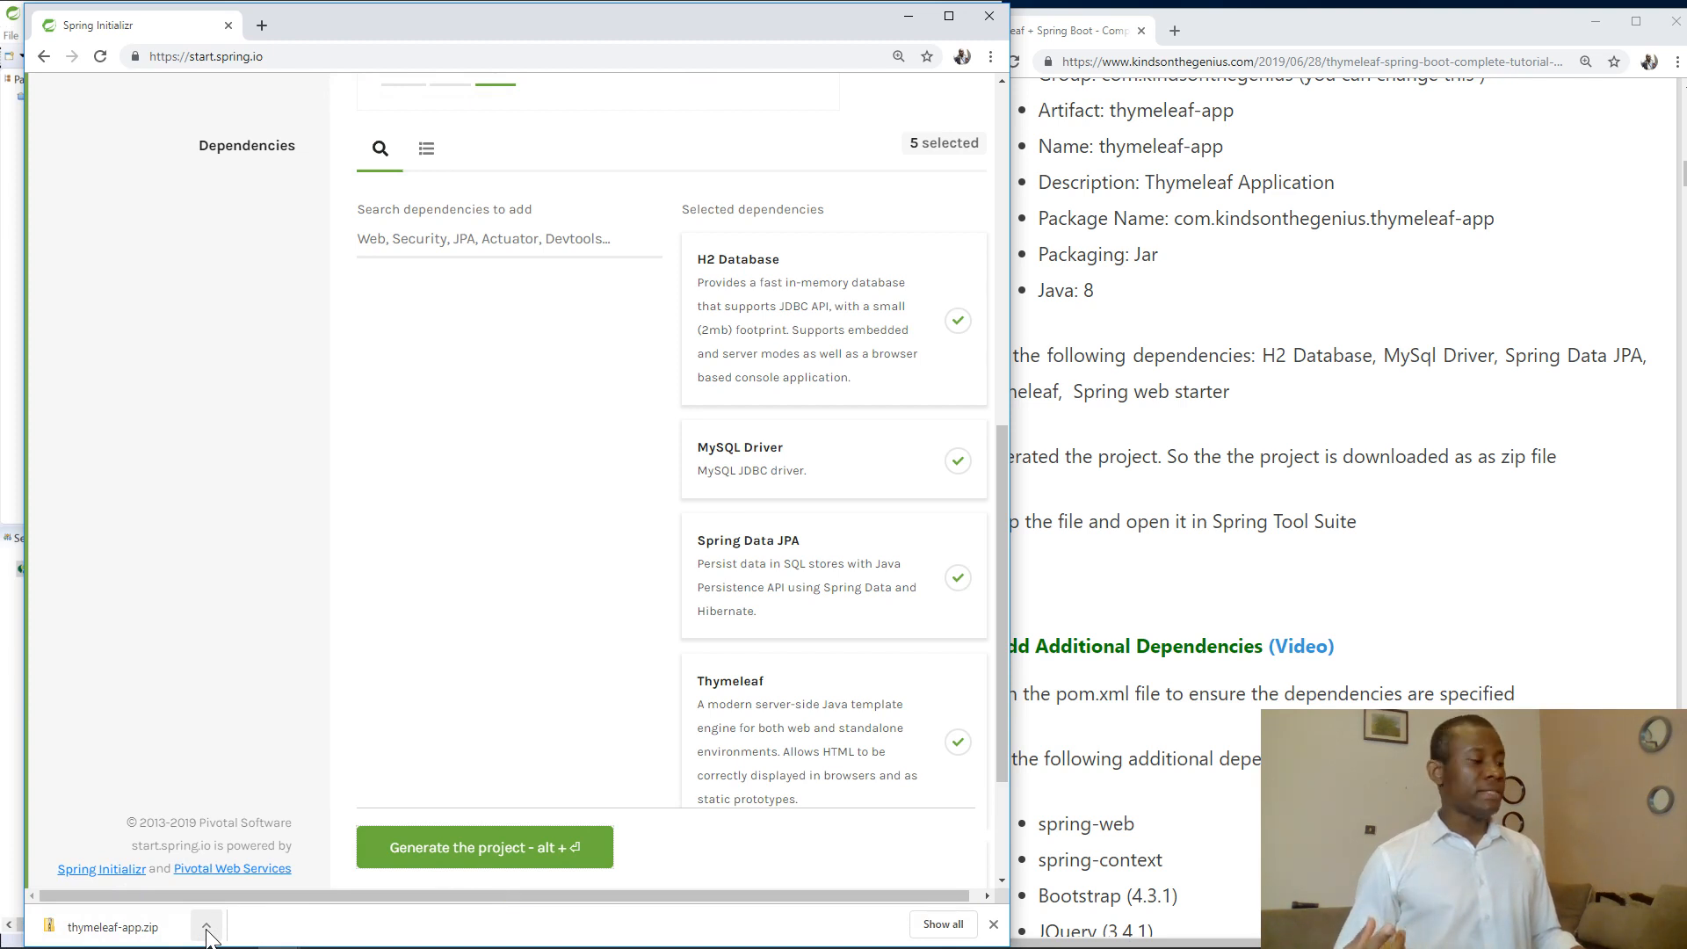
click(206, 926)
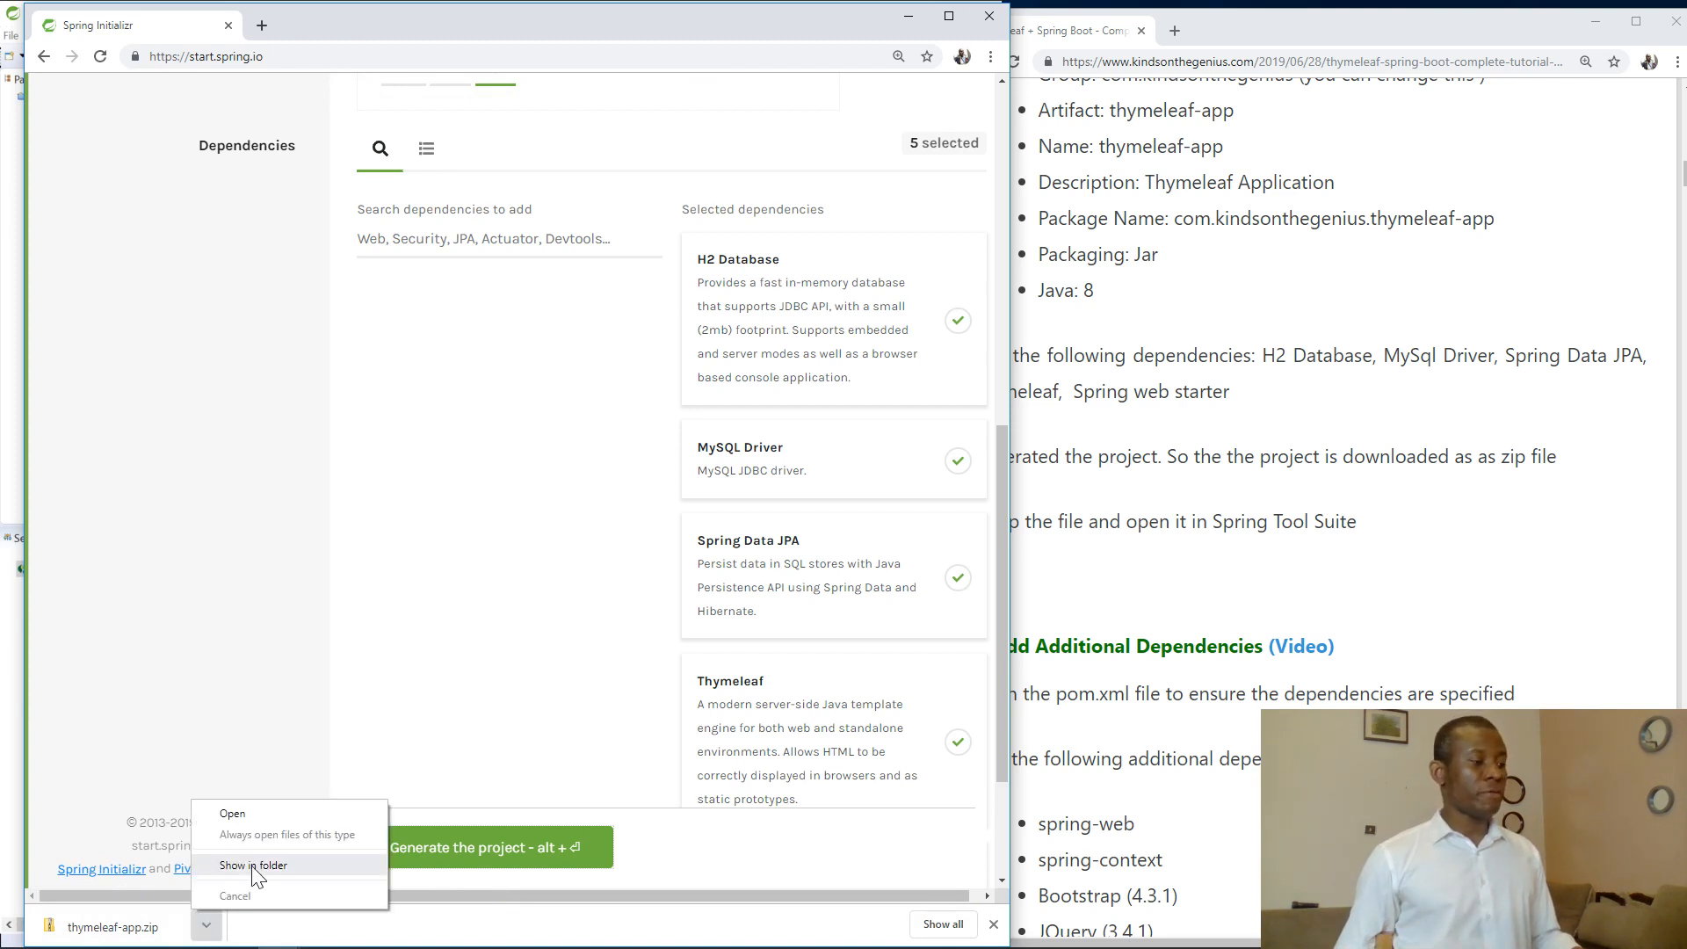
click(253, 865)
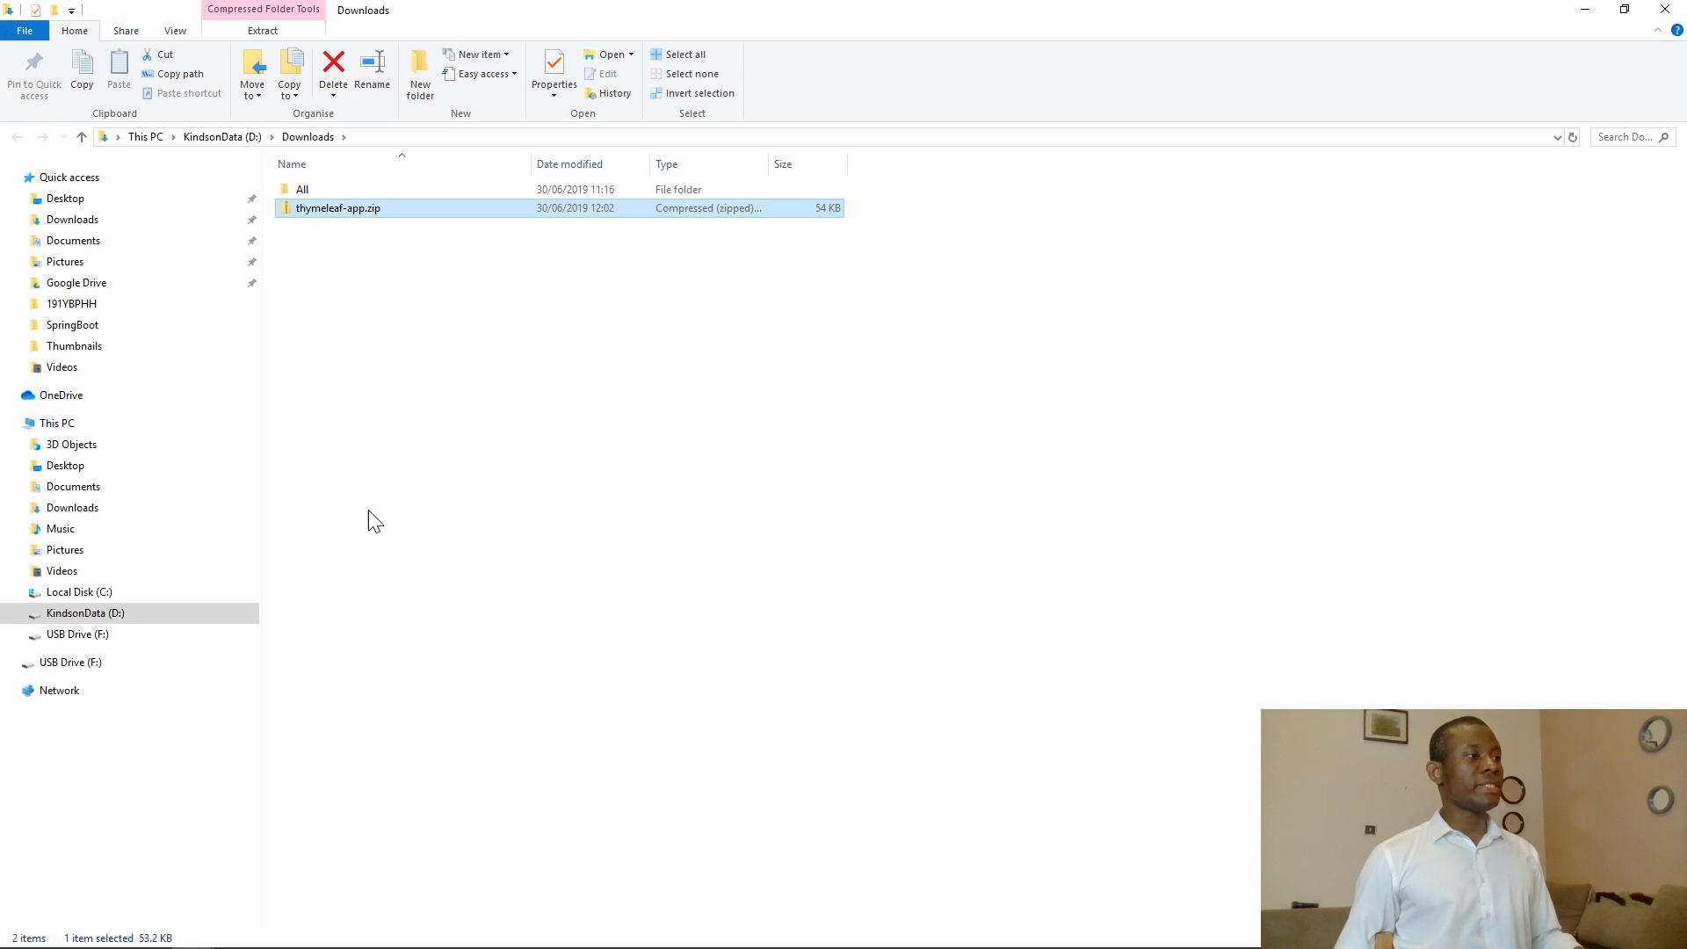
mouse_move(437, 211)
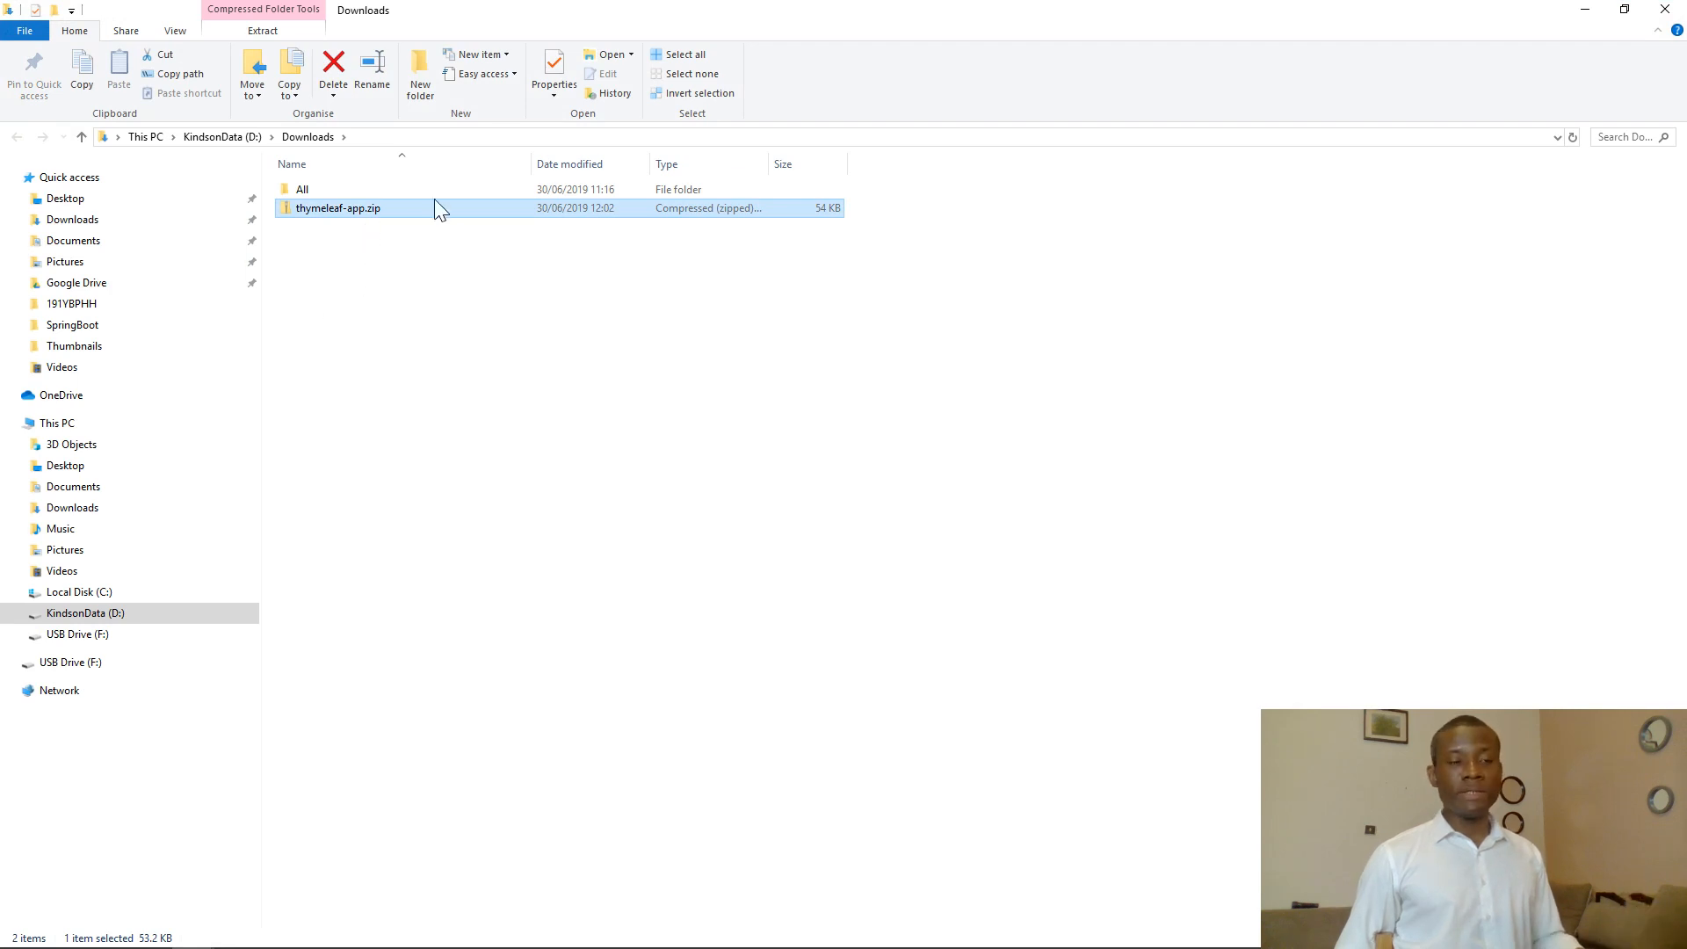
Start Extract All on thymeleaf-app.zip and browse for a destination on the D: drive
right_click(338, 207)
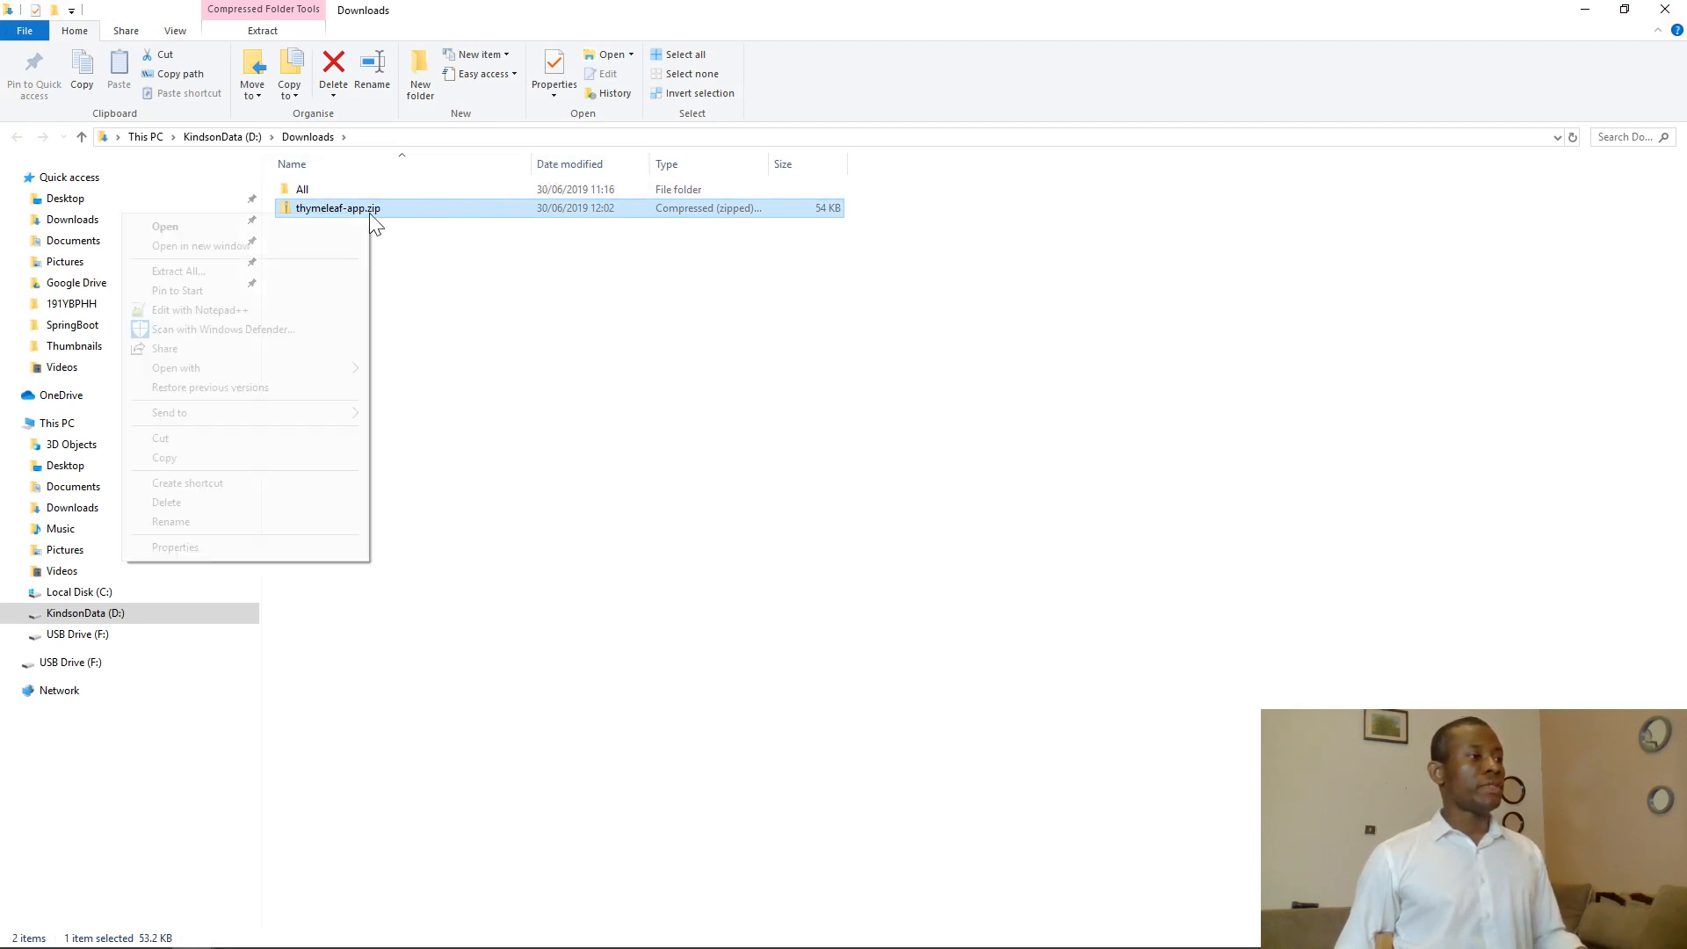
click(582, 369)
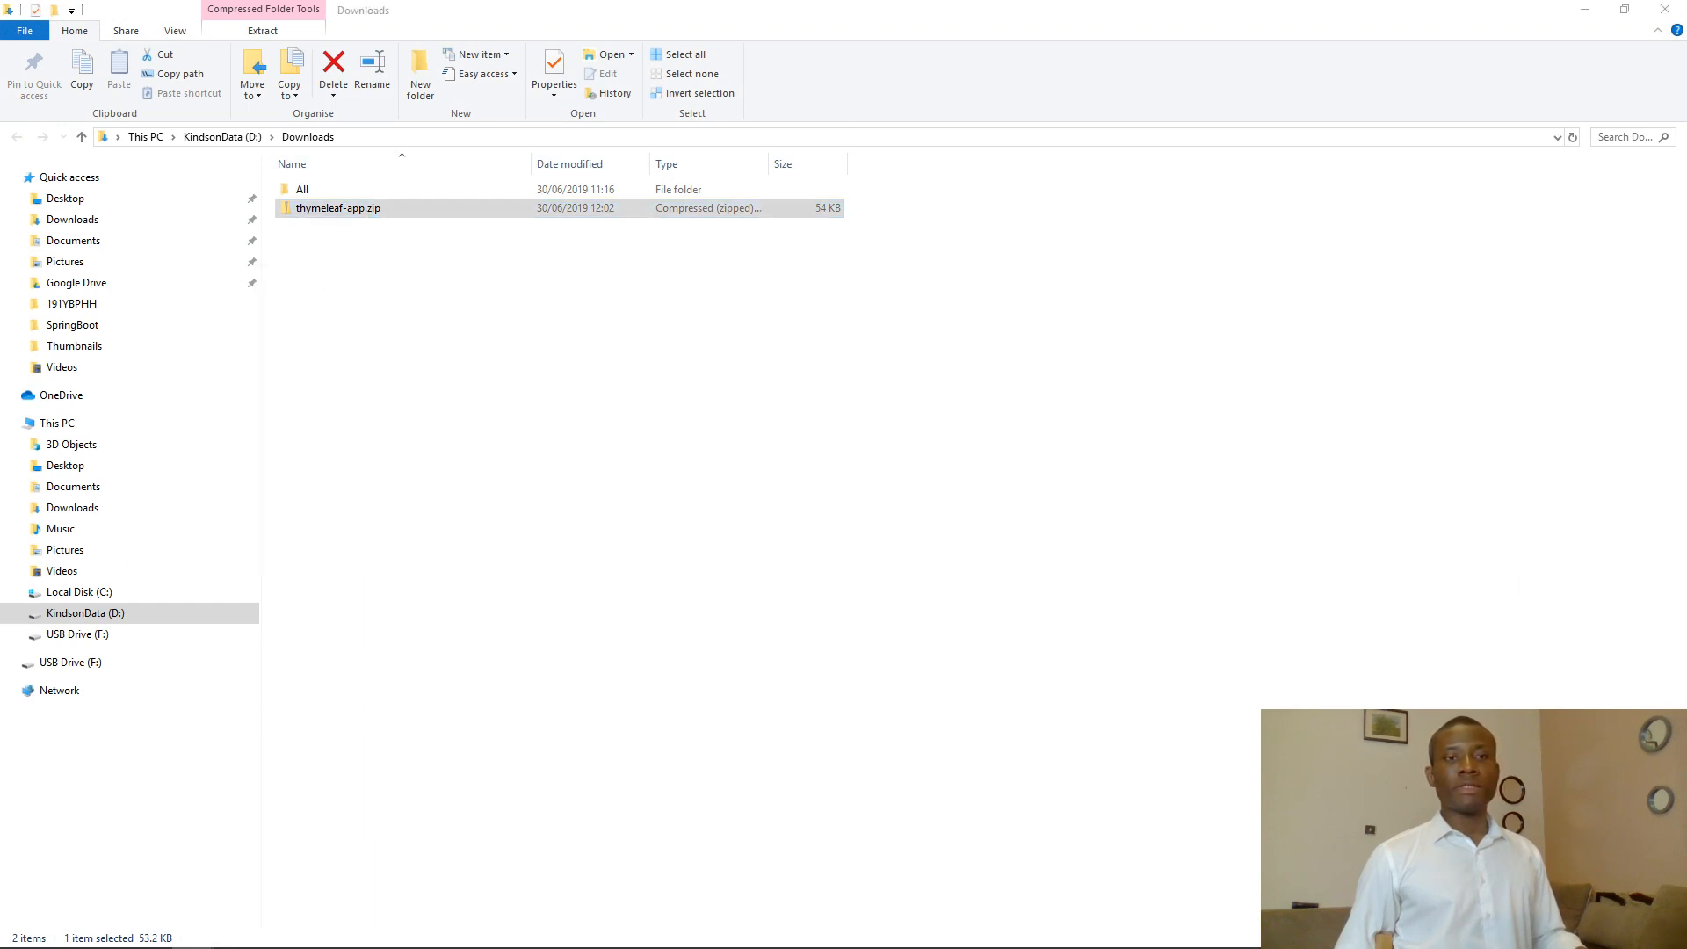
click(262, 30)
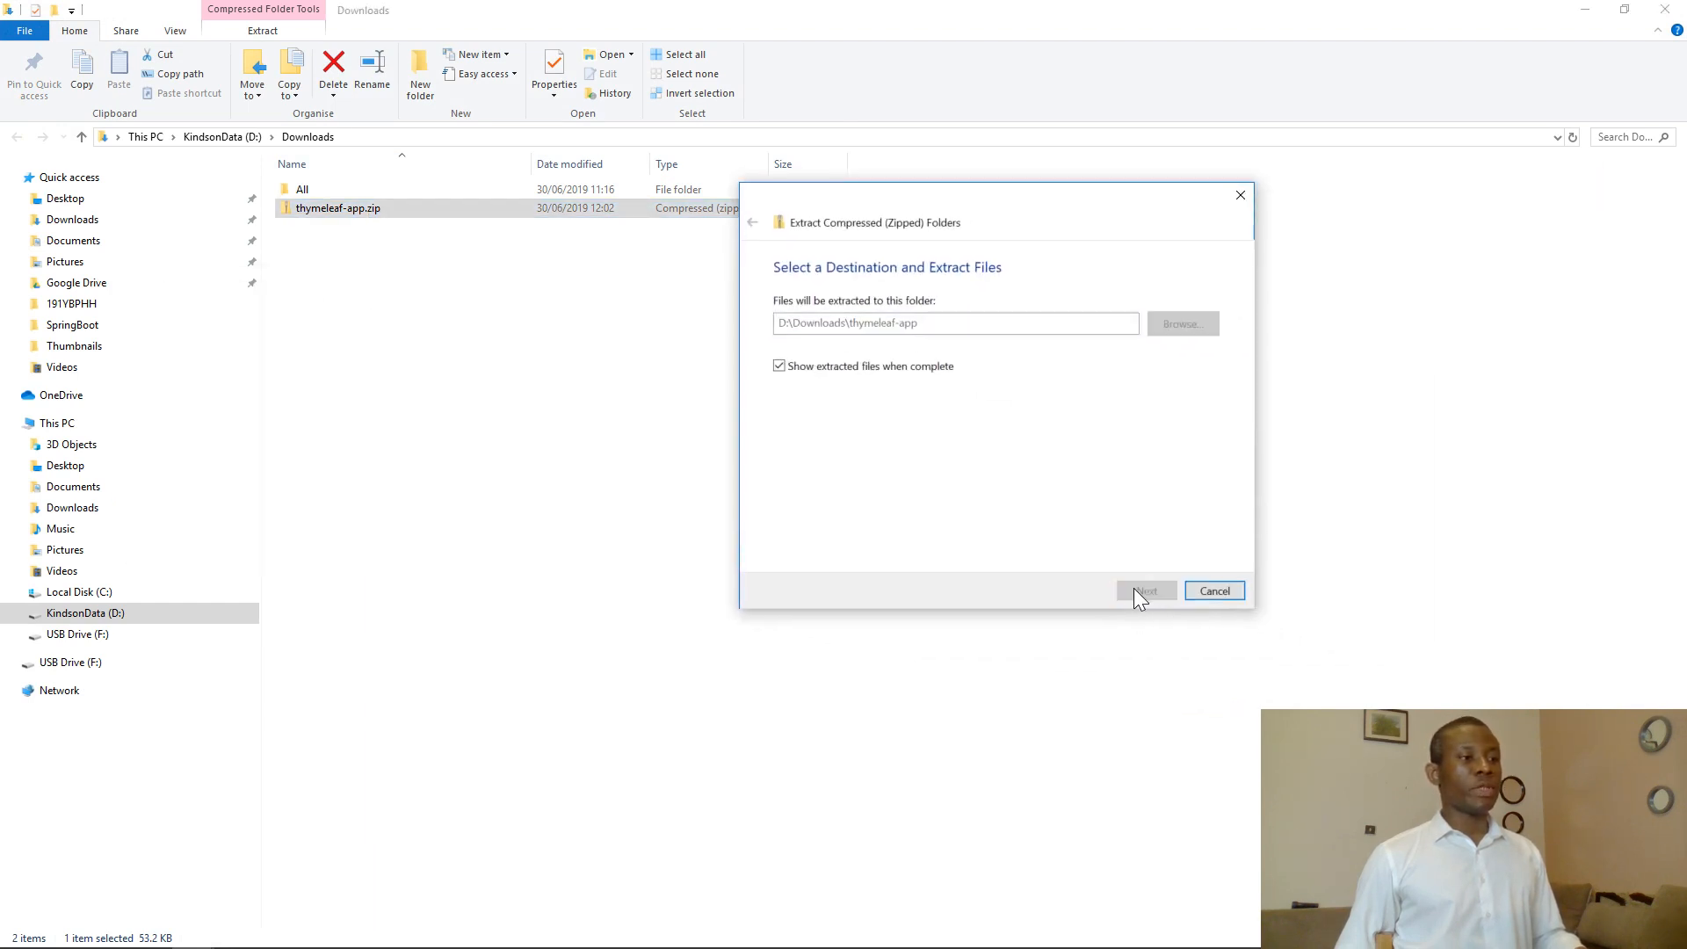
click(1144, 591)
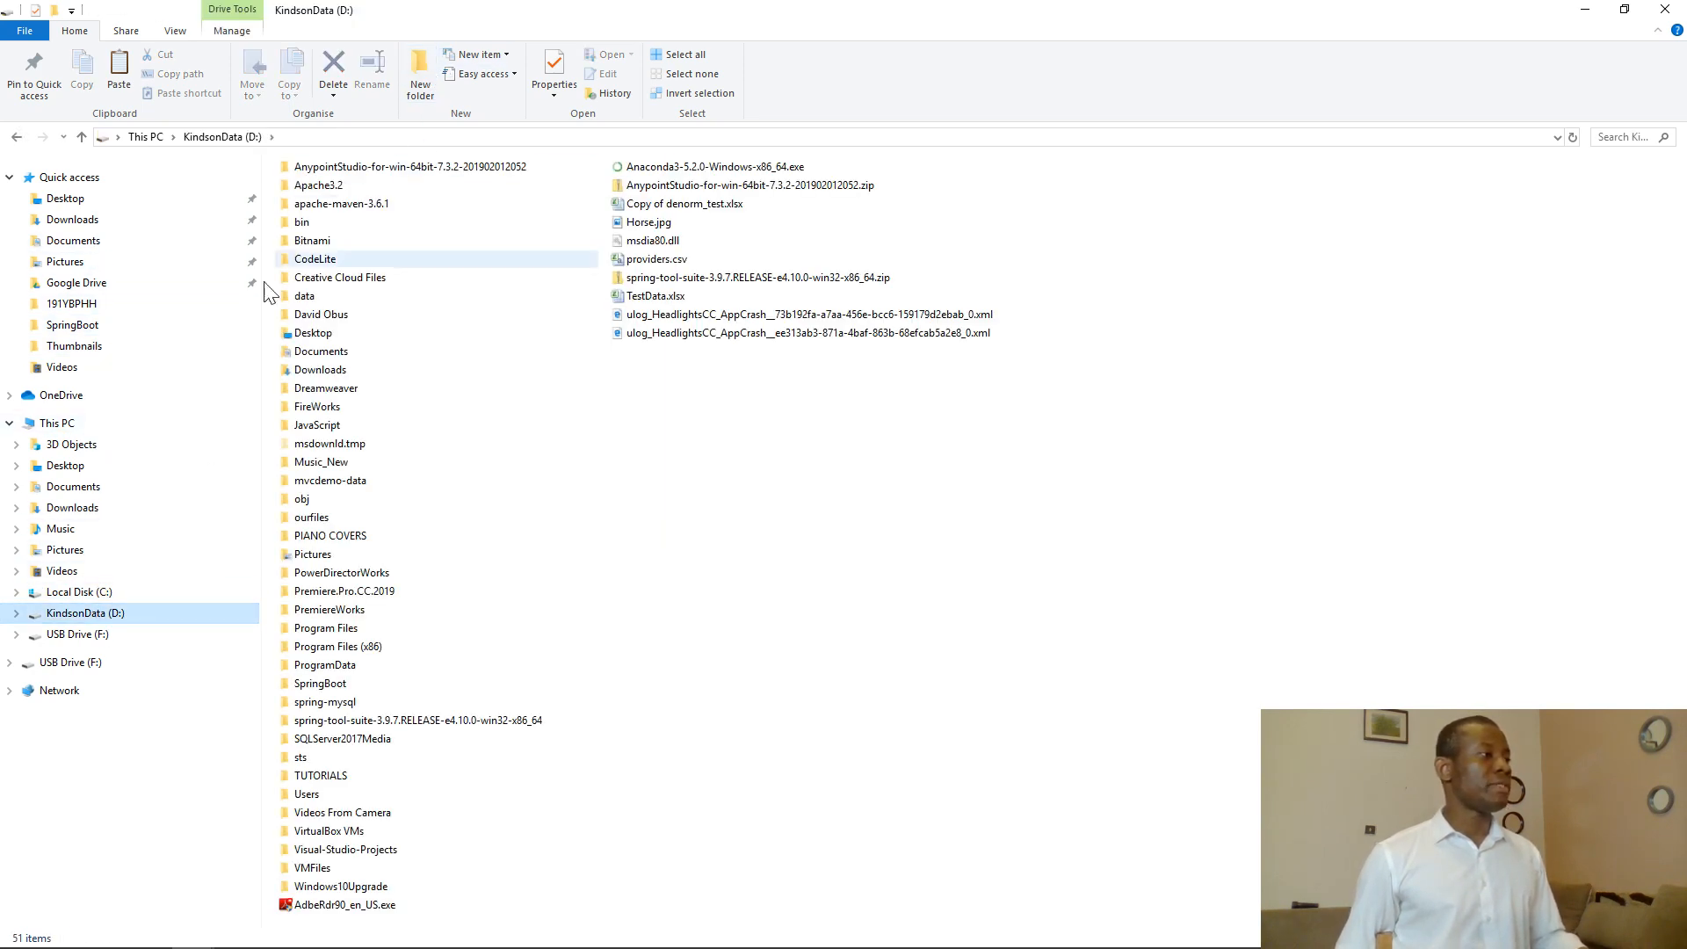
Create a ThymeleafTutorials folder on D: and extract thymeleaf-app into it
click(420, 74)
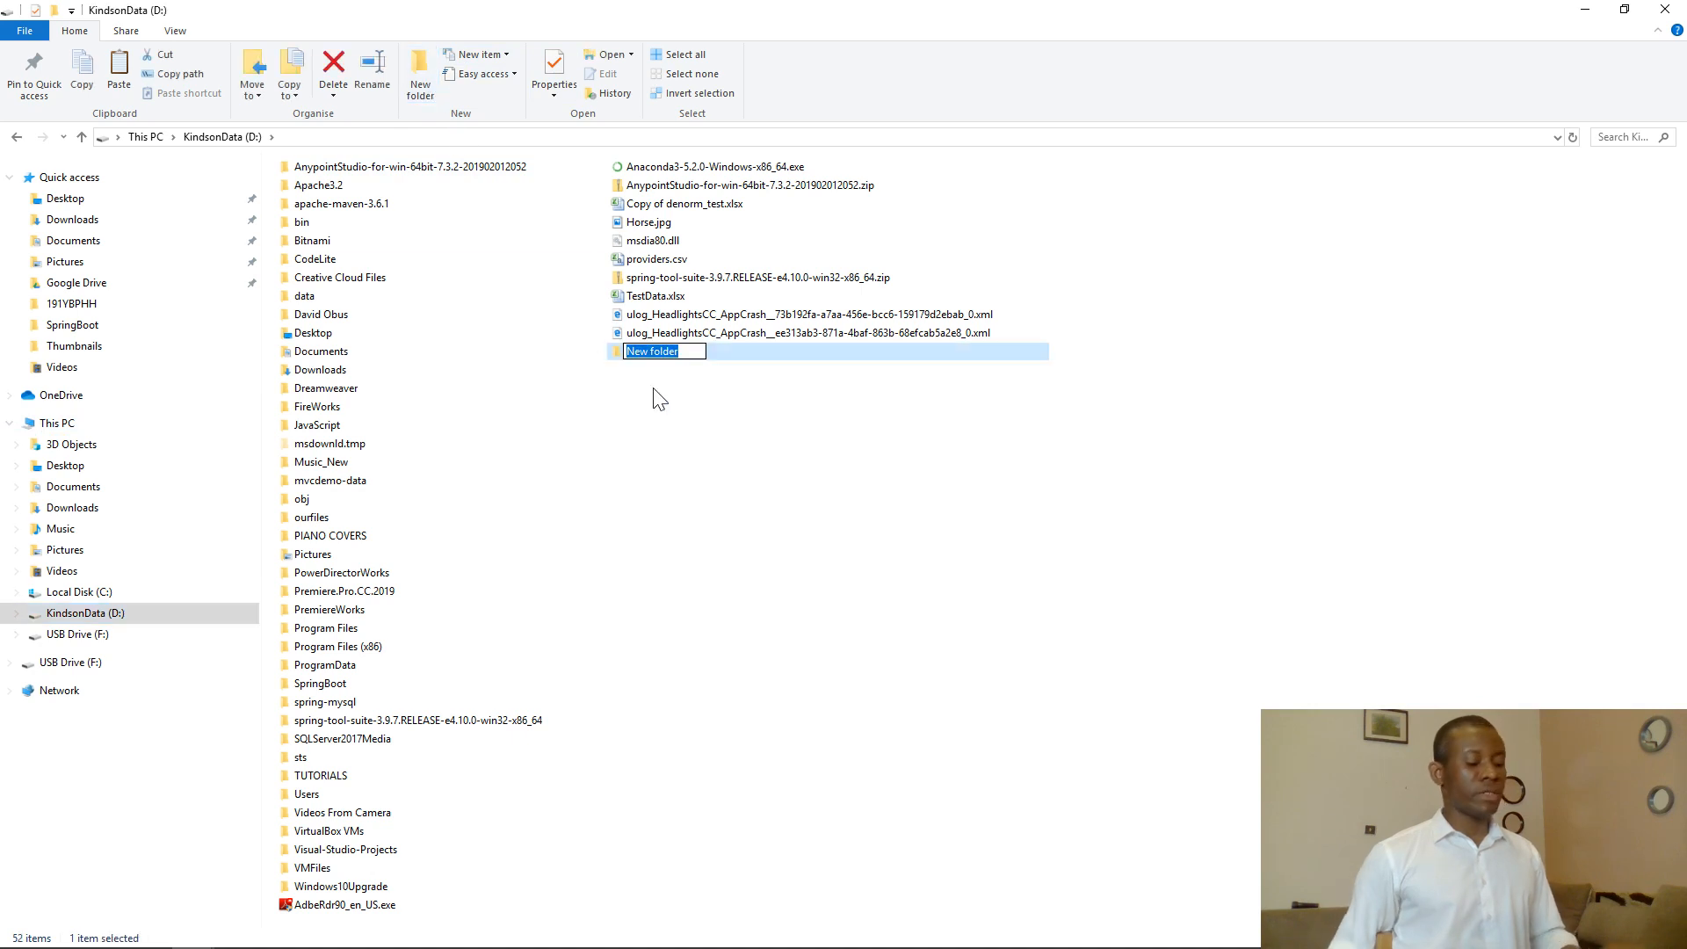
text(Thymeleaf)
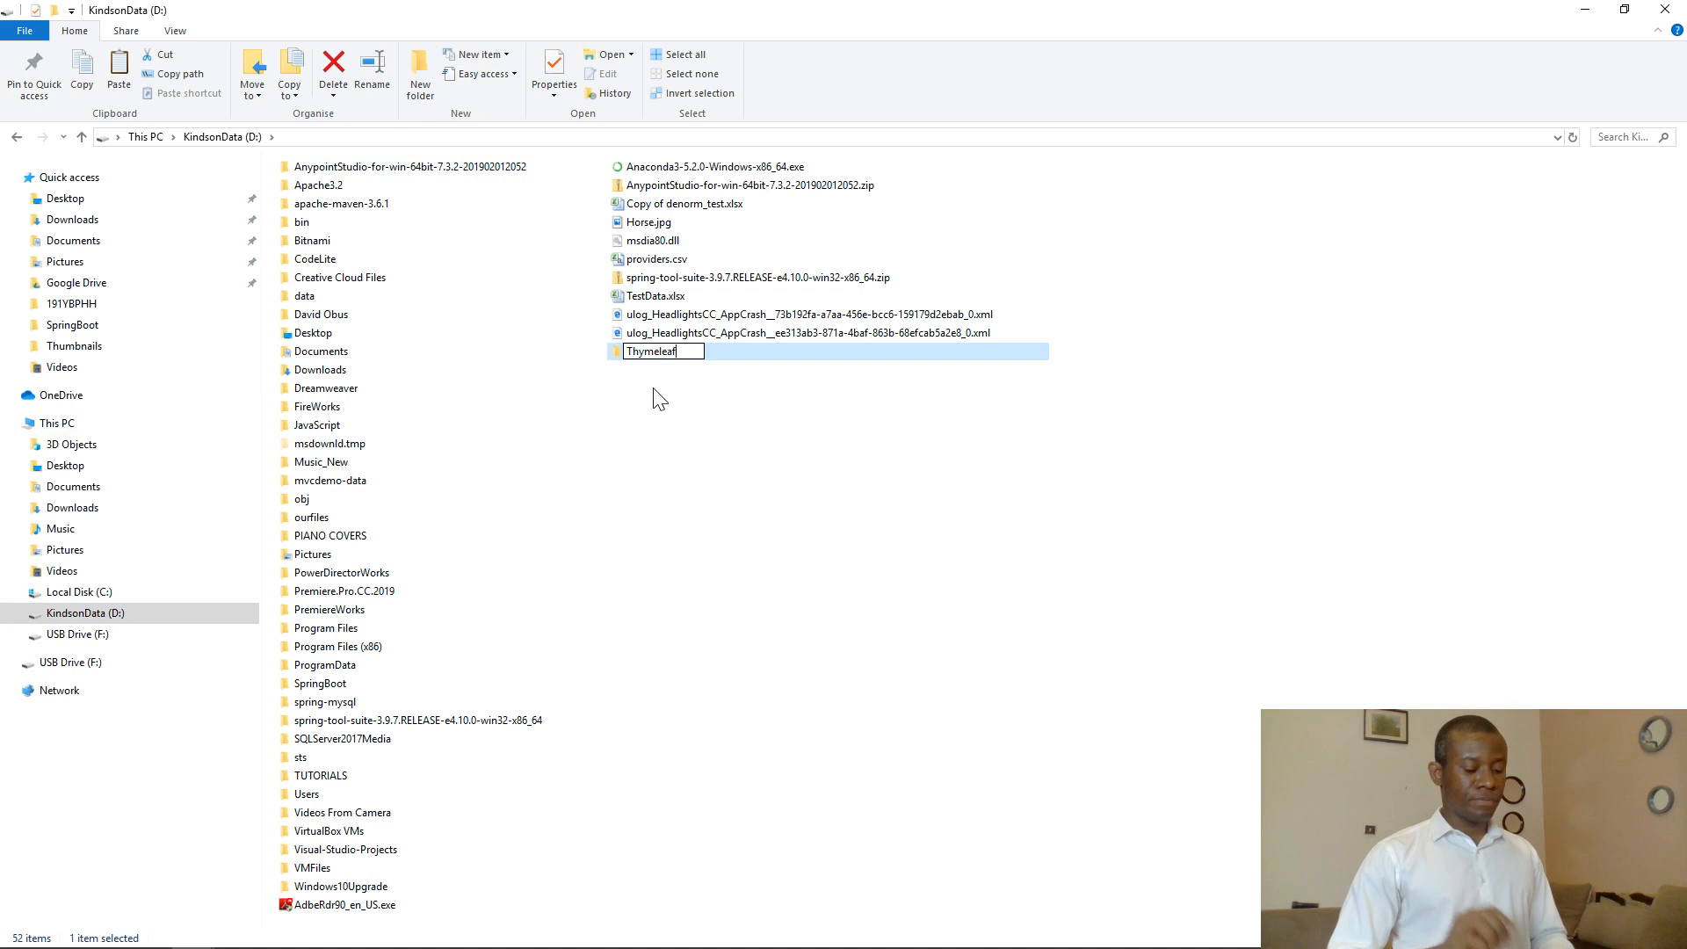
text(Tutorials)
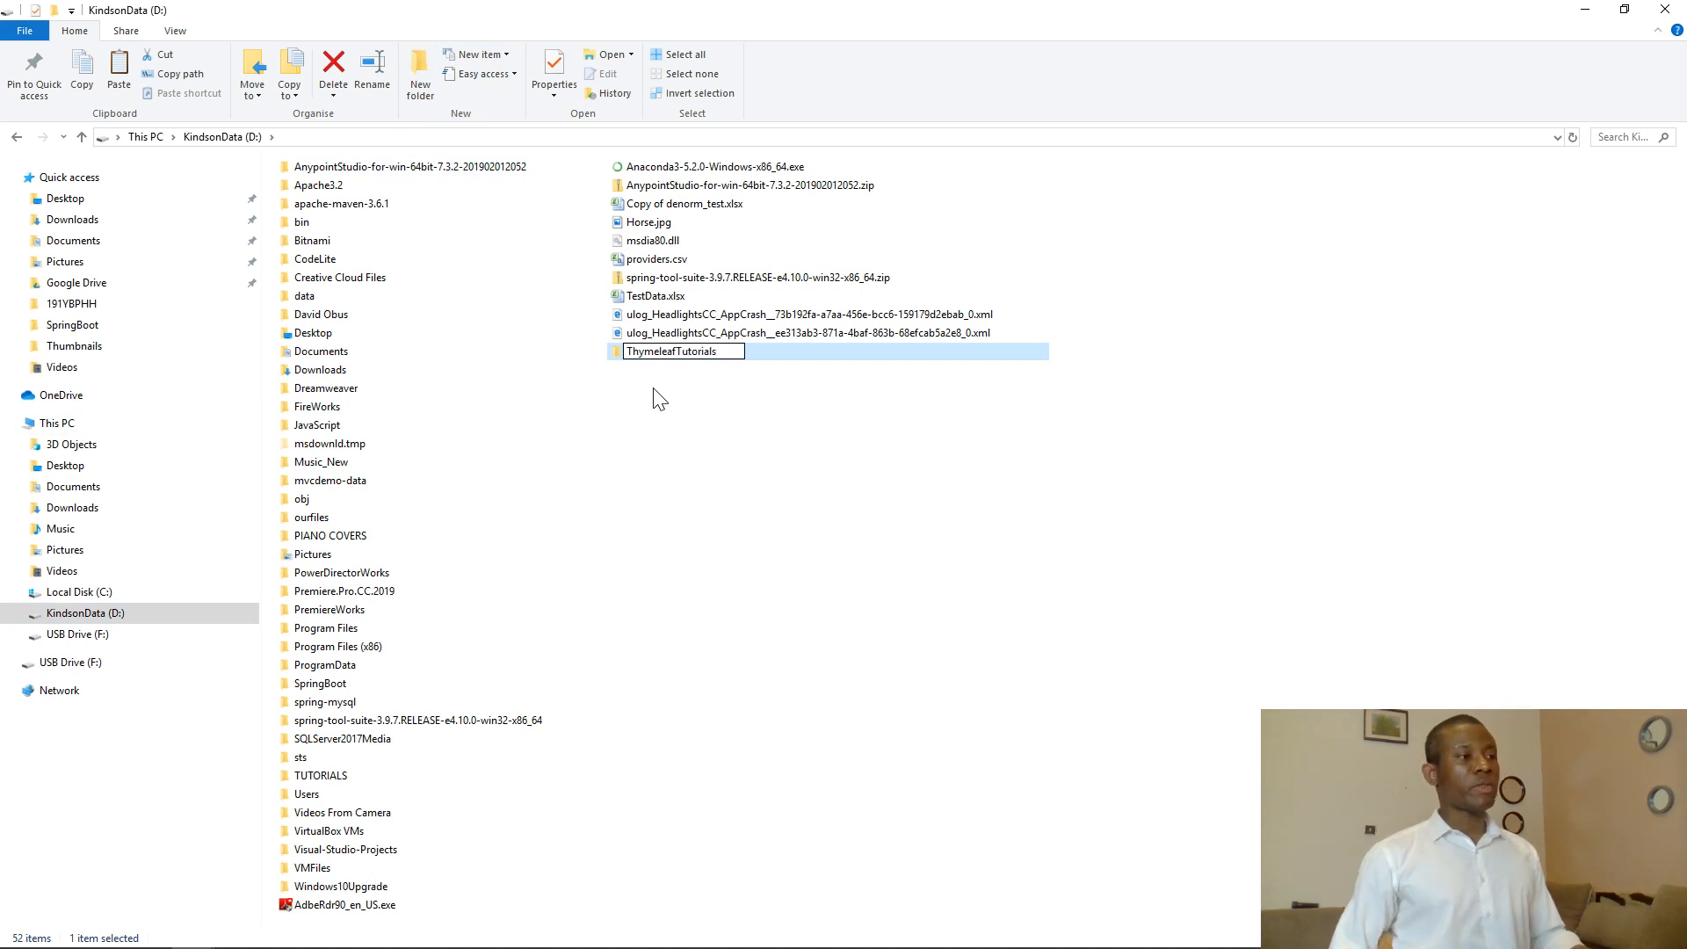
right_click(629, 420)
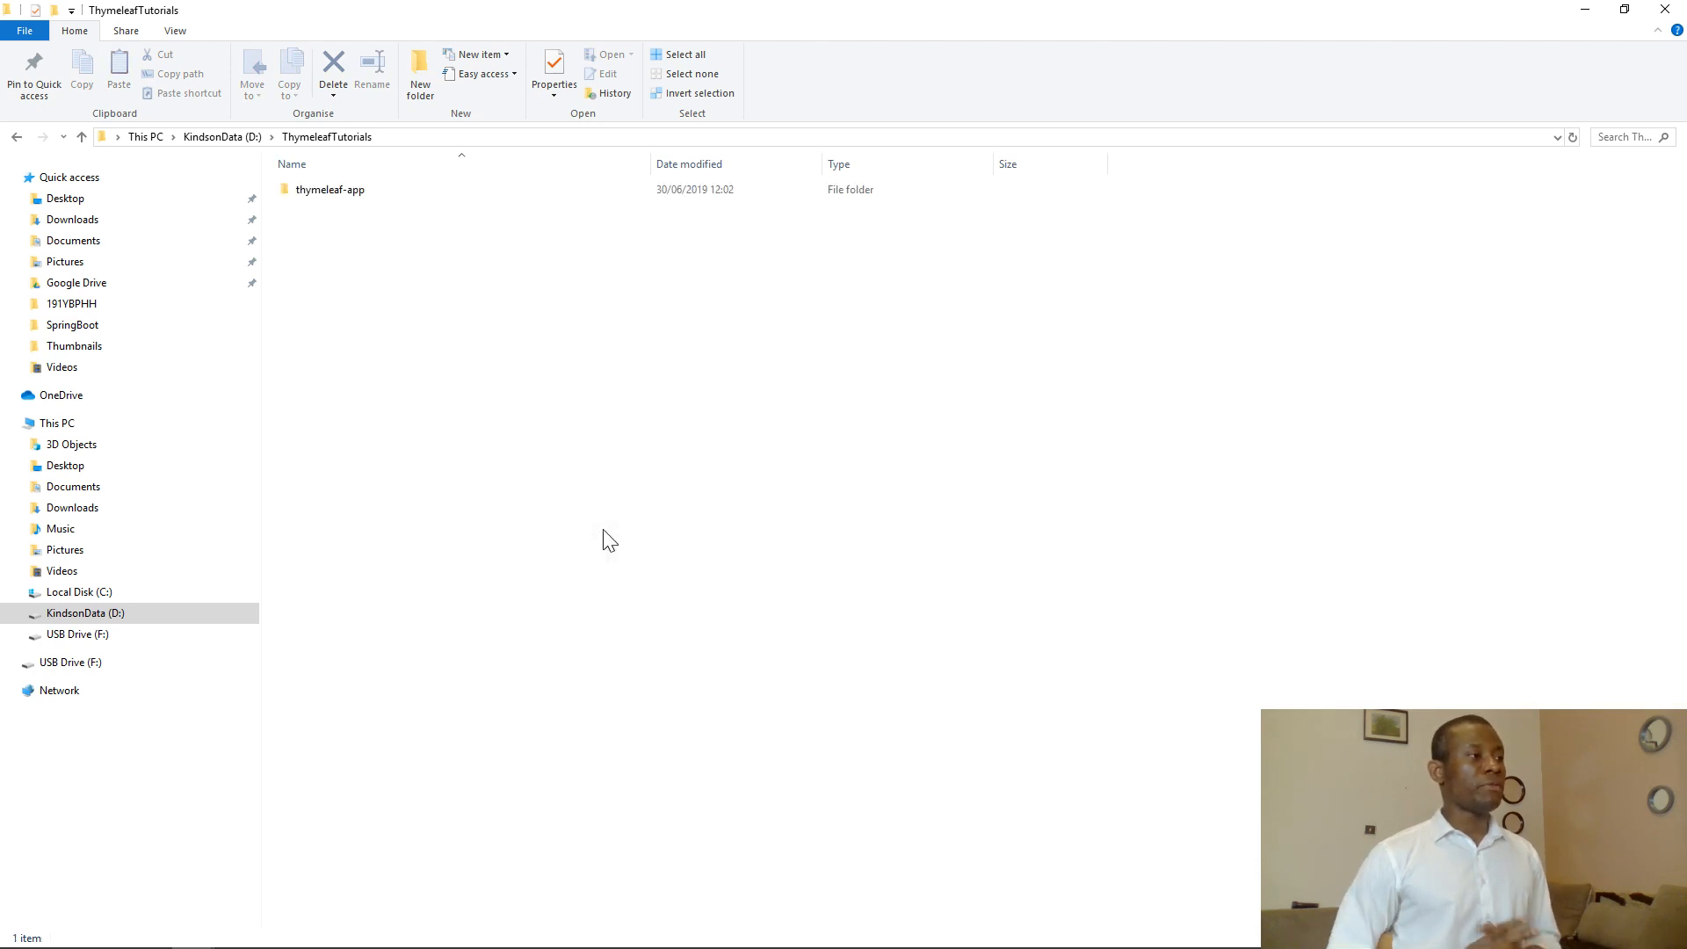
click(330, 190)
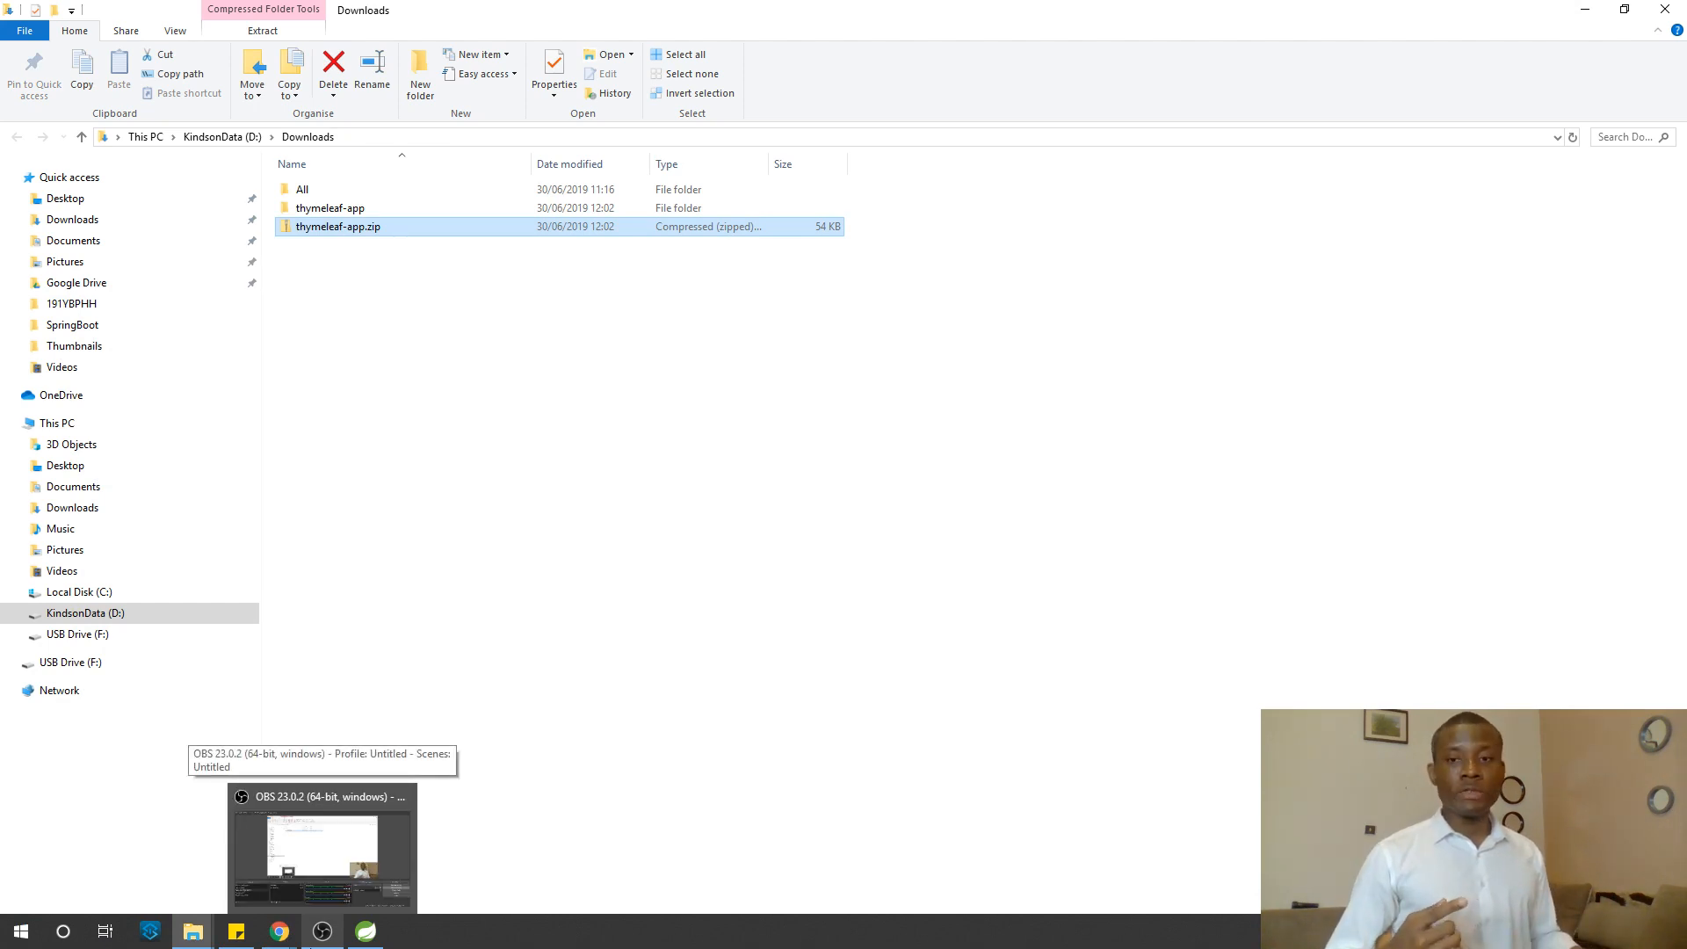
mouse_move(411, 942)
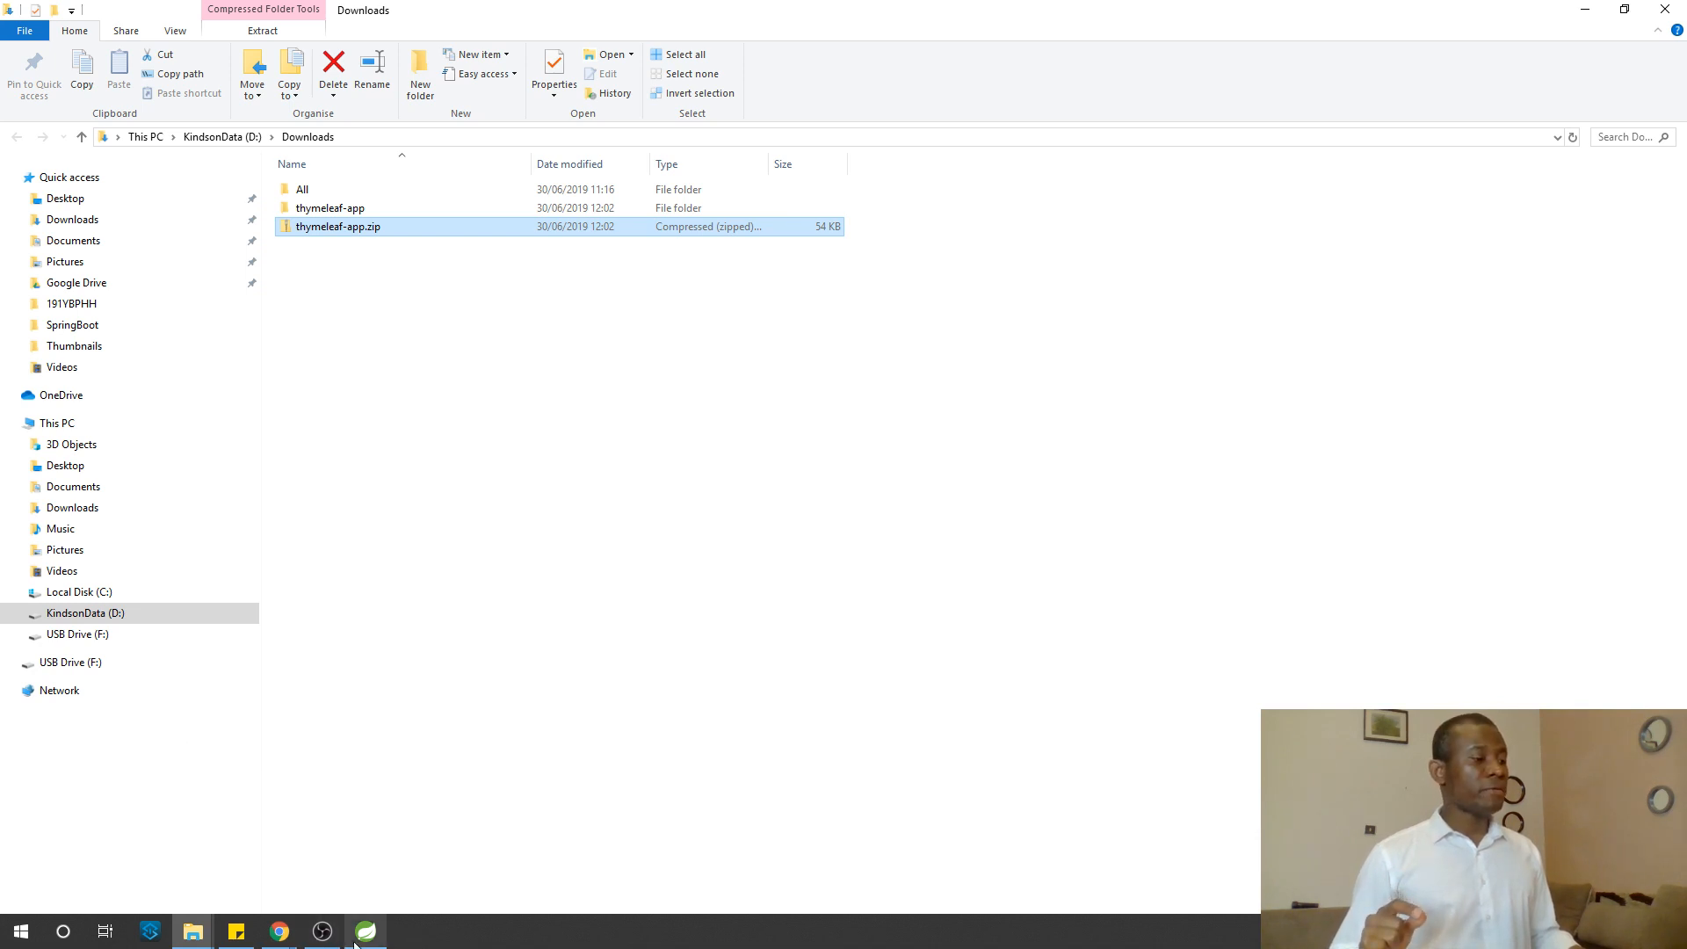
Bring Spring Tool Suite to the front, maximize it and show the File menu
click(365, 932)
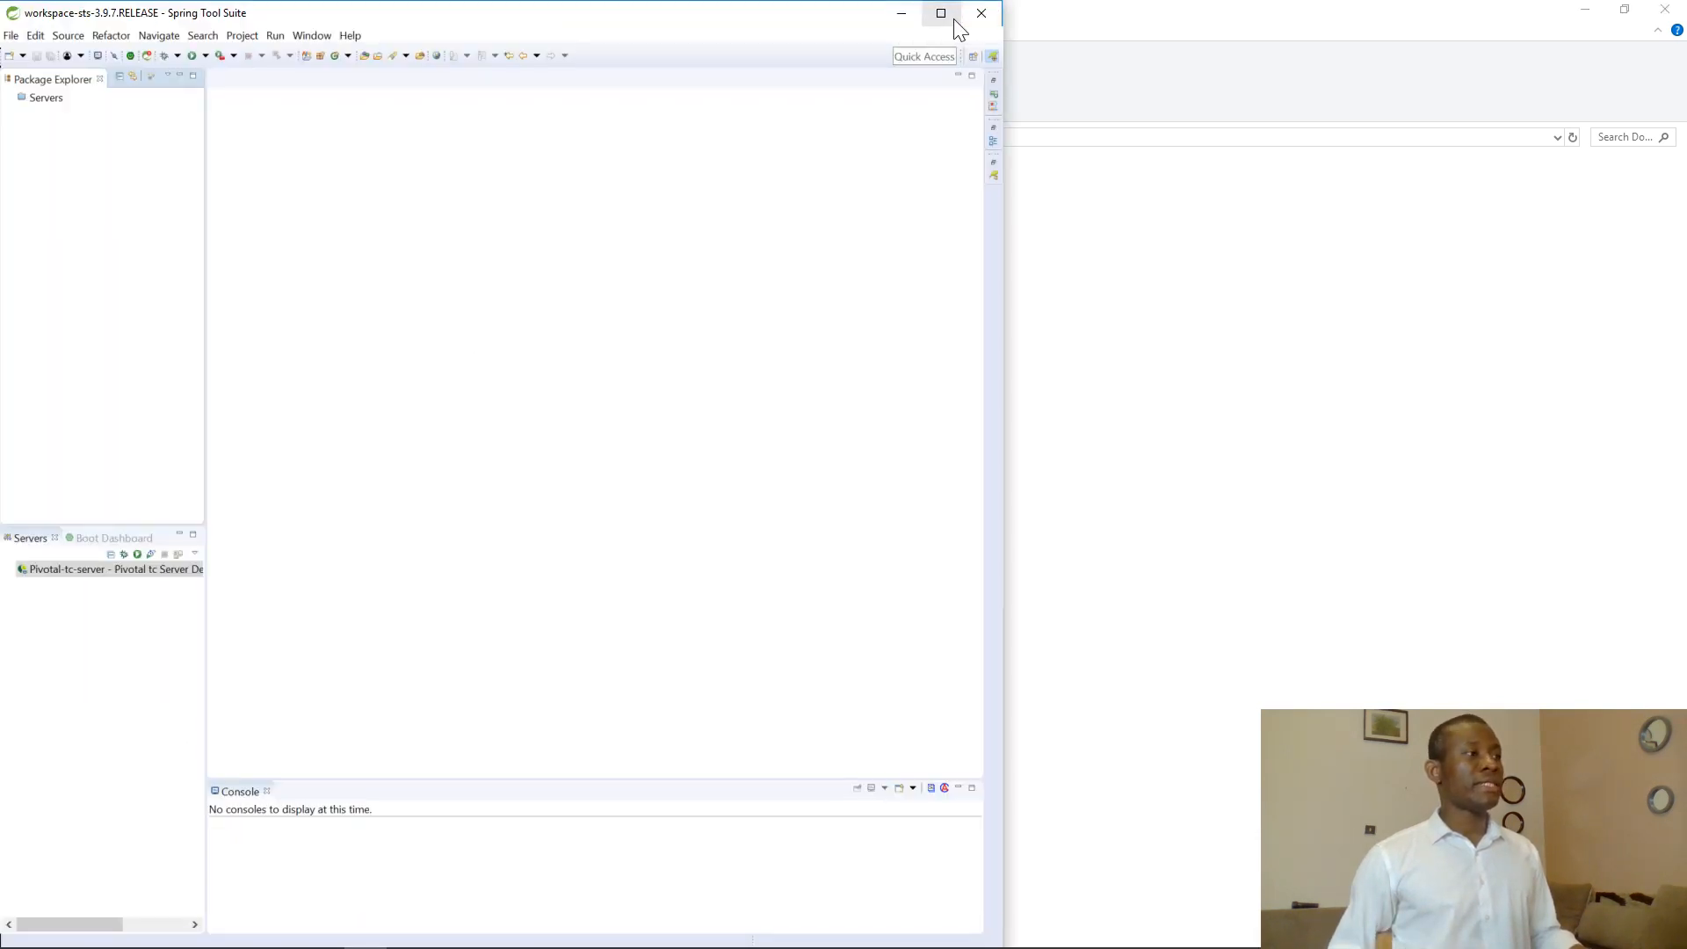
click(938, 12)
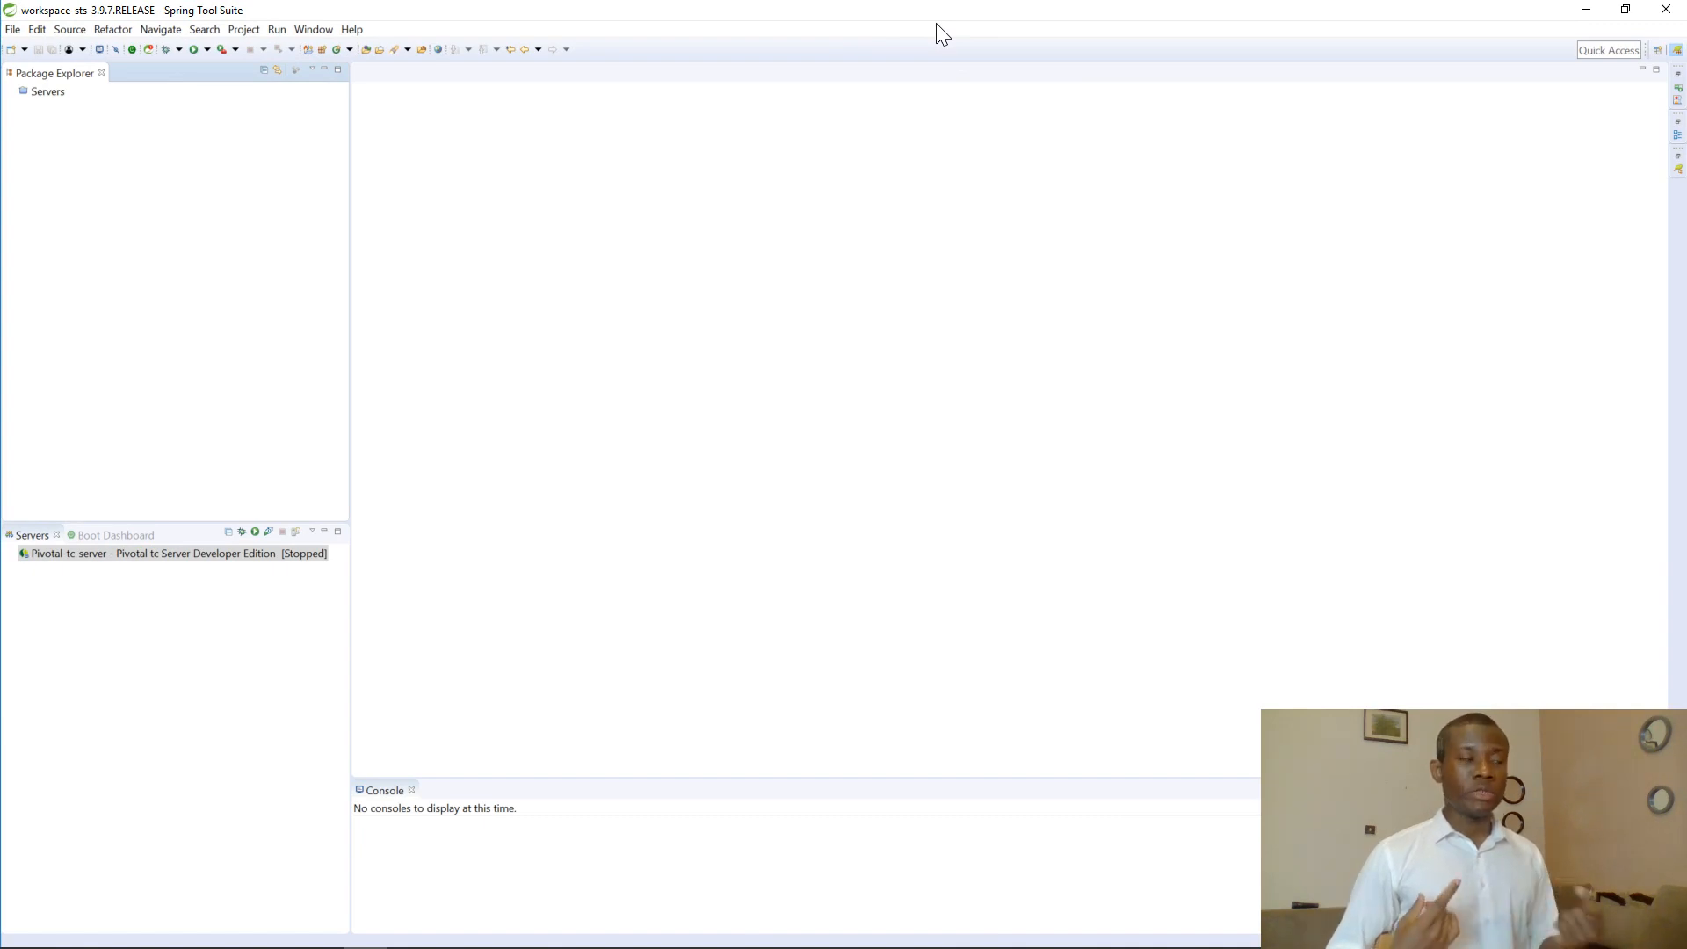
click(12, 30)
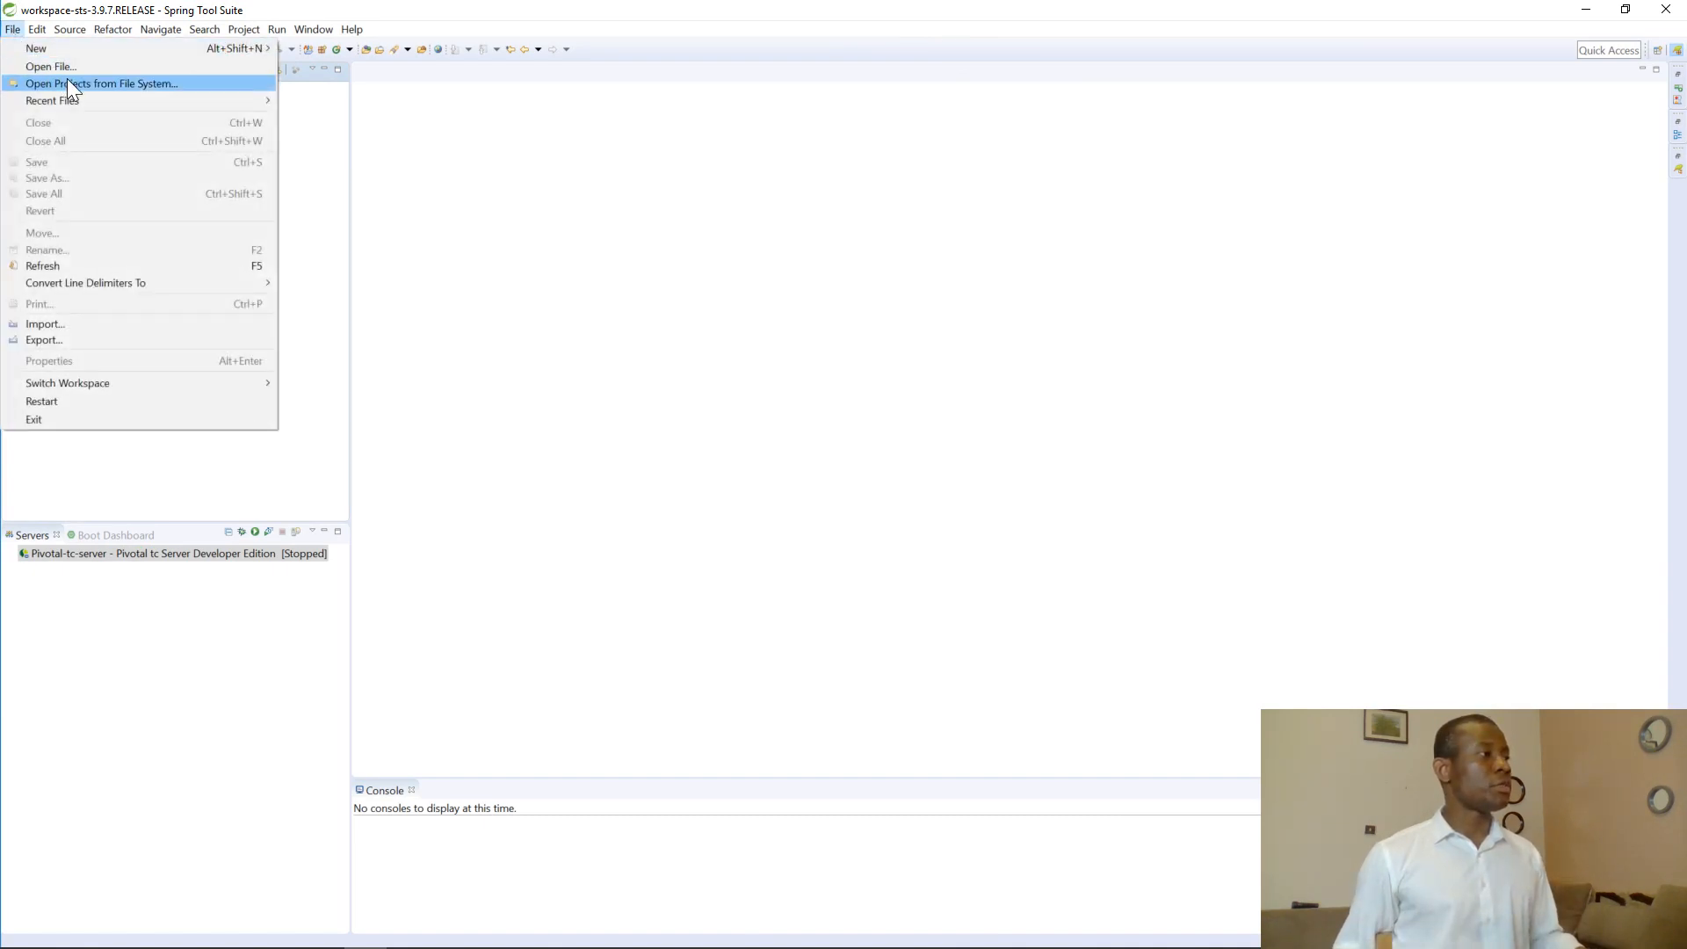
Set the import wizard's source directory to D:\ThymeleafTutorials\thymeleaf-app via Open Projects from File System
click(102, 83)
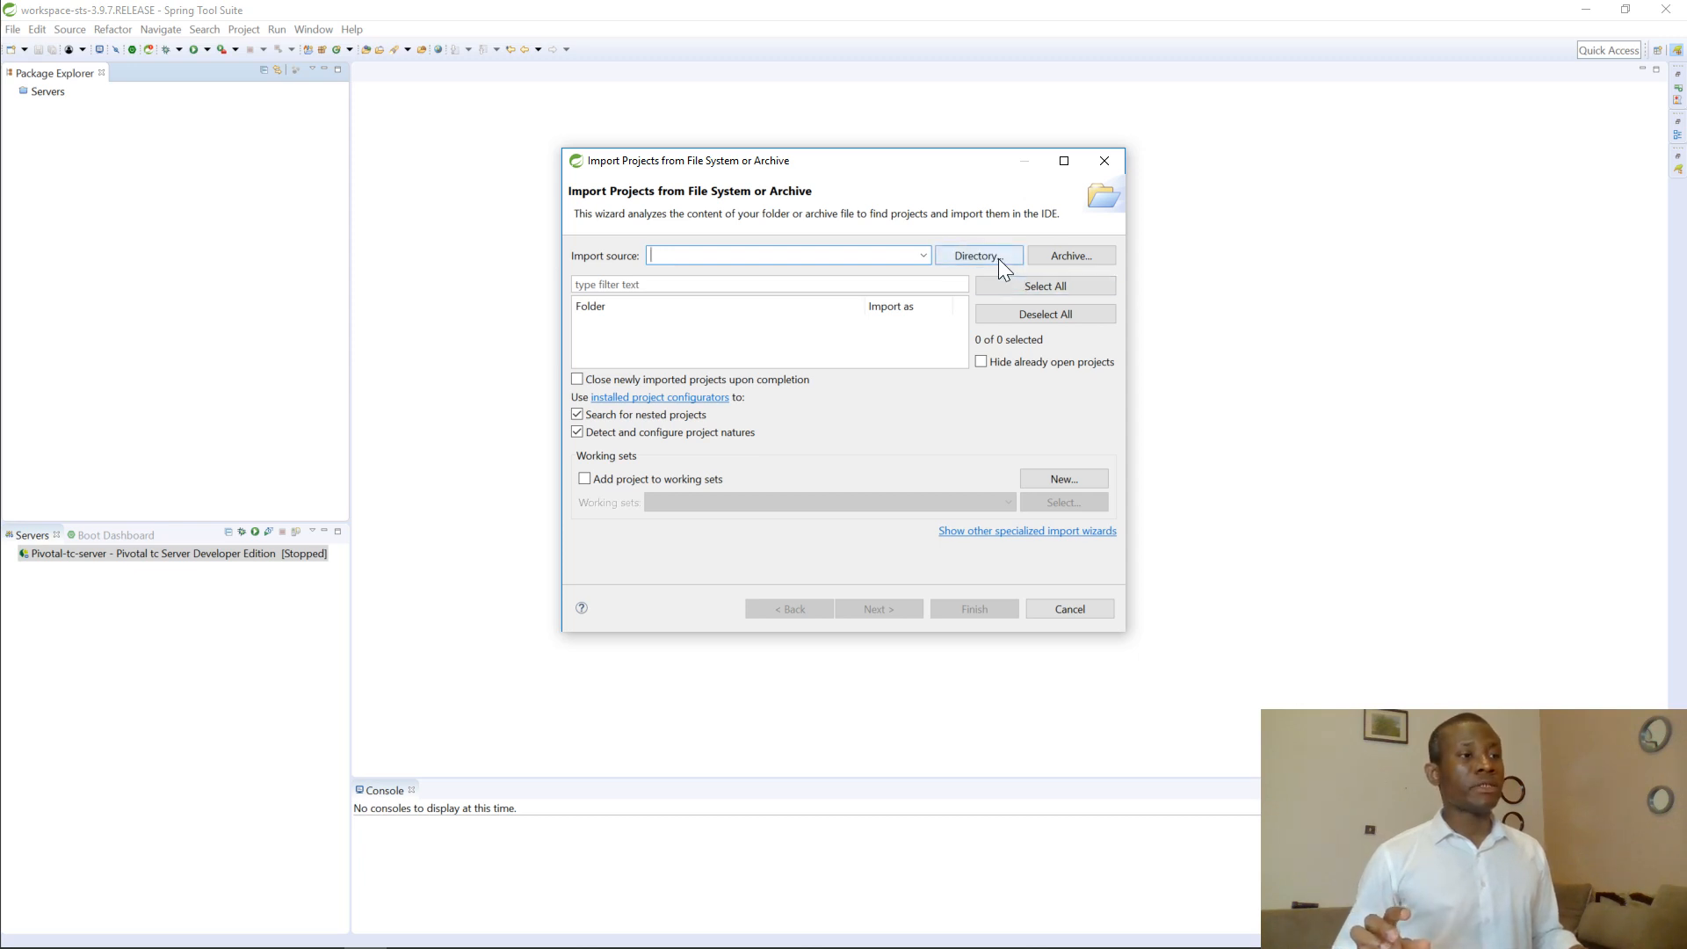
click(977, 255)
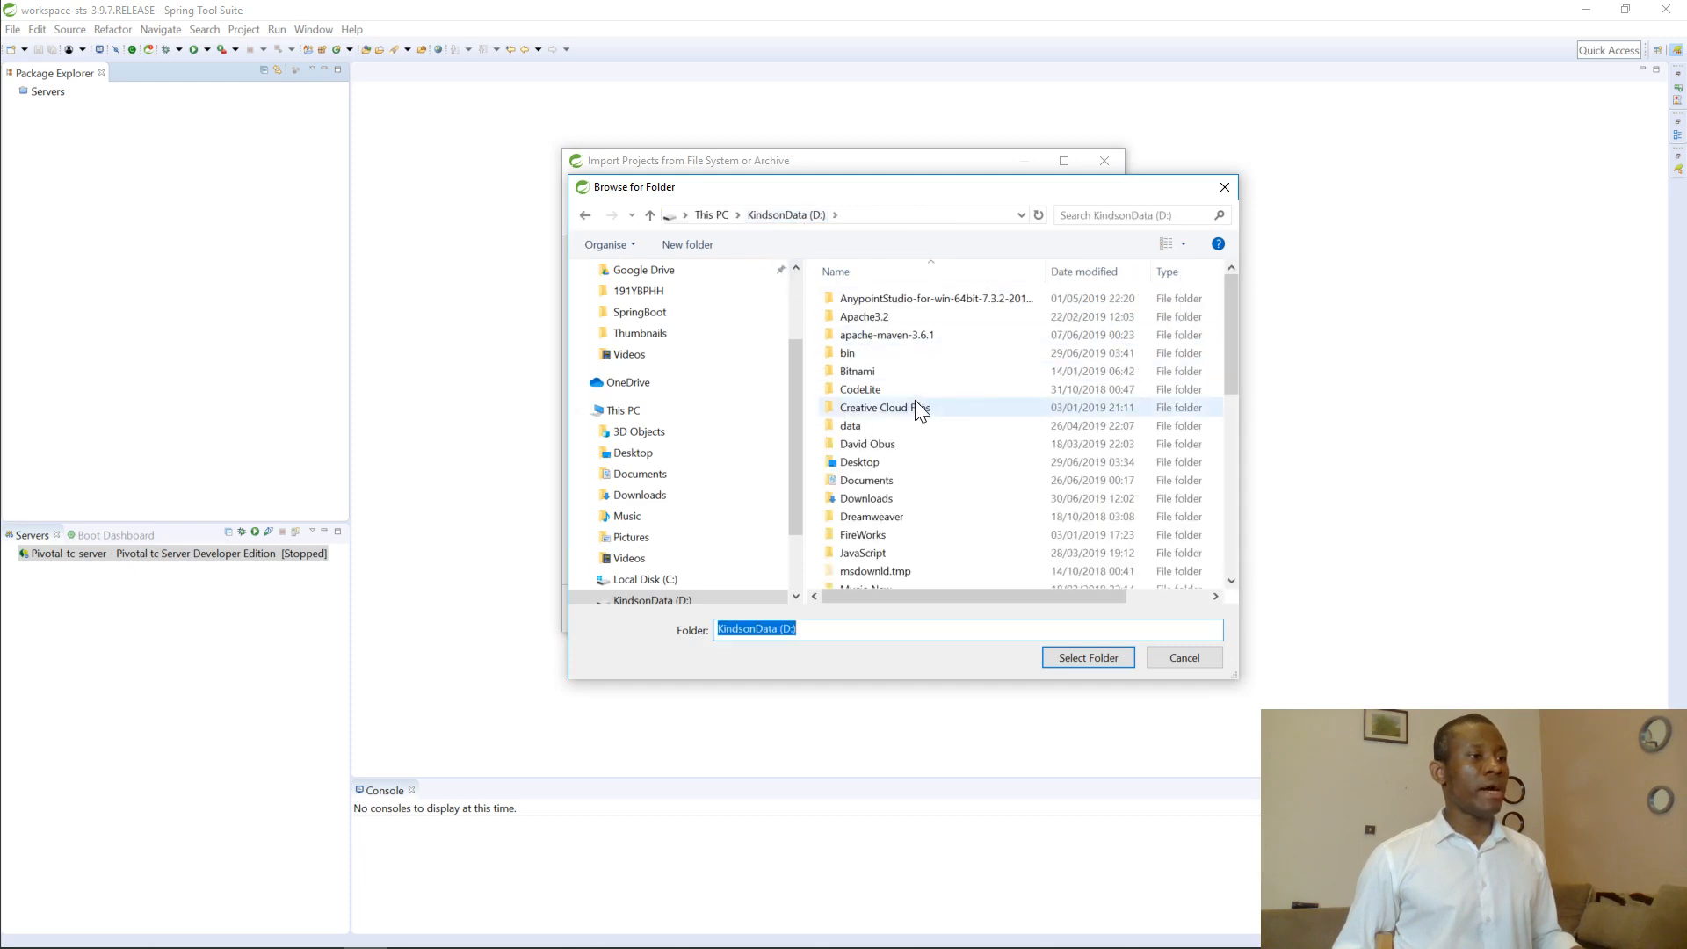
click(886, 334)
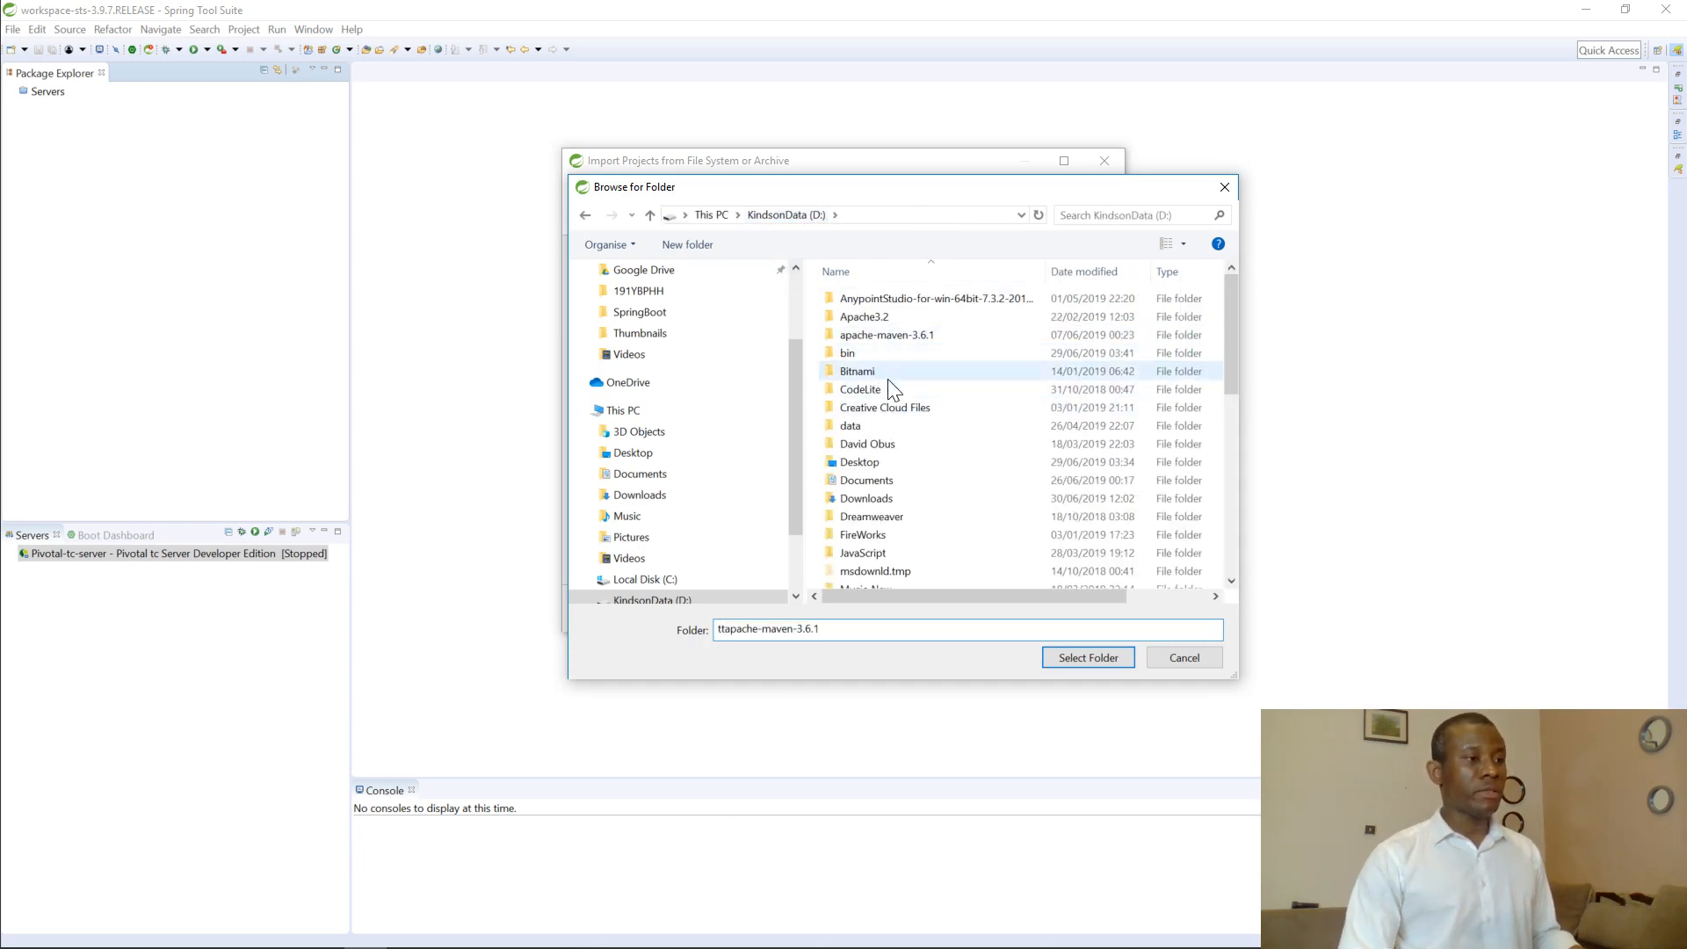
click(884, 452)
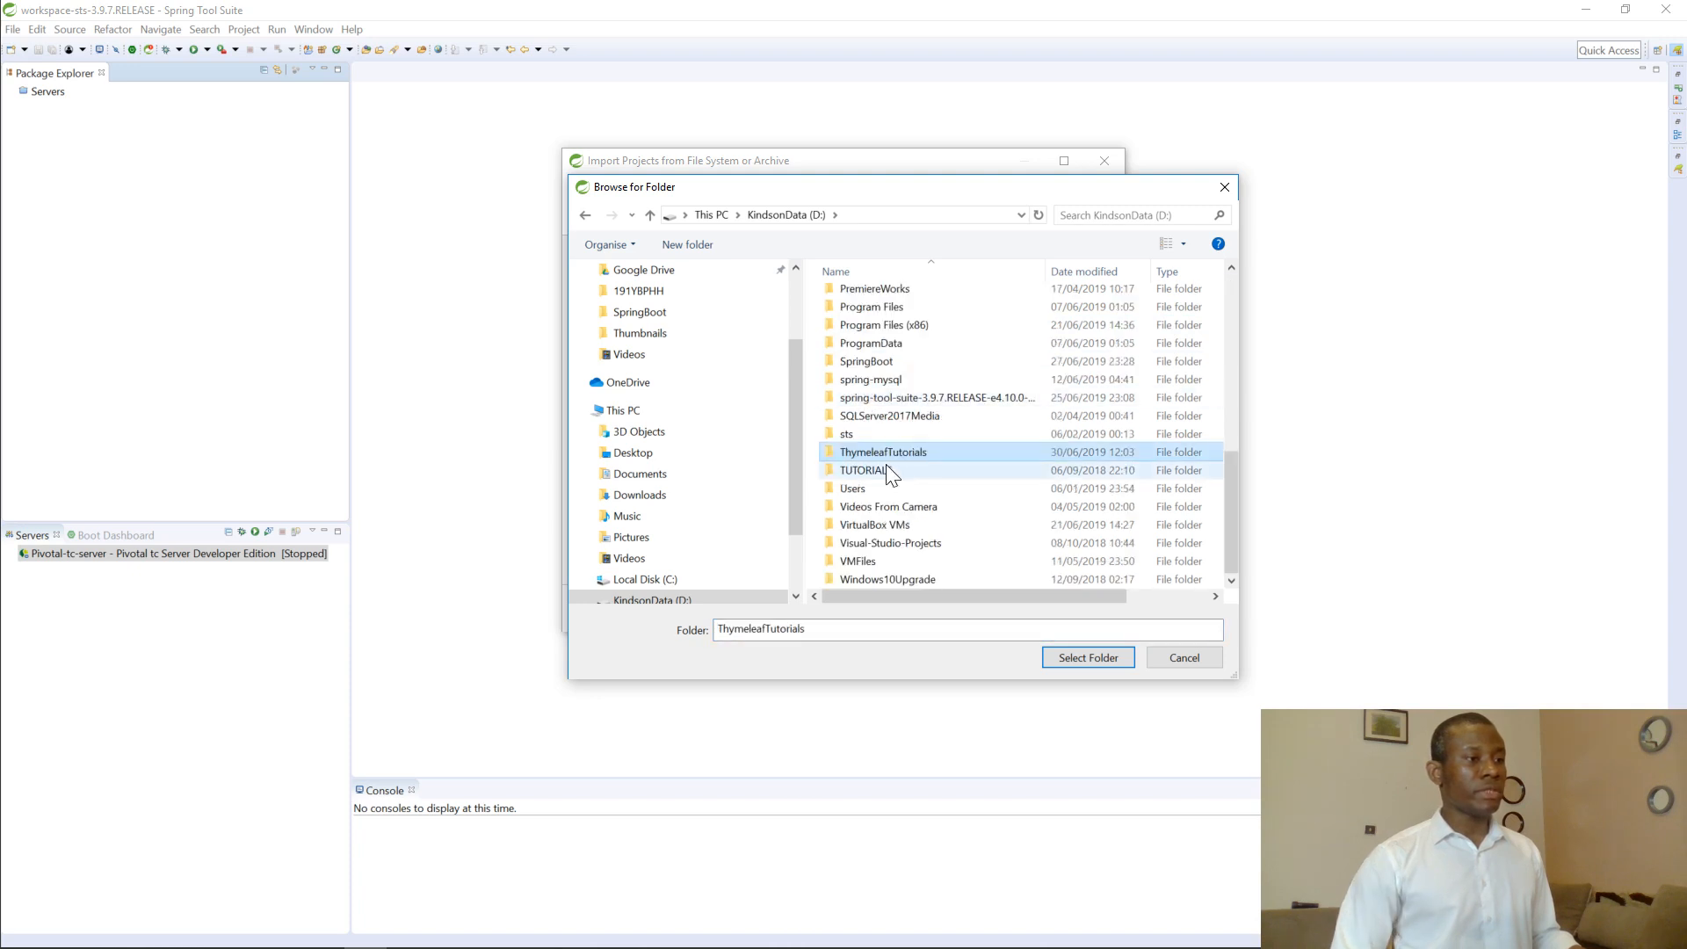
double_click(882, 452)
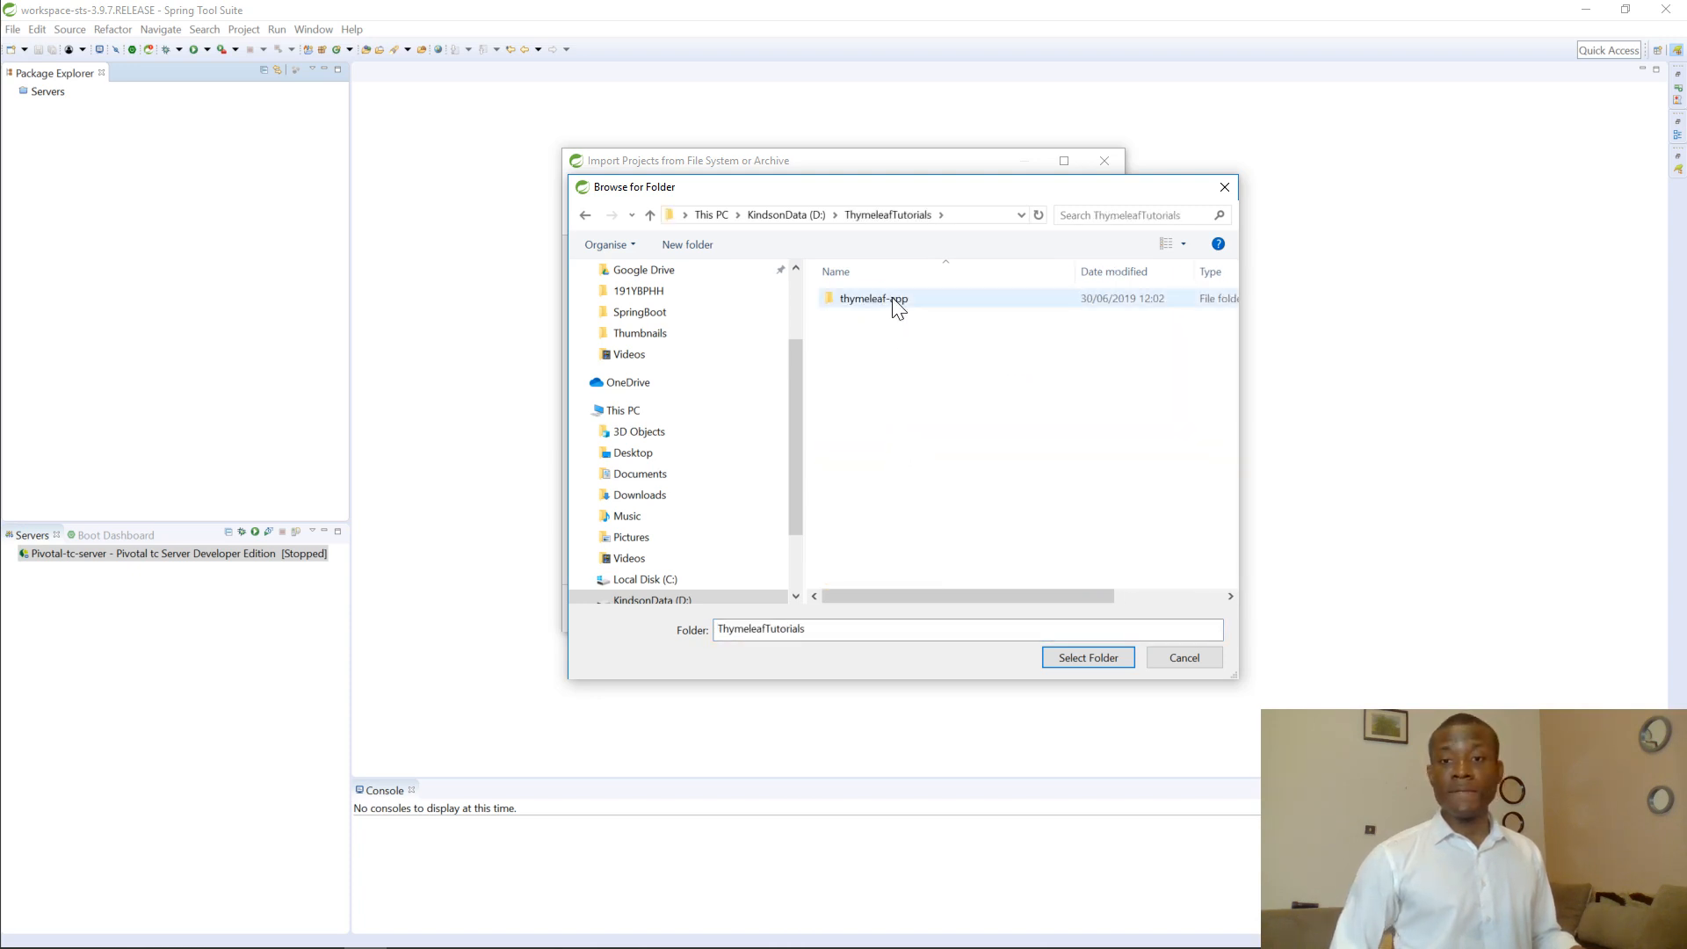
click(874, 298)
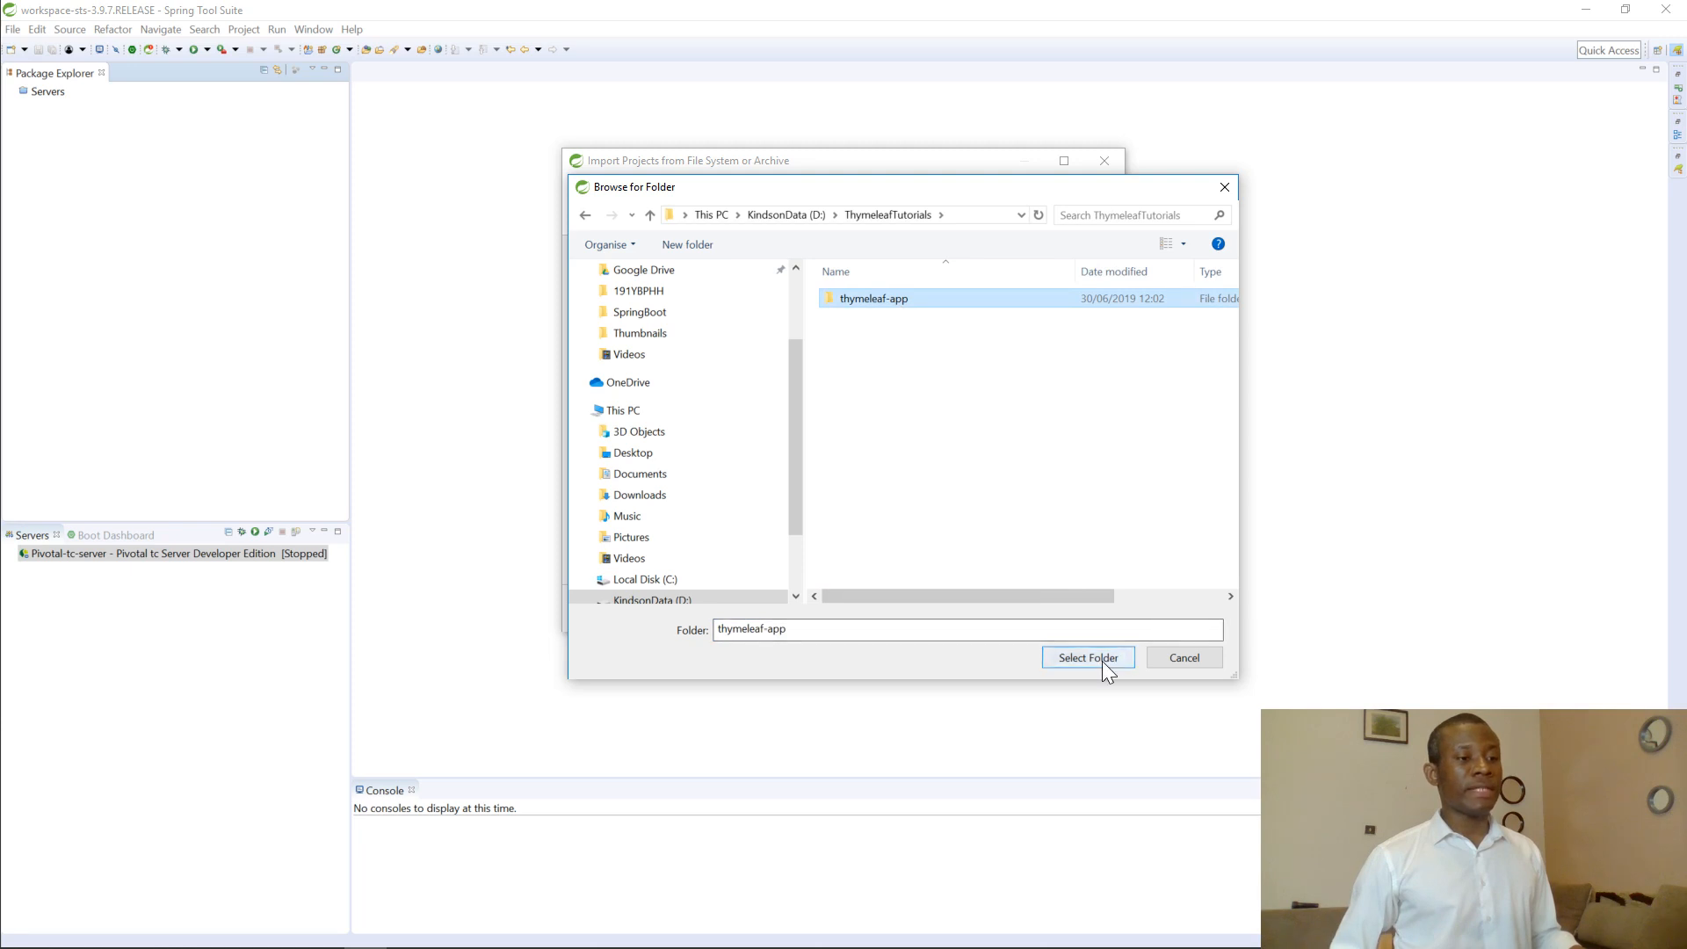
click(1086, 657)
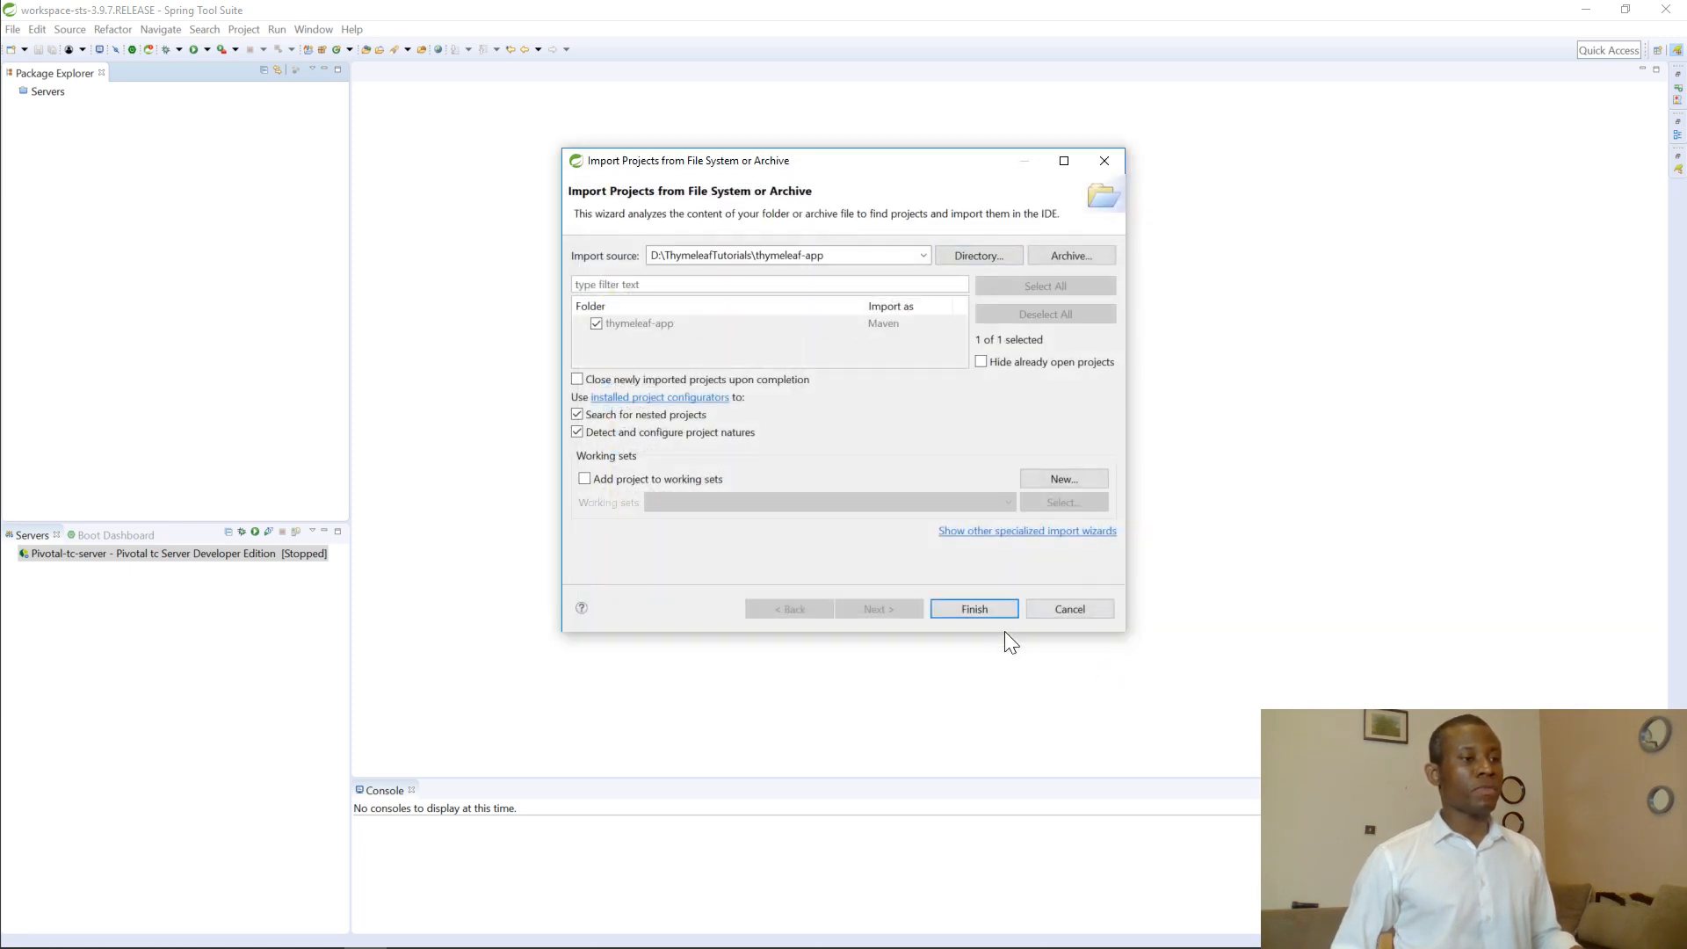
mouse_move(973, 610)
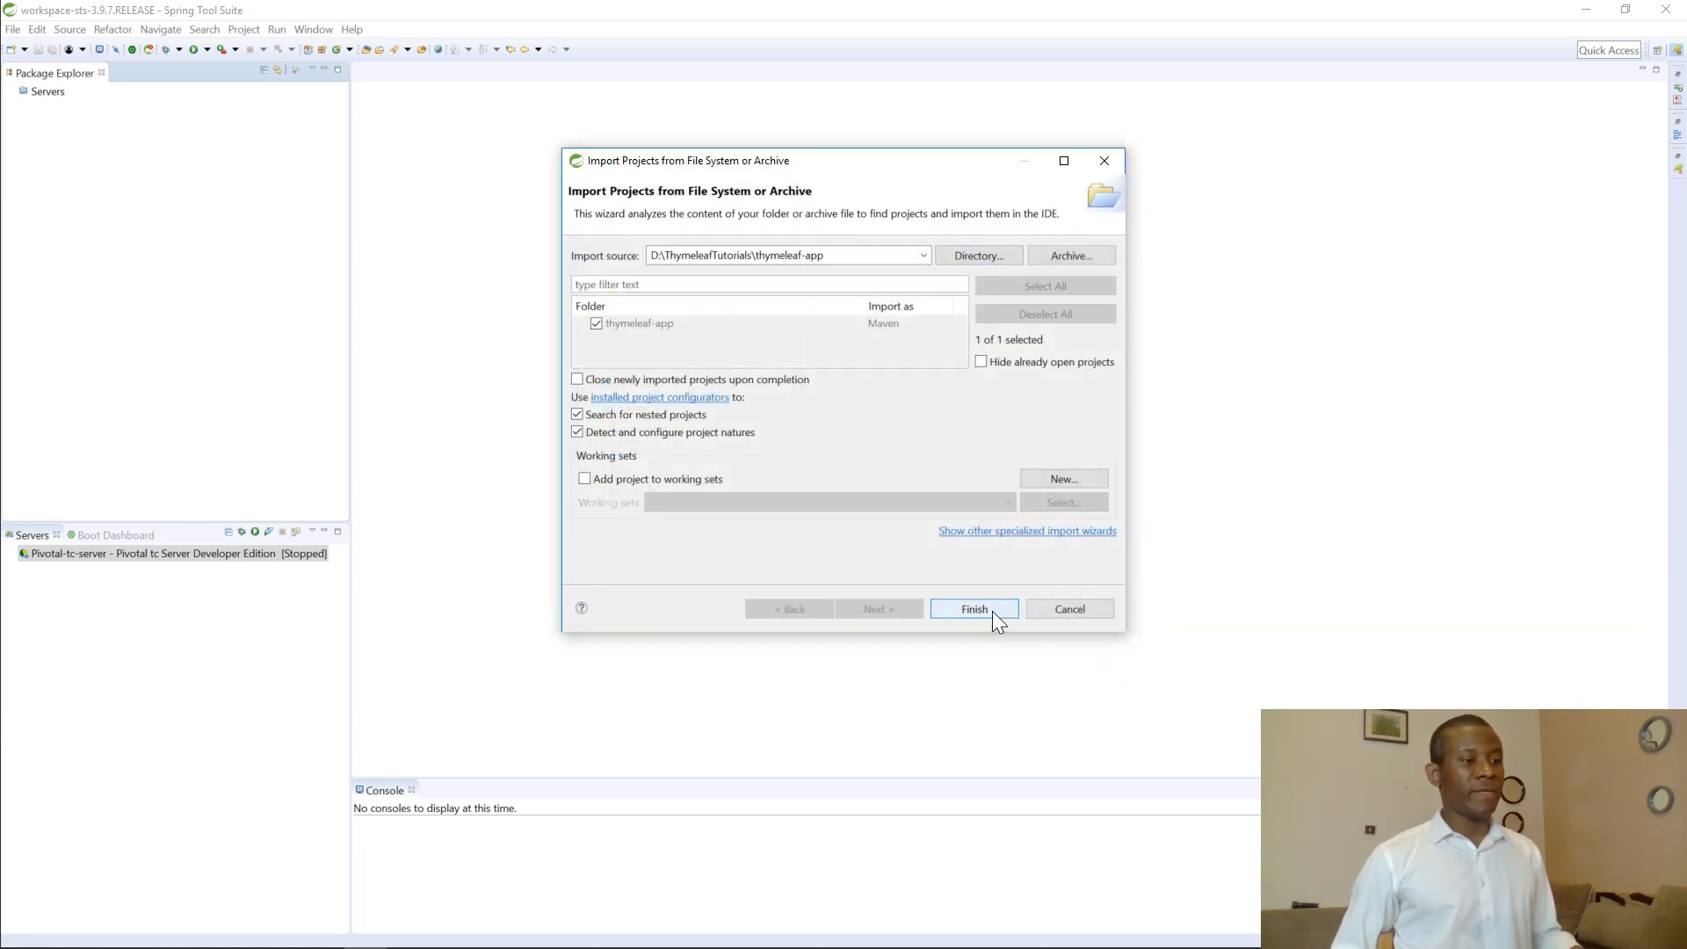
Finish importing thymeleaf-app and expand it in Package Explorer to show src, pom.xml and dependencies
click(972, 610)
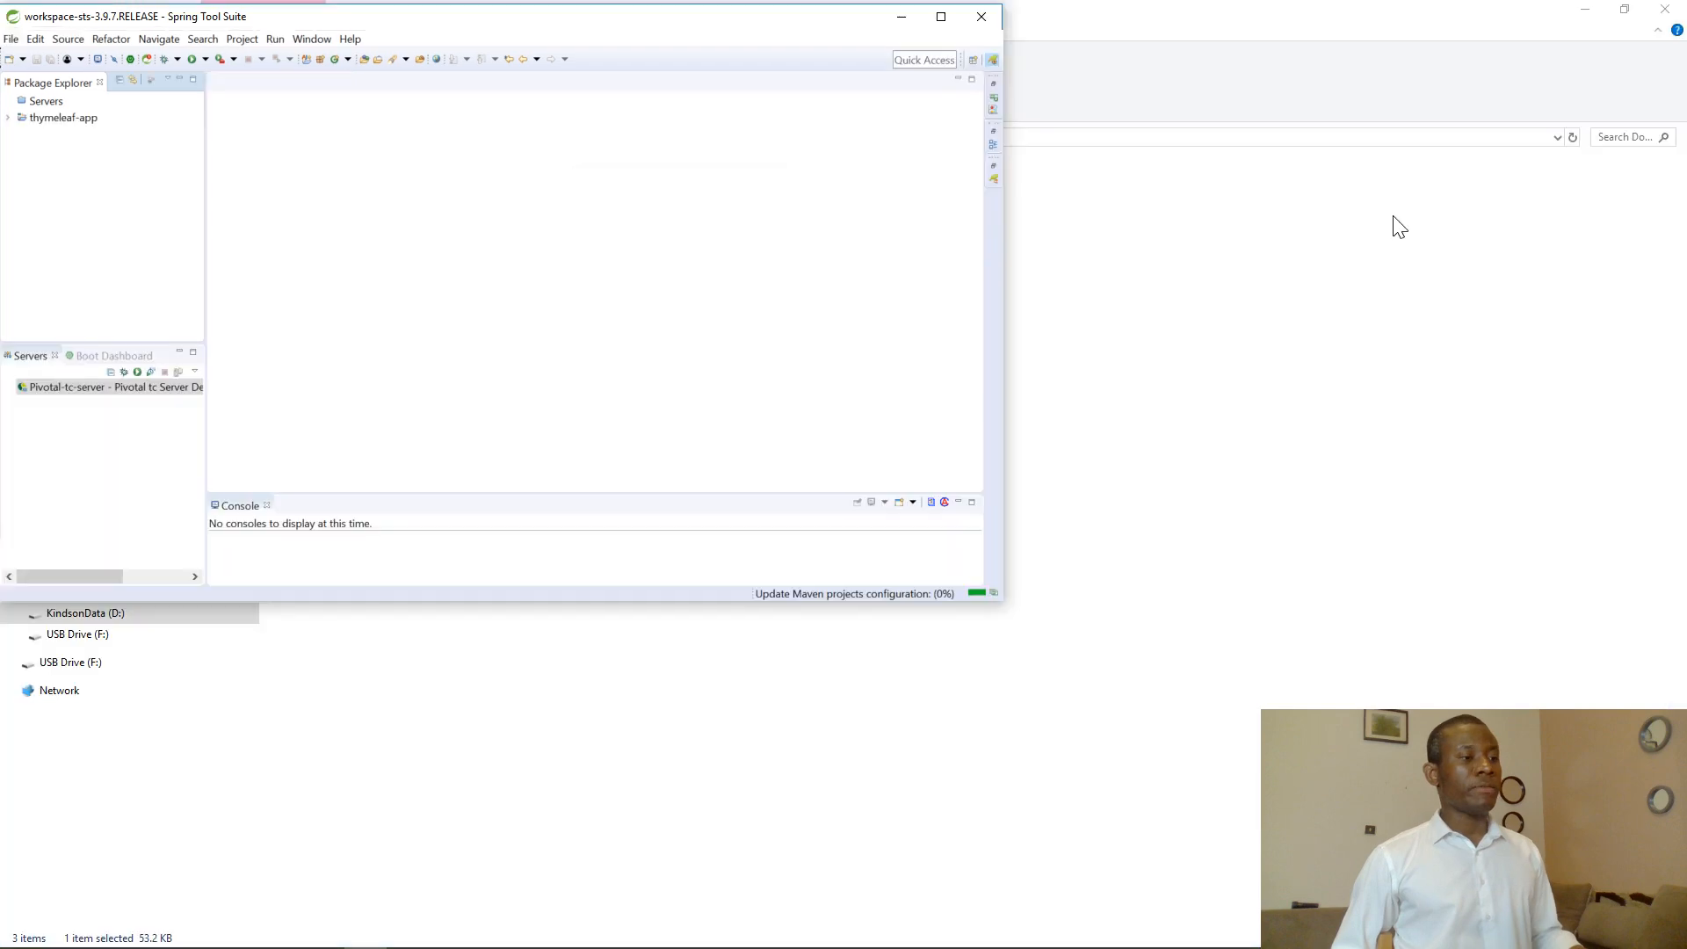
mouse_move(886, 594)
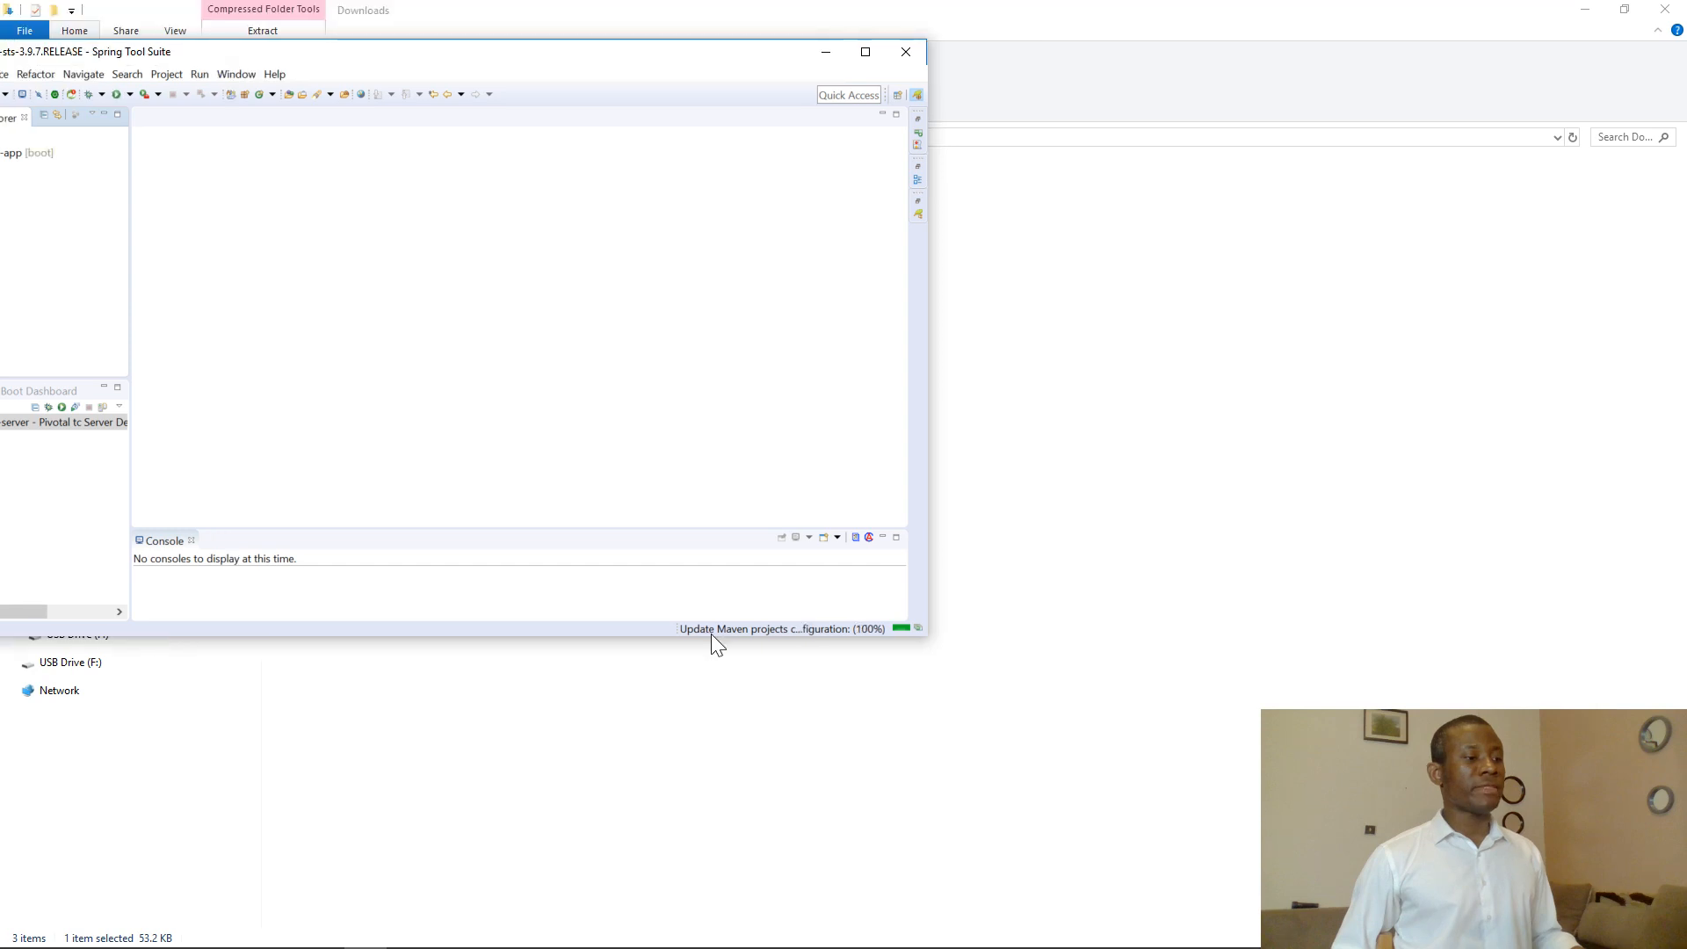
mouse_move(877, 440)
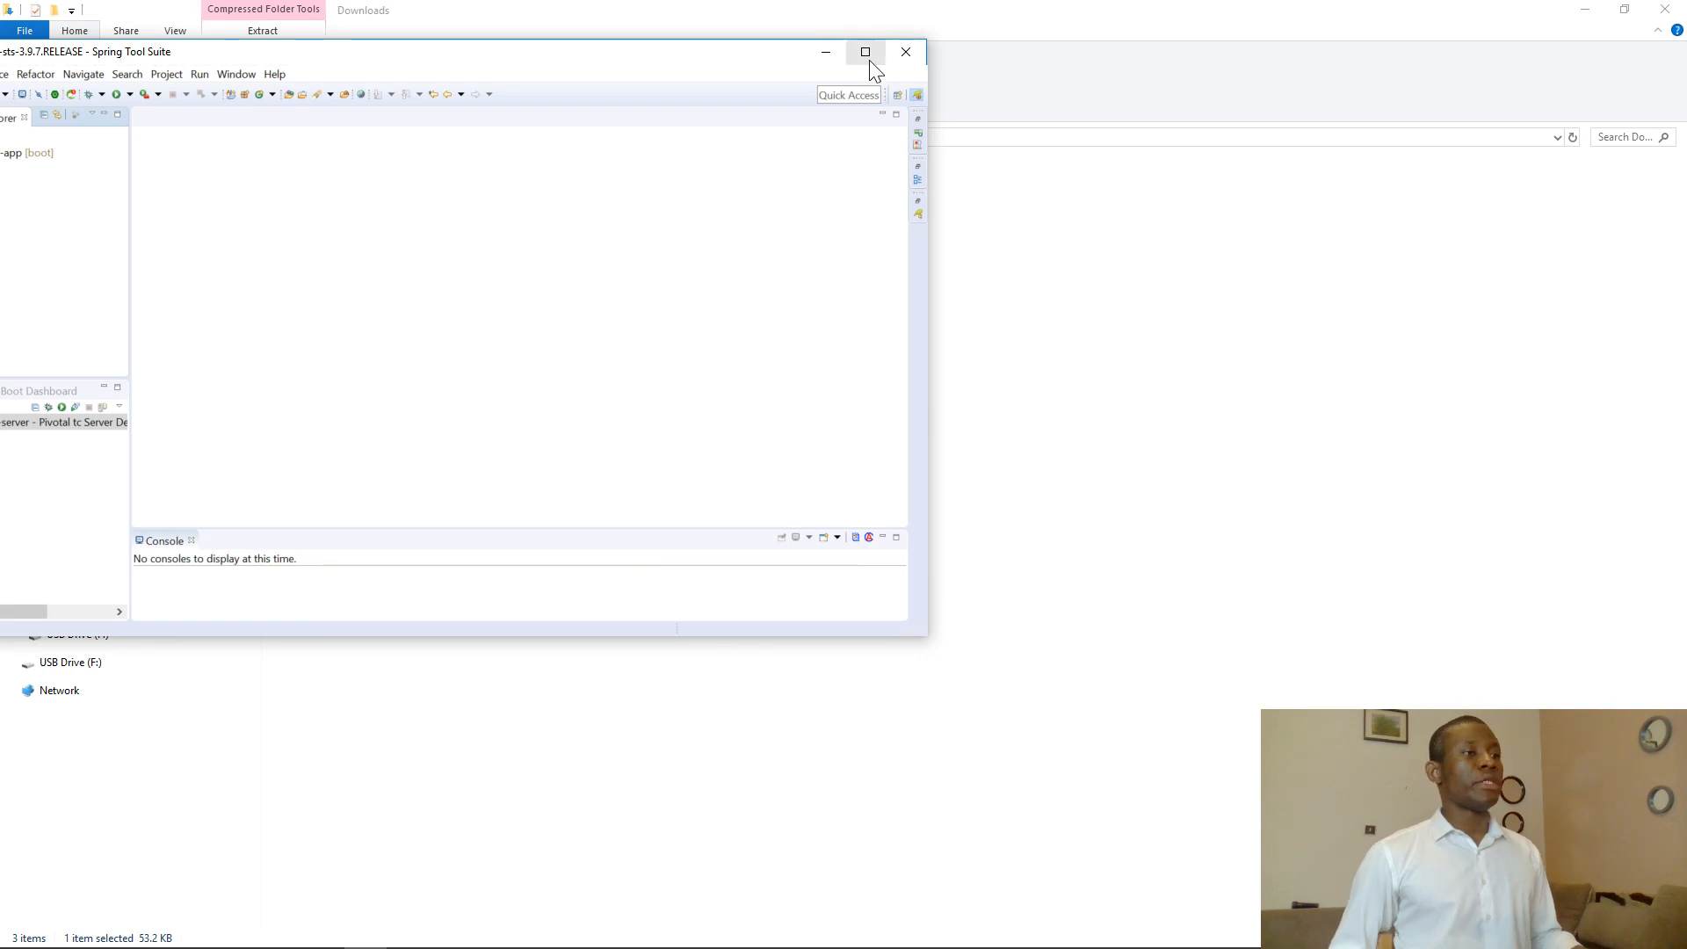
click(865, 51)
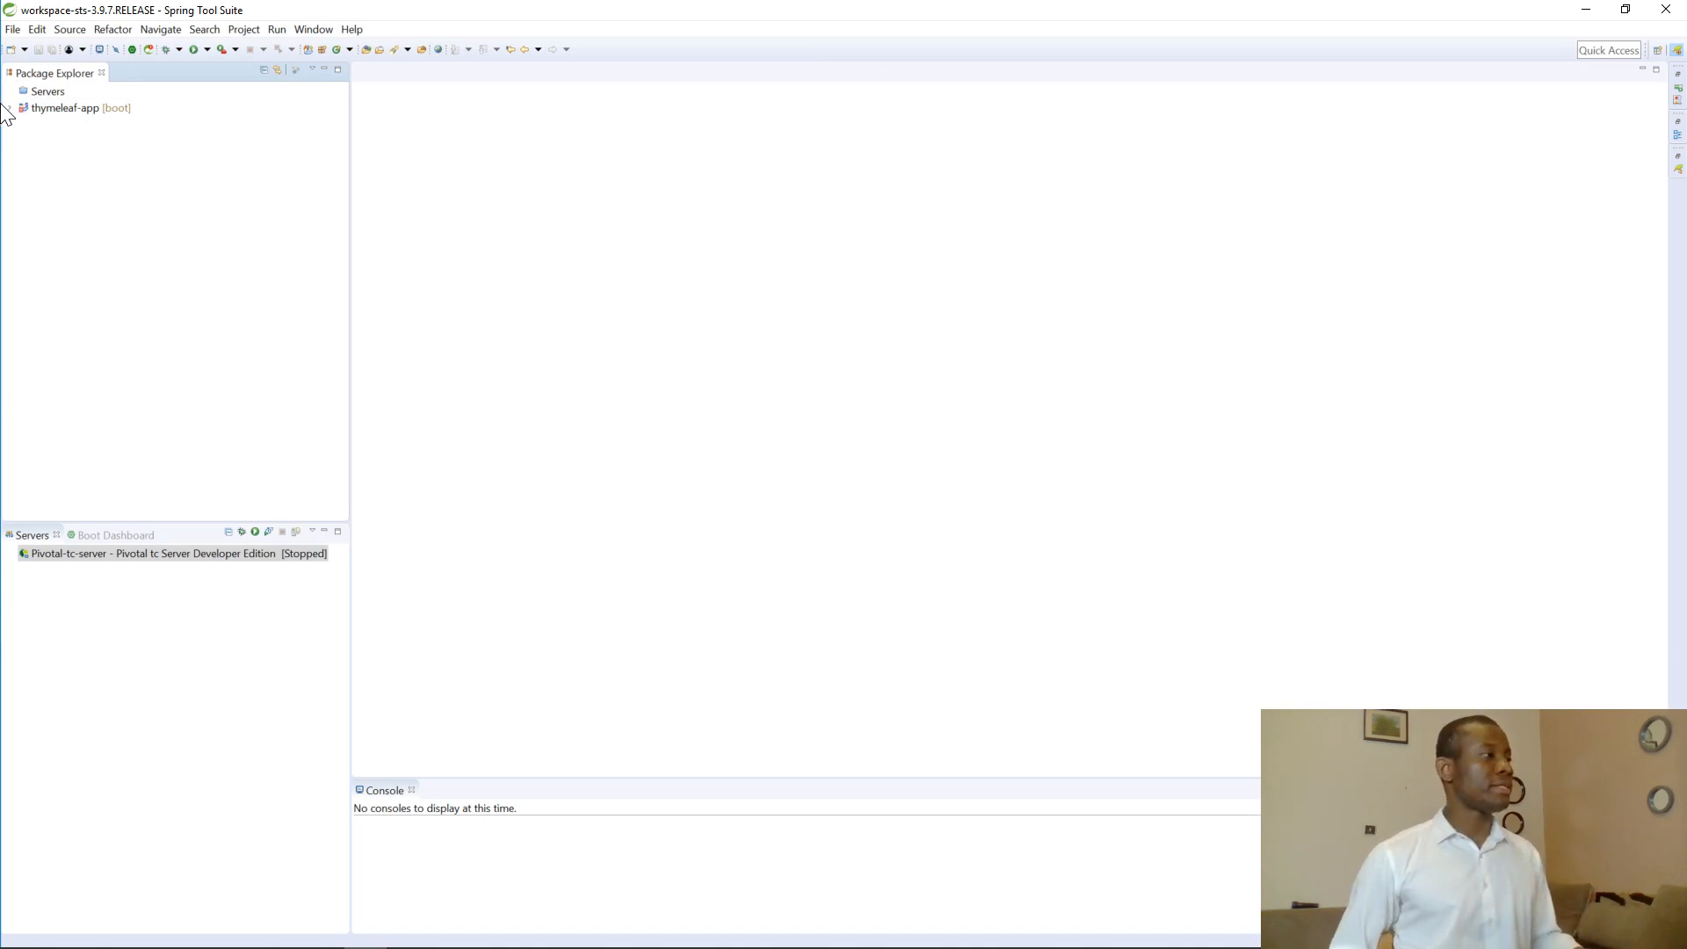
click(8, 108)
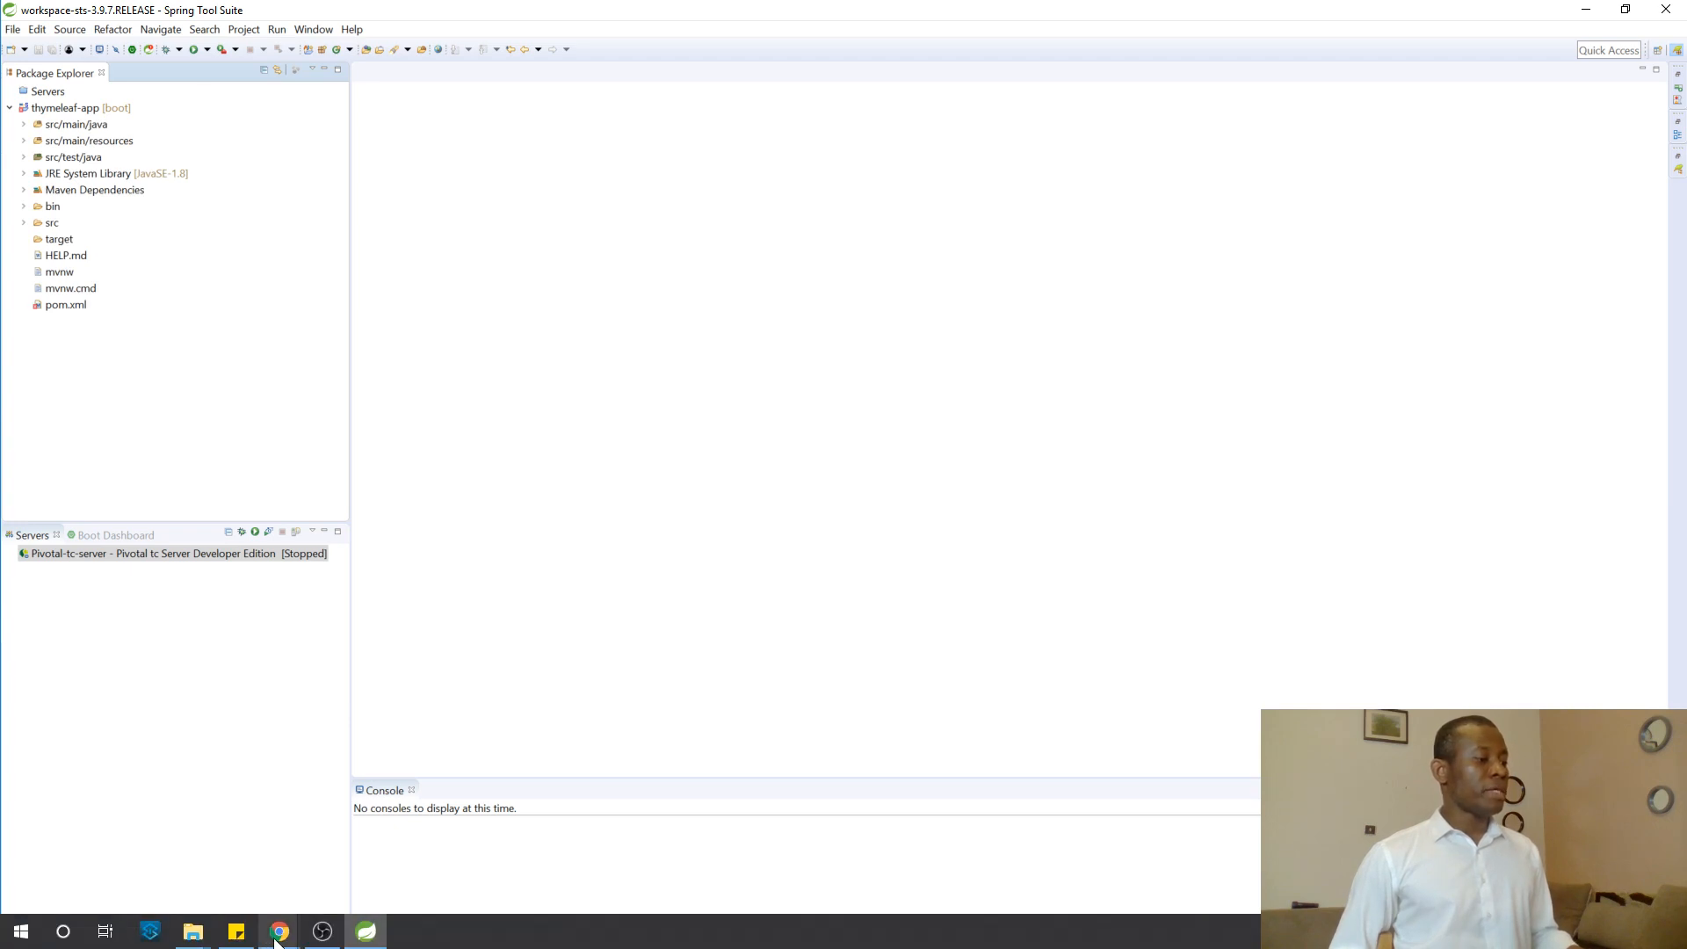
Scroll the Chrome tutorial to section 3, Add Additional Dependencies (spring-web, spring-context, Bootstrap, JQuery)
click(280, 931)
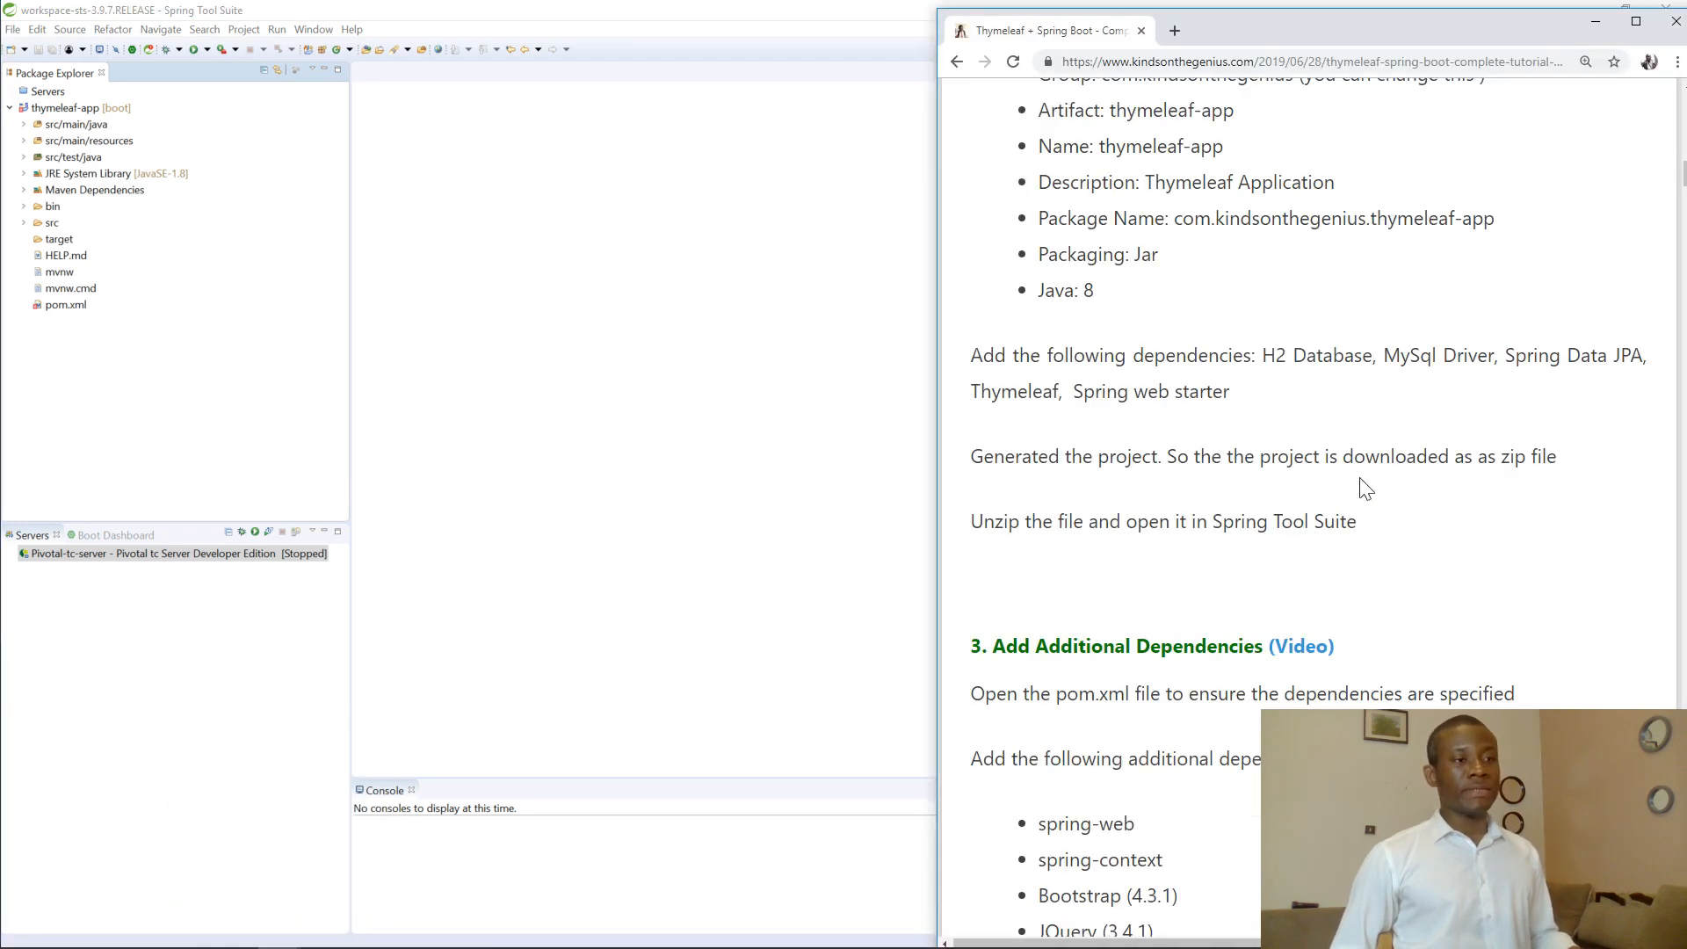
scroll(up, 3)
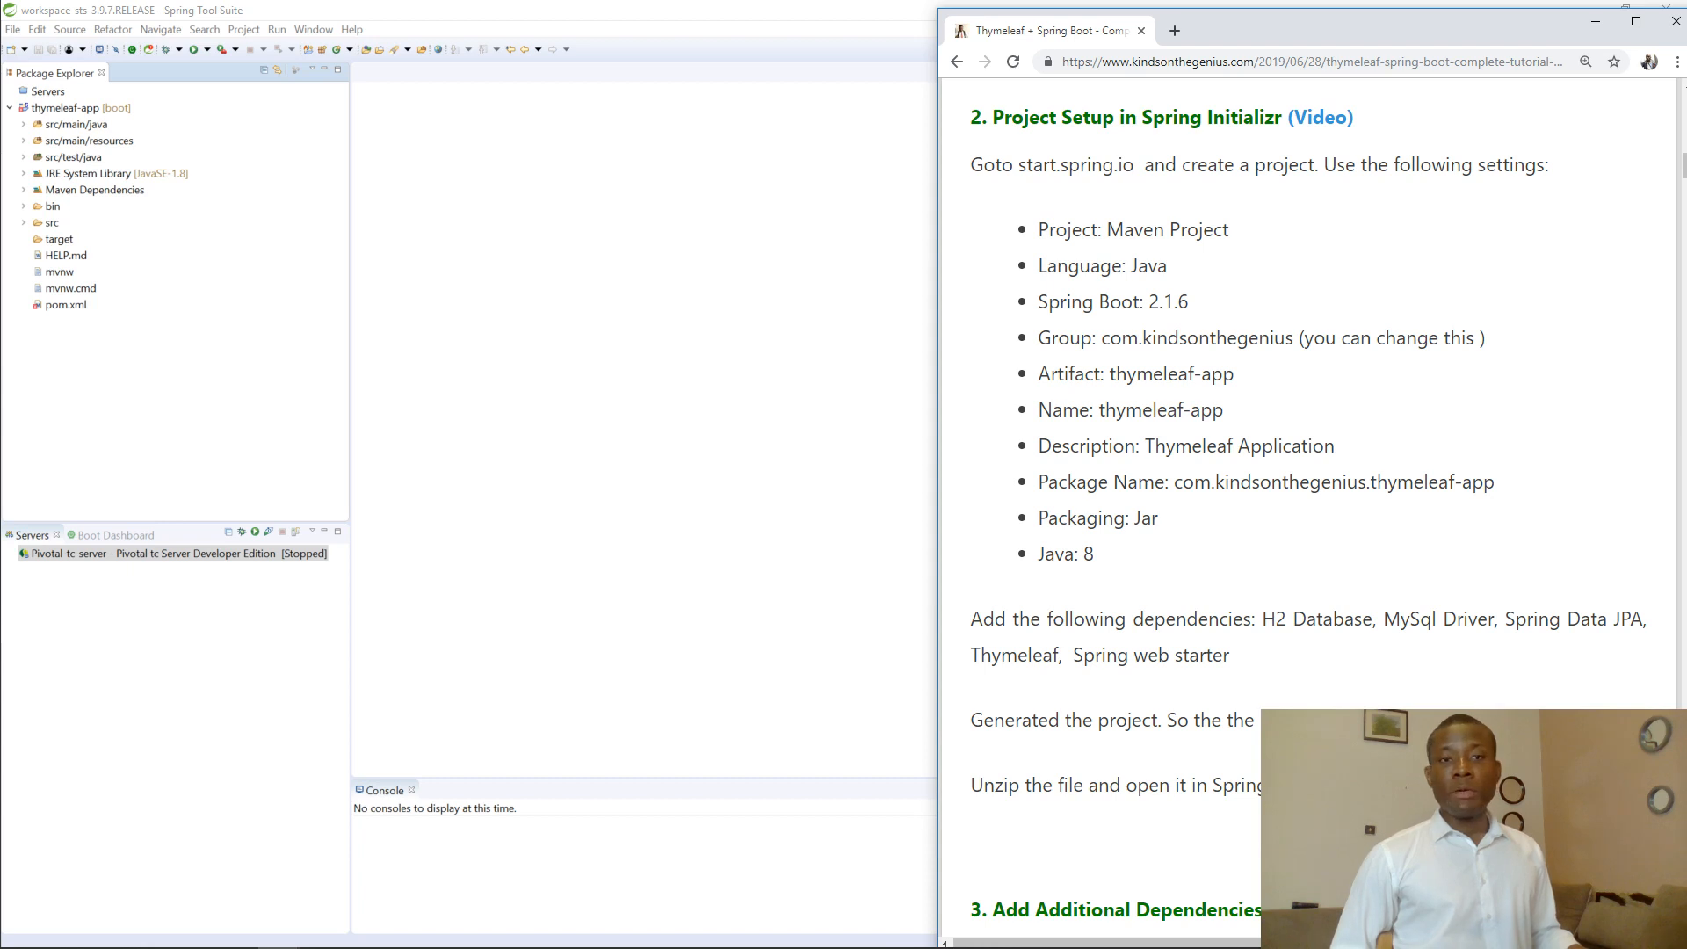
mouse_move(1278, 424)
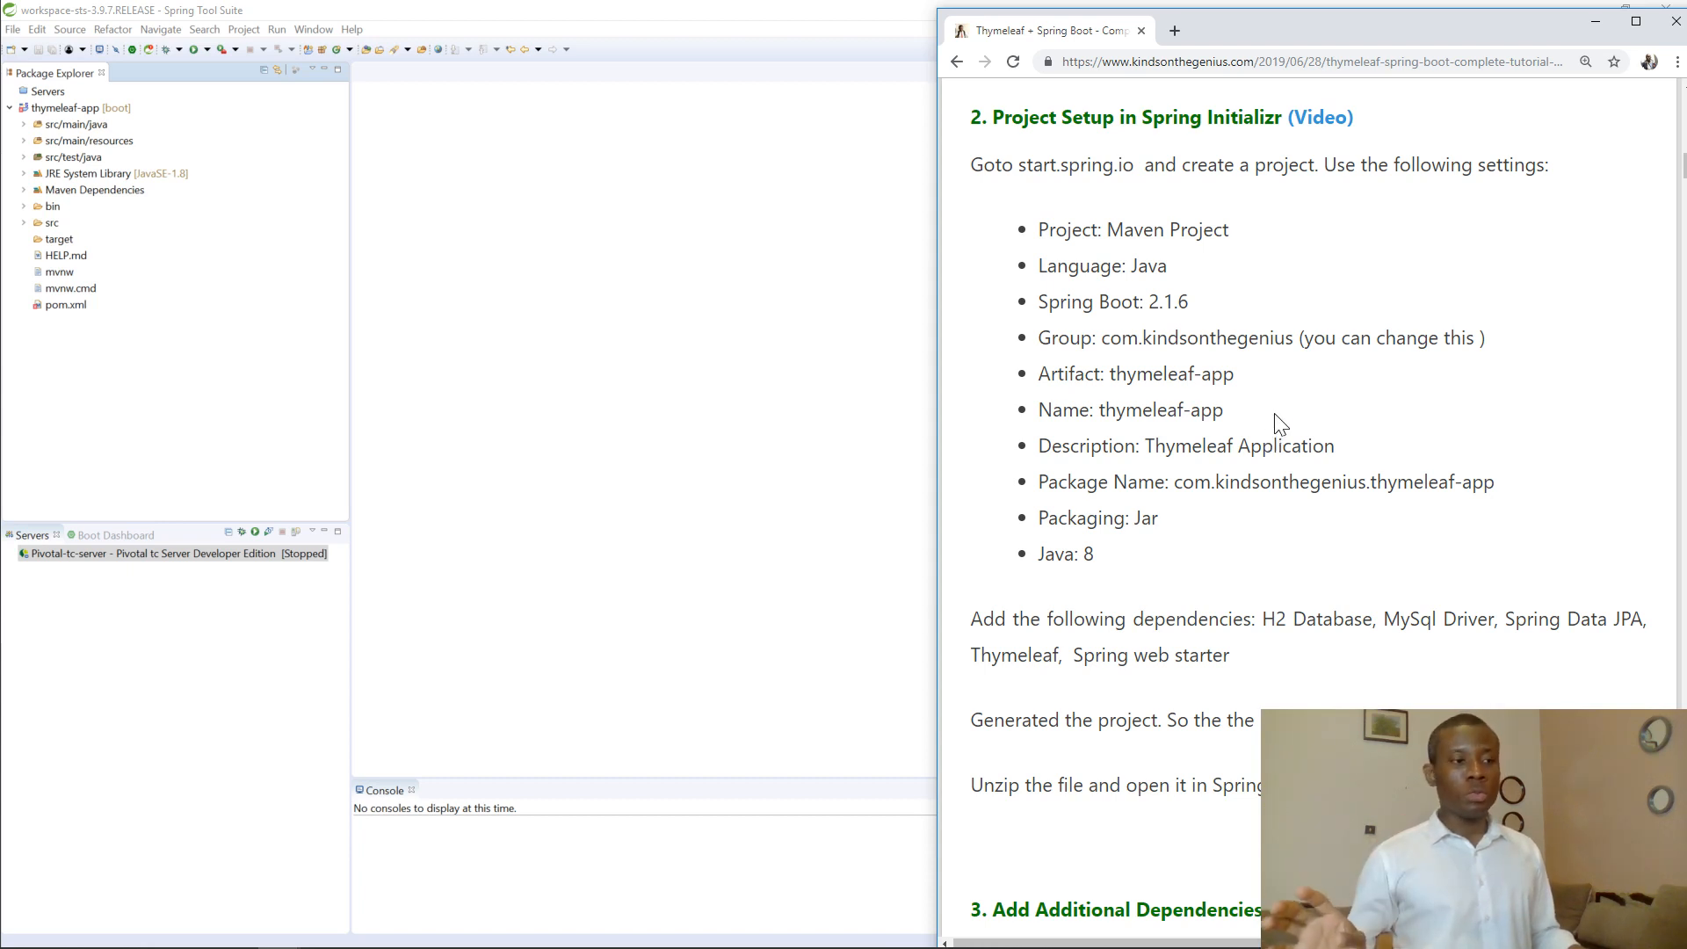
scroll(down, 3)
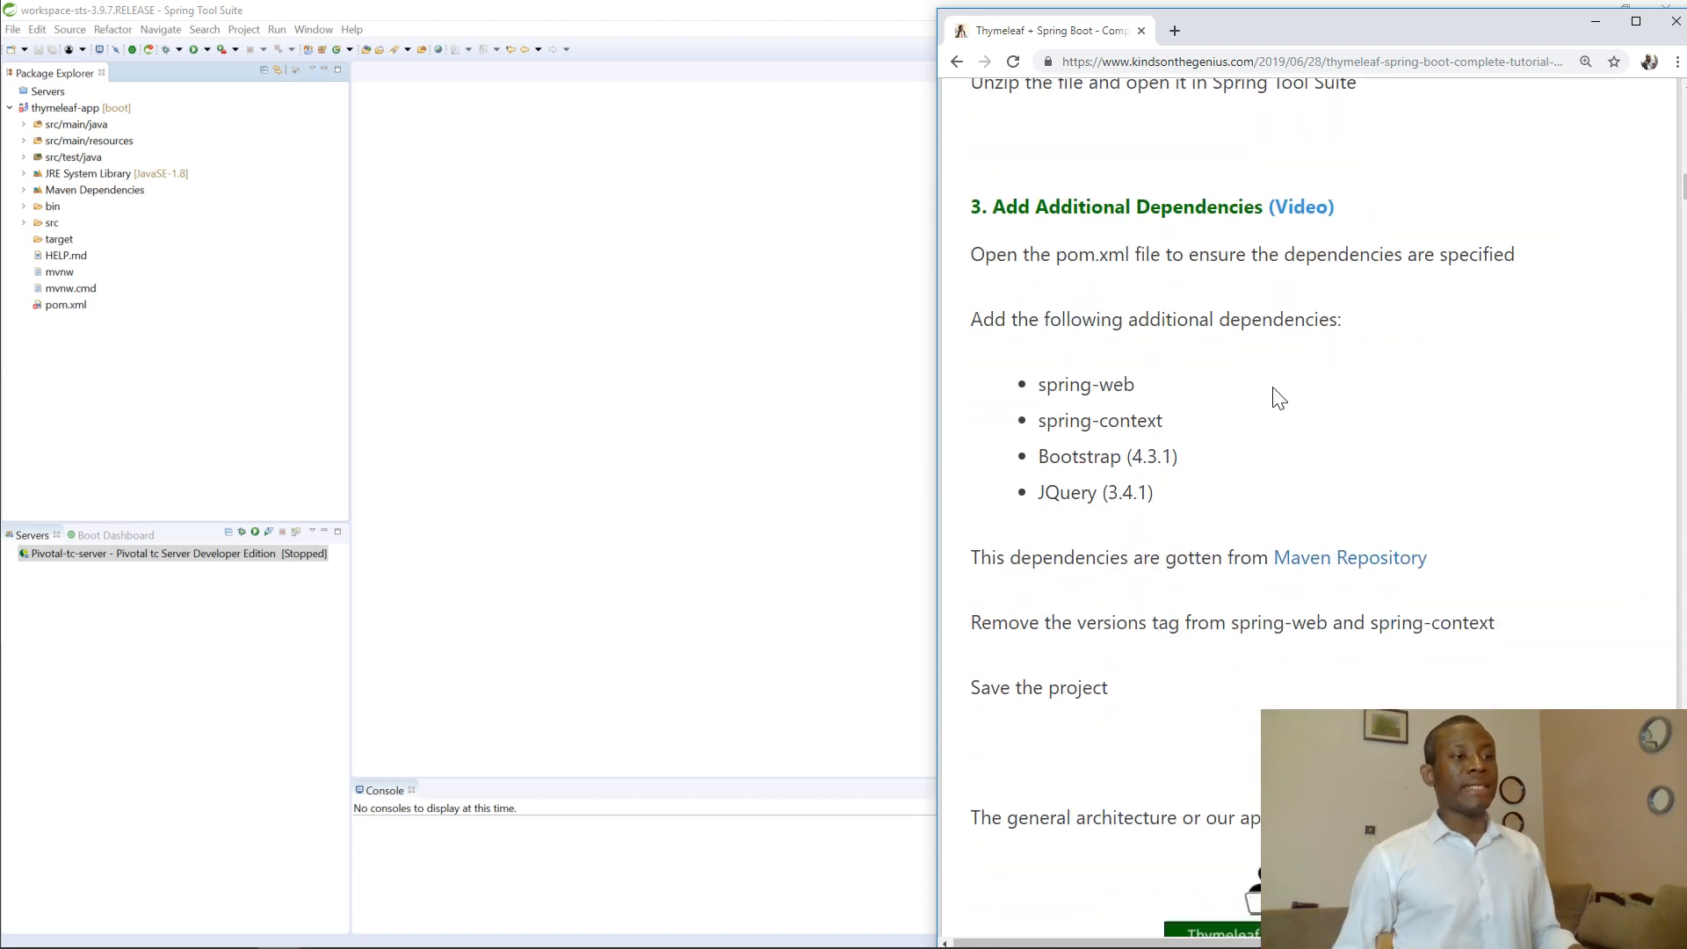
scroll(down, 3)
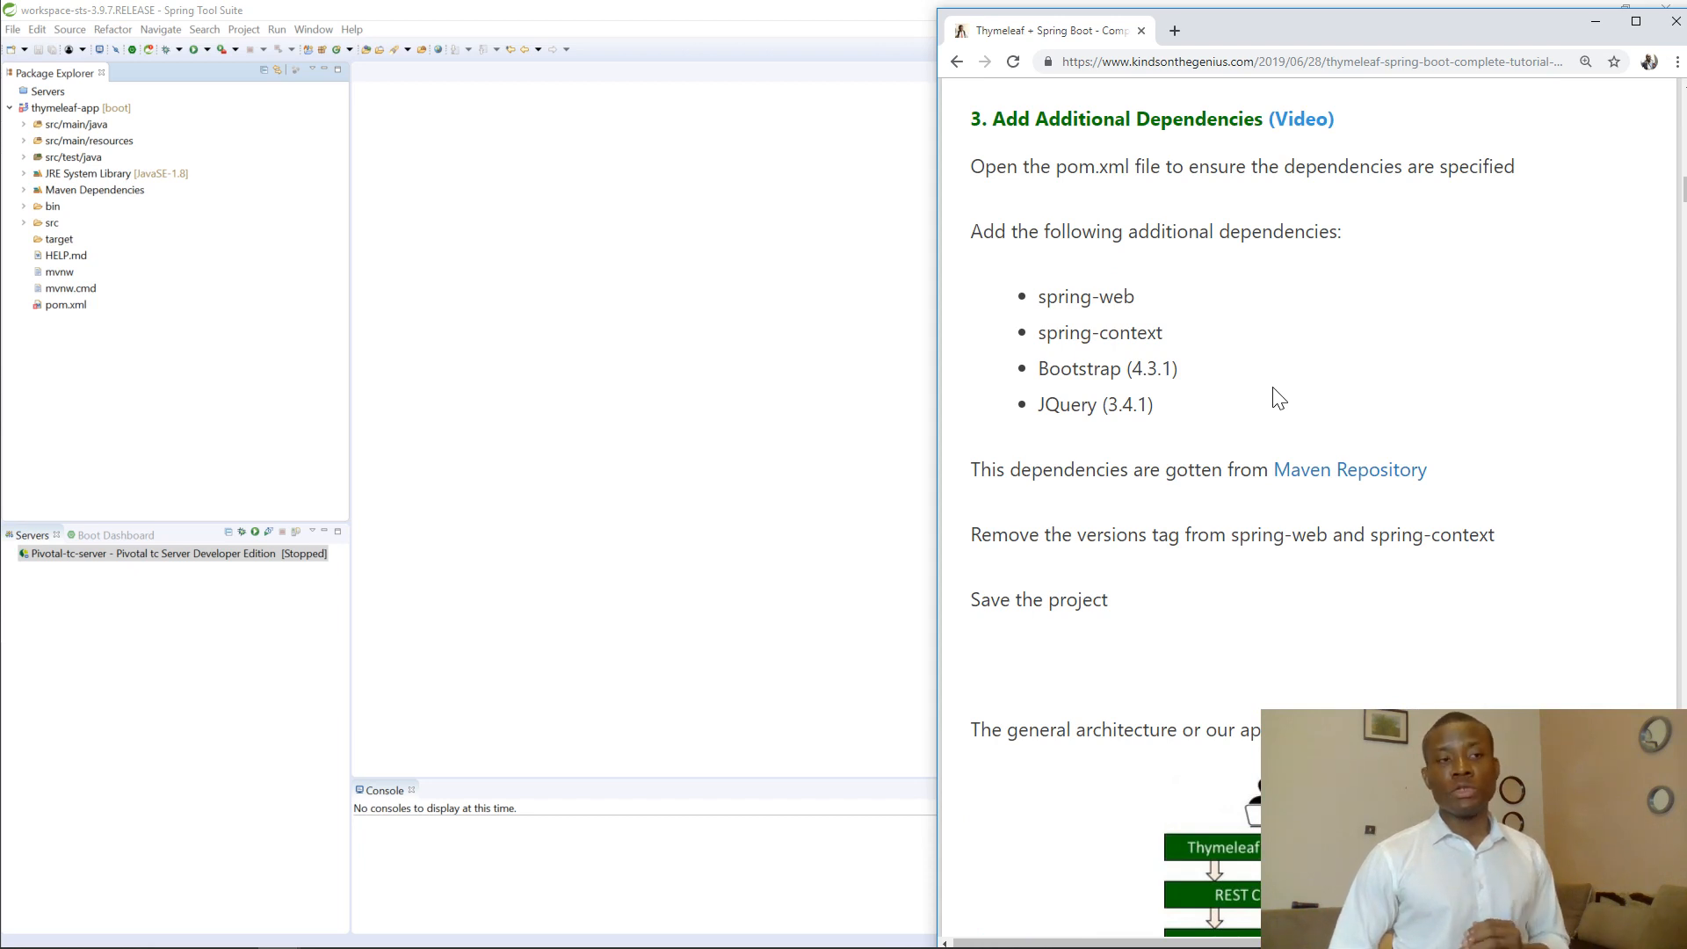